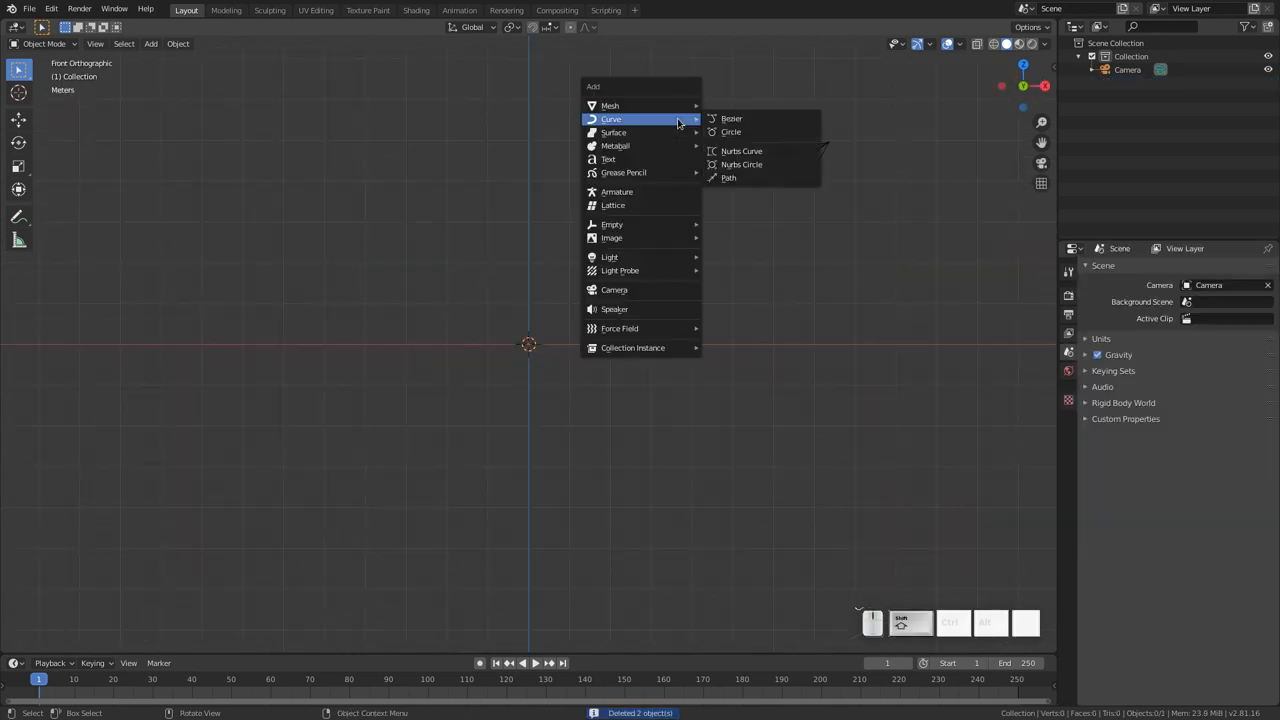
- Add a NURBS path at the origin and extend the viewport clip end to 10000 m
click(728, 176)
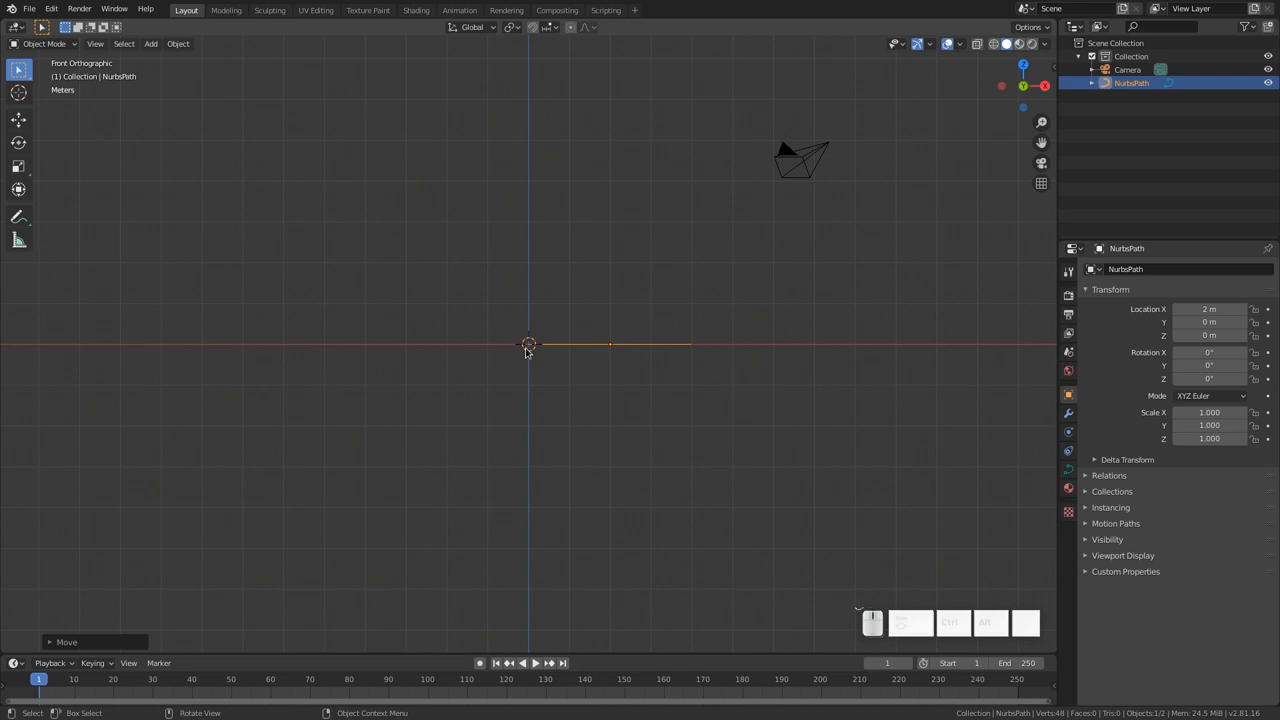
right_click(528, 348)
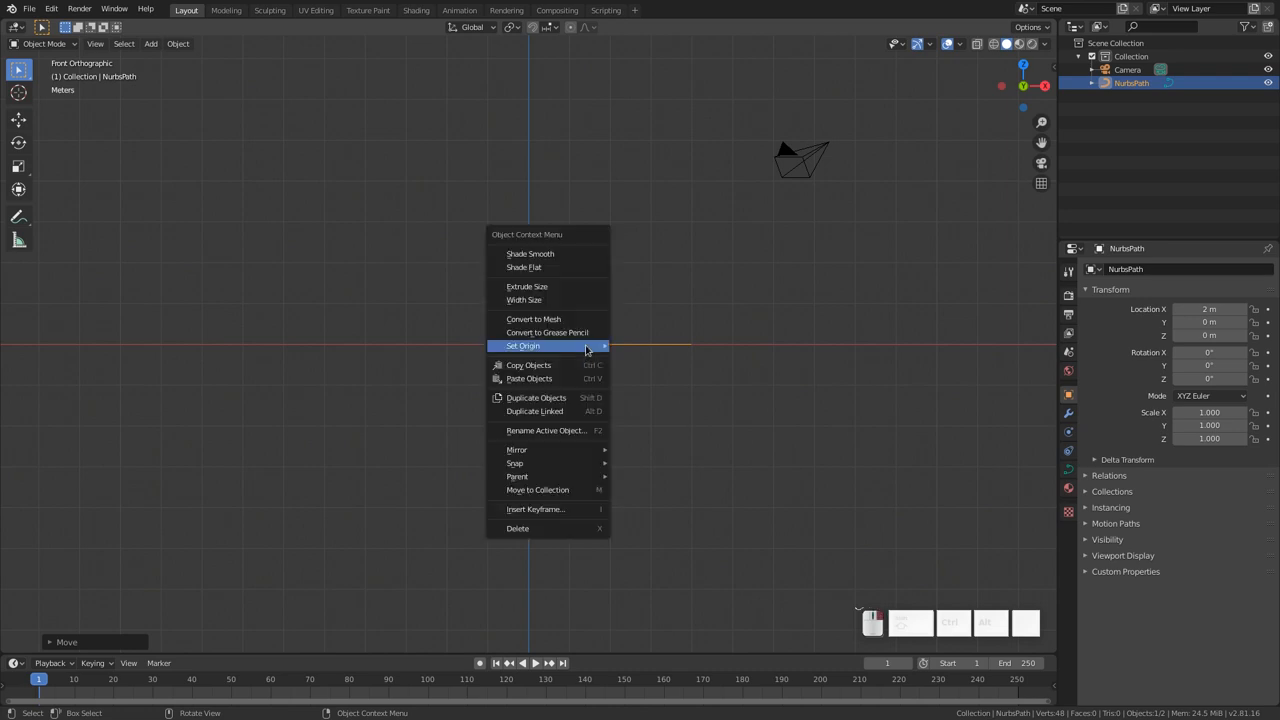
click(522, 344)
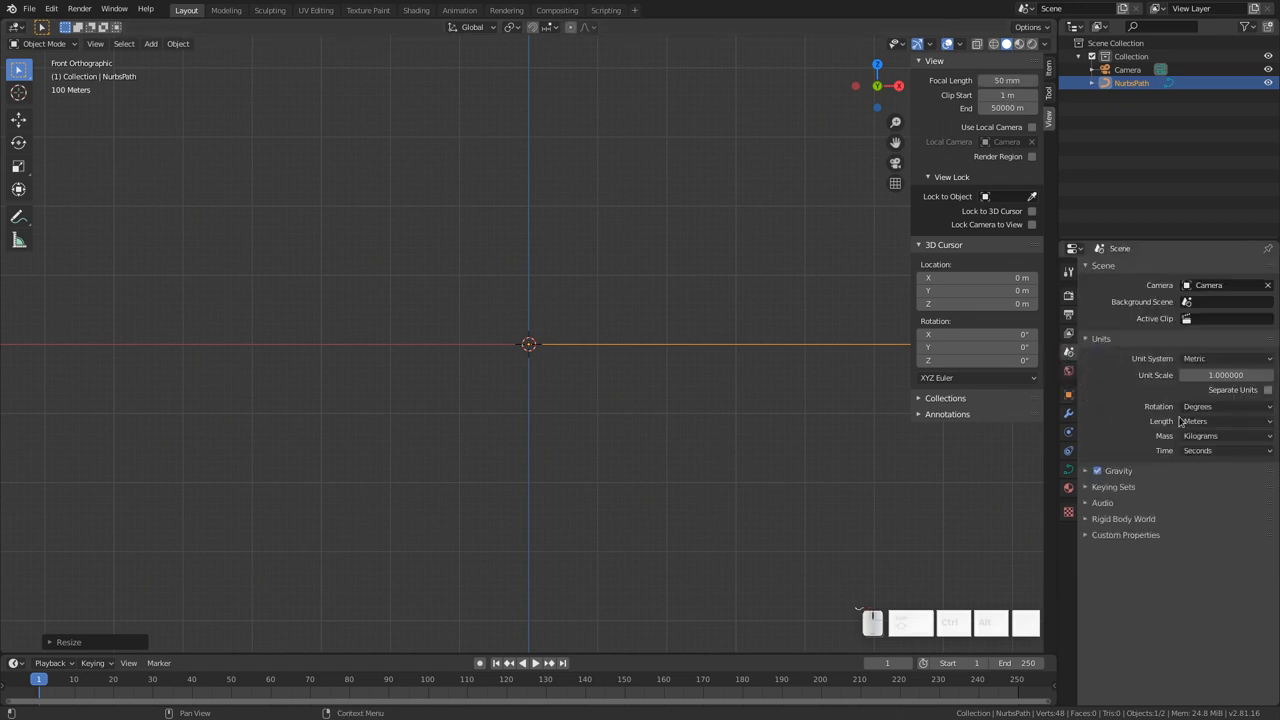
- Set scene length units to Adaptive and select the NurbsPath to view its curve settings
click(1224, 420)
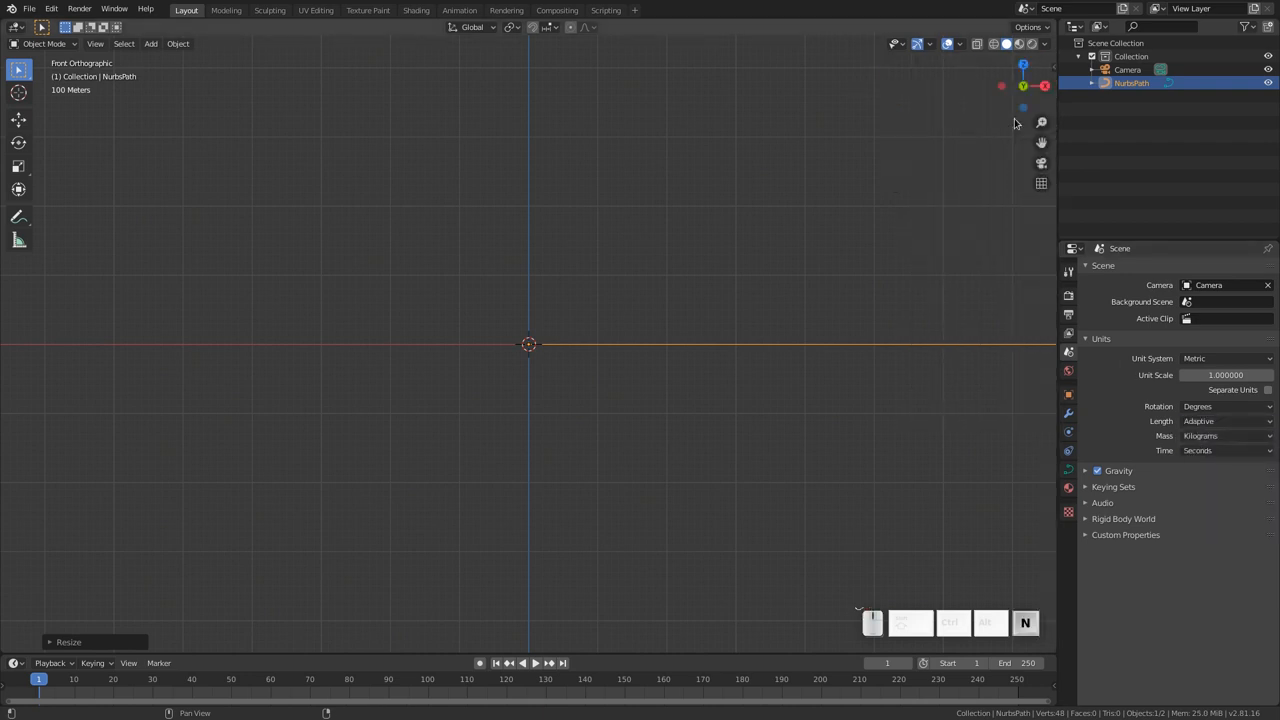
click(1128, 68)
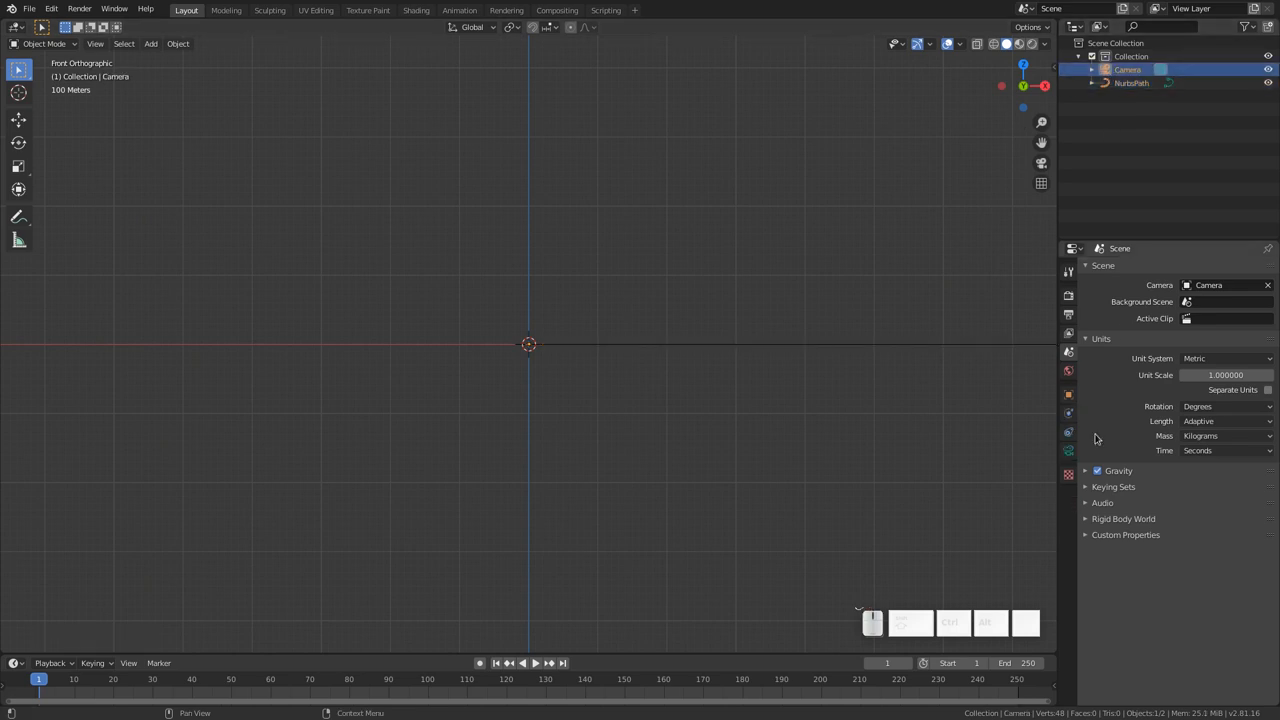
click(1068, 476)
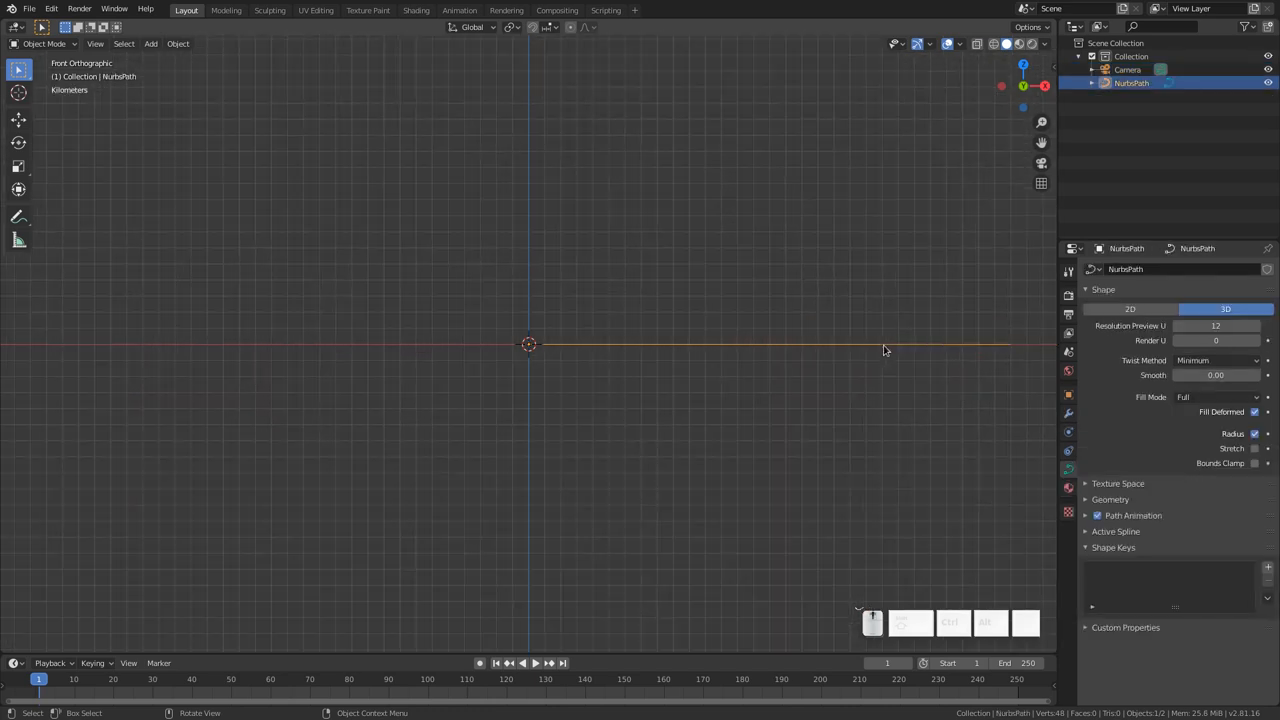
- Enter Edit Mode on the path and subdivide it into more control points
key(Tab)
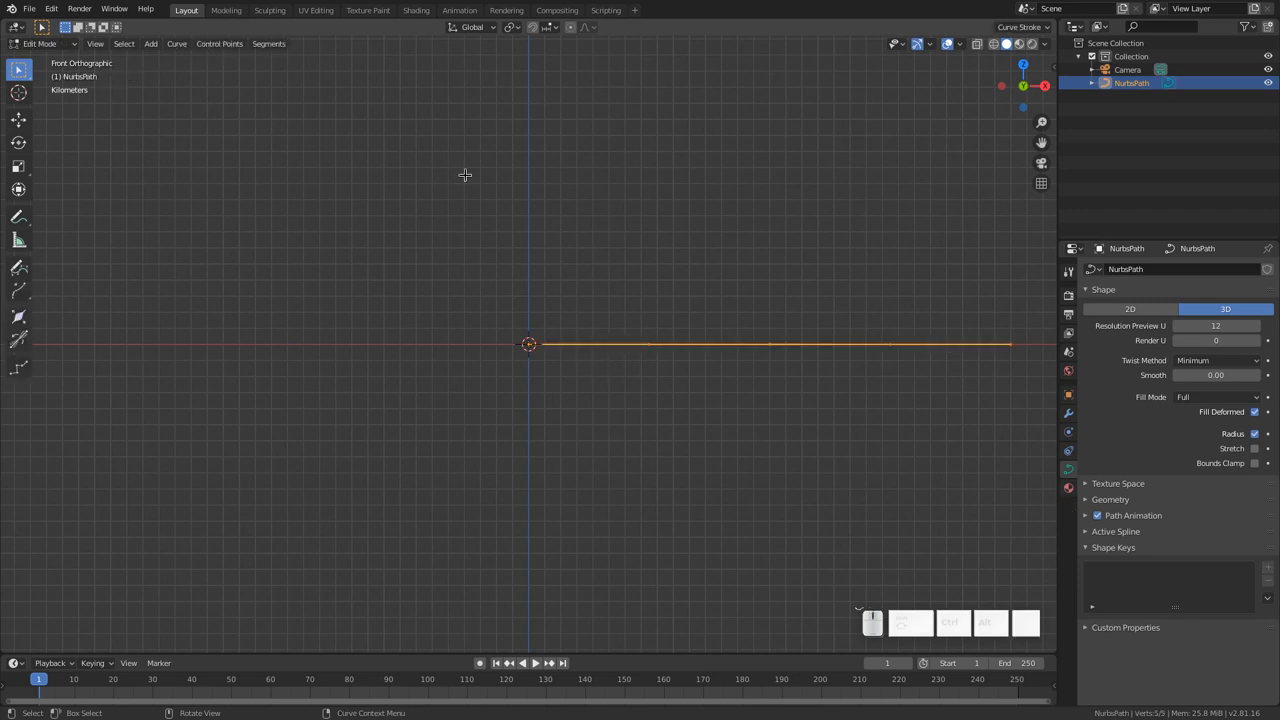
click(268, 44)
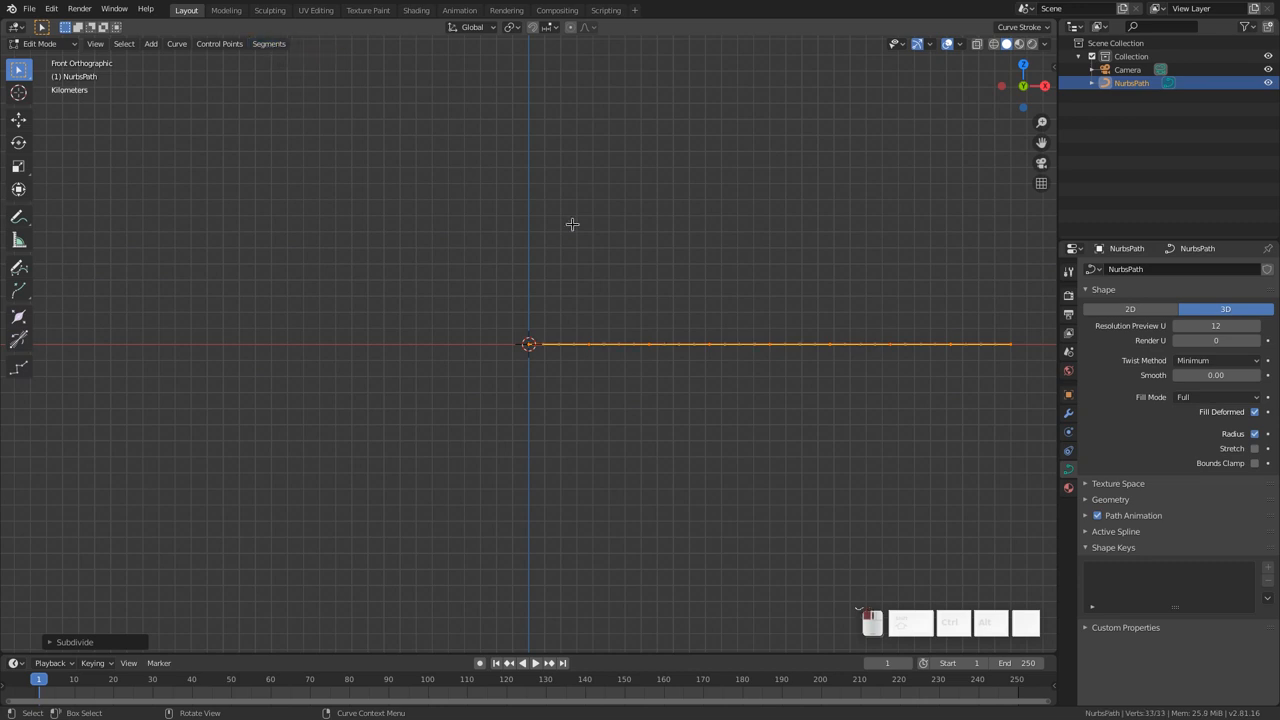
mouse_move(538, 340)
text(FlatCurve)
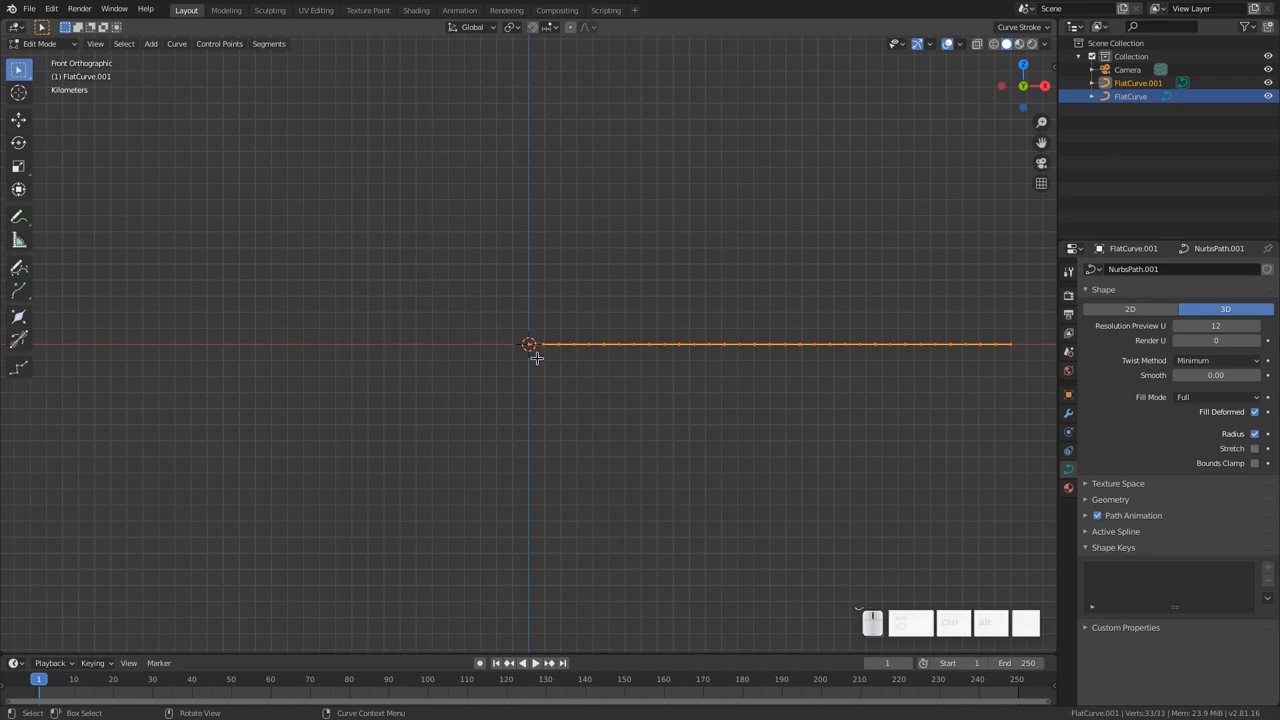
mouse_move(530, 336)
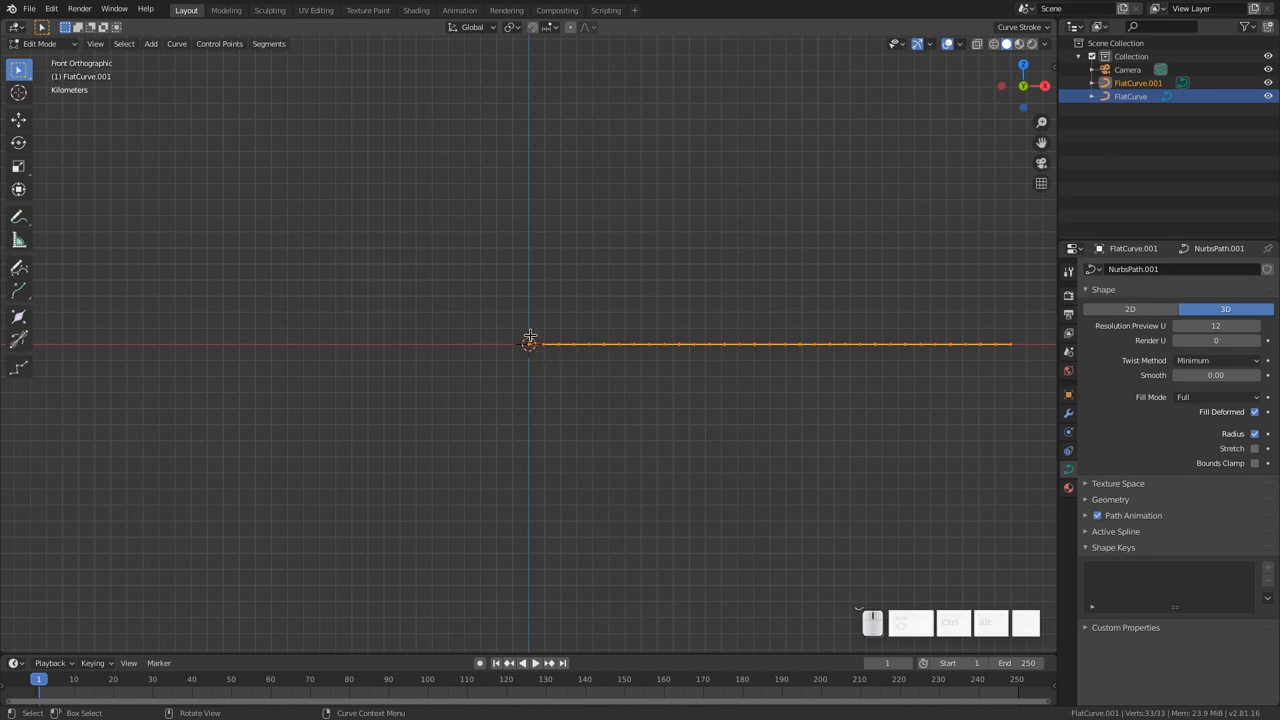
mouse_move(636, 332)
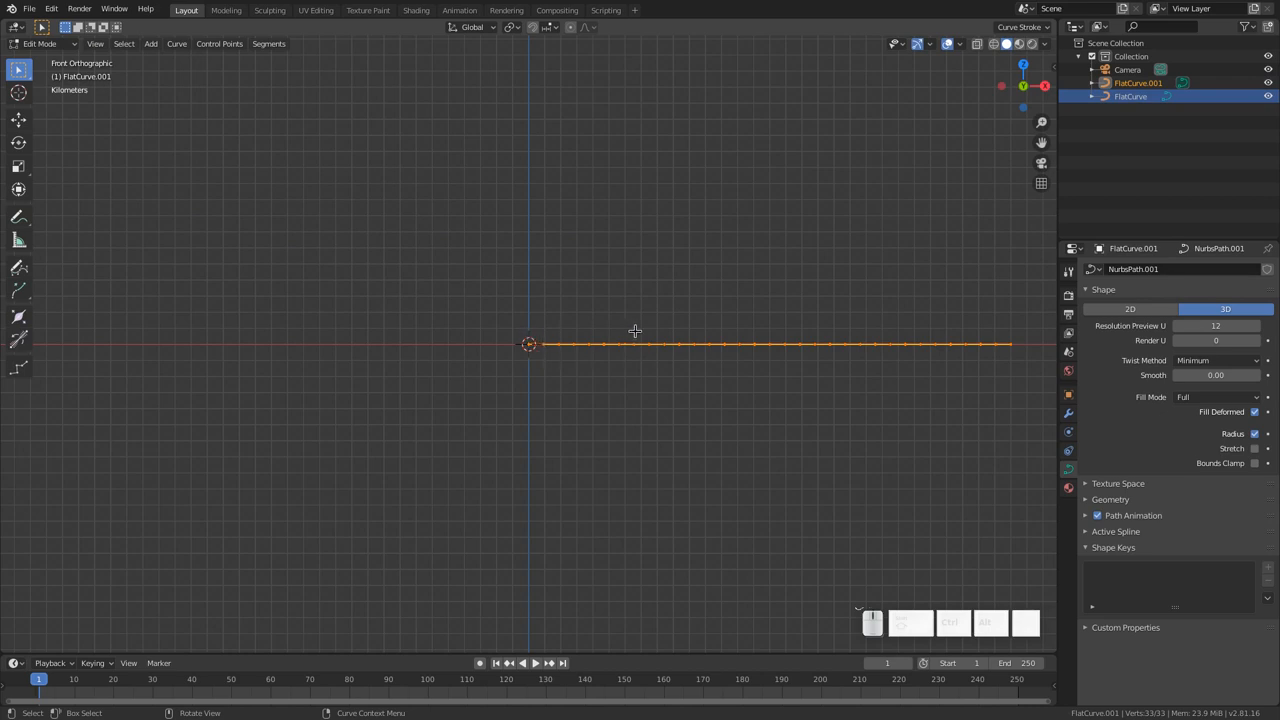
mouse_move(680, 332)
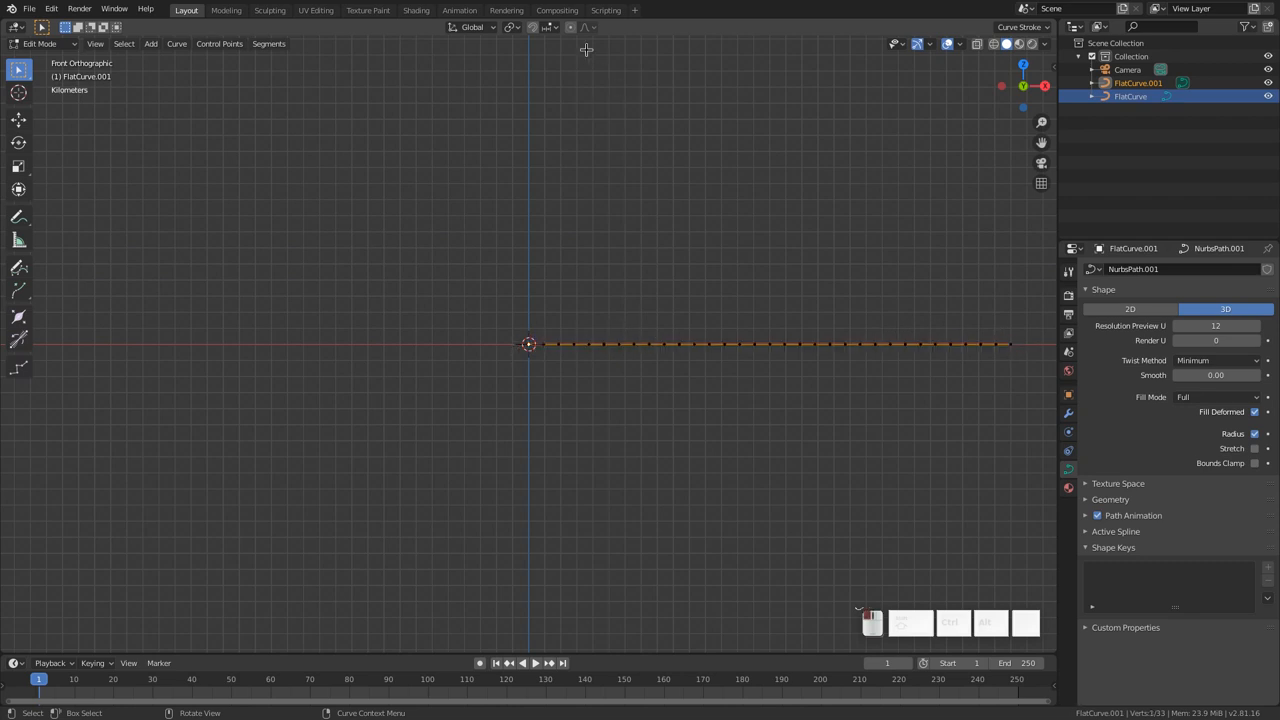
- Move the copy's points along Z with Inverse Square proportional falloff
click(584, 28)
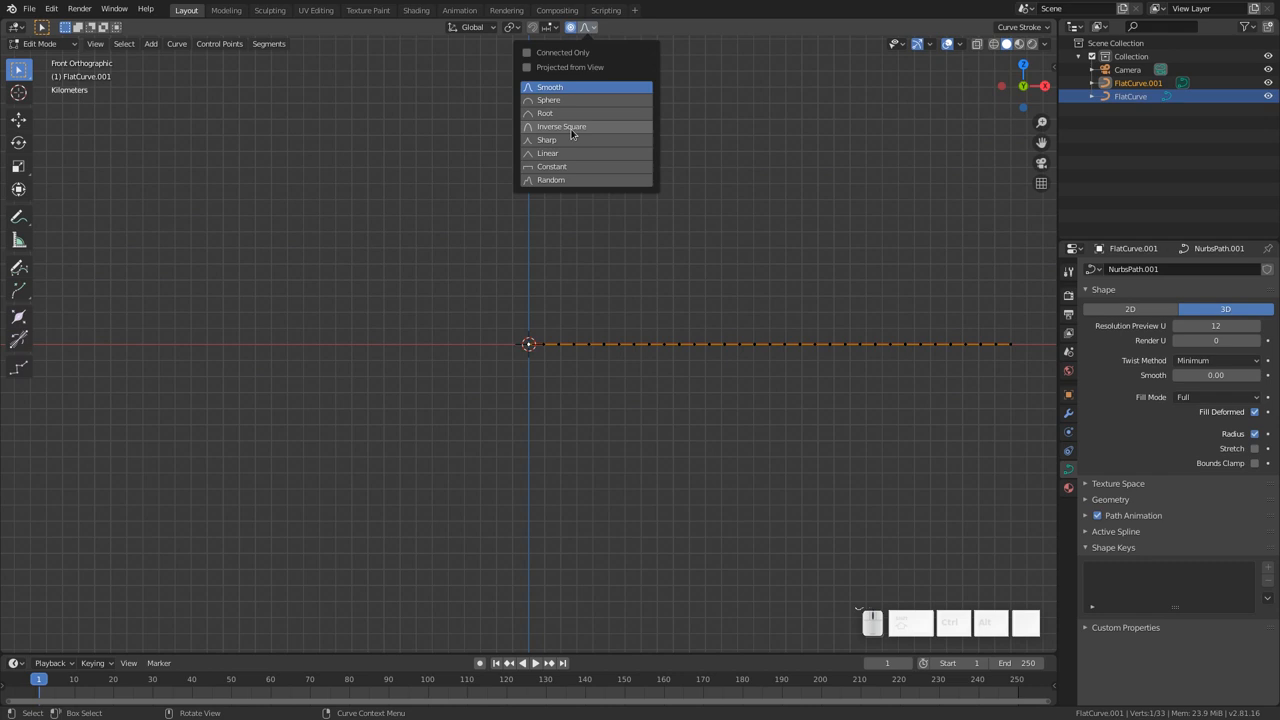
mouse_move(562, 126)
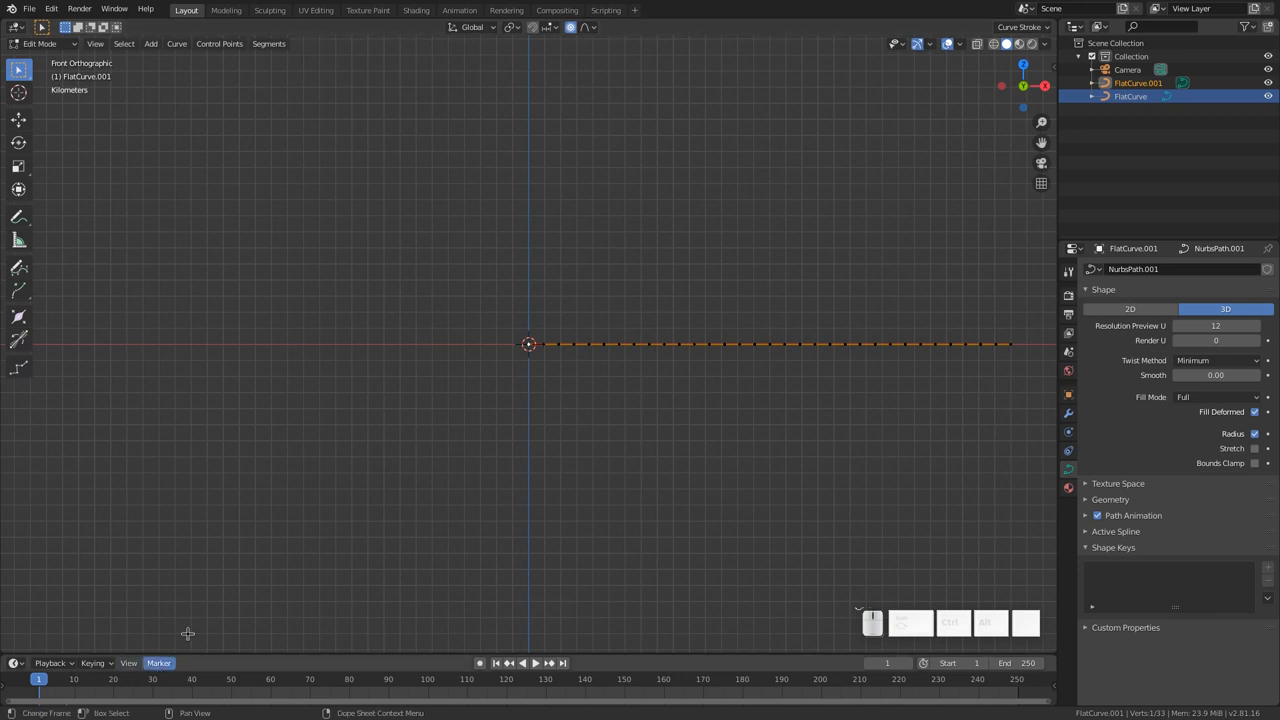
key(g)
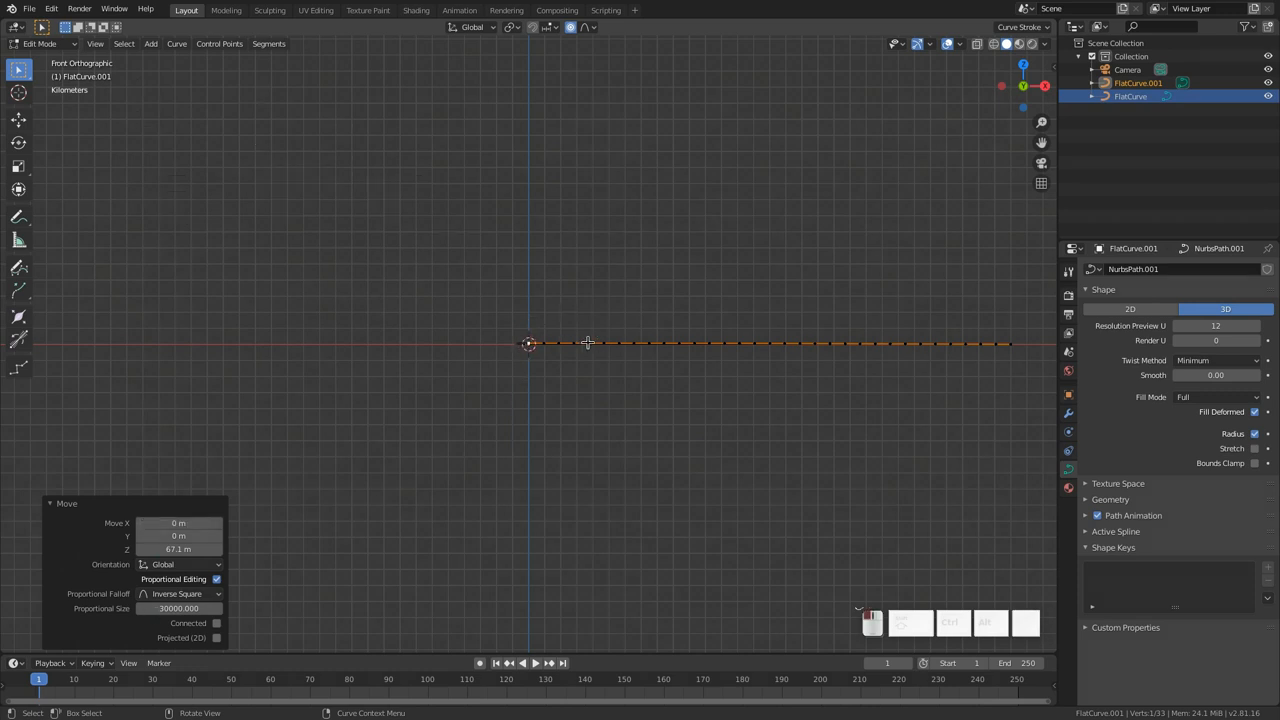
mouse_move(742, 348)
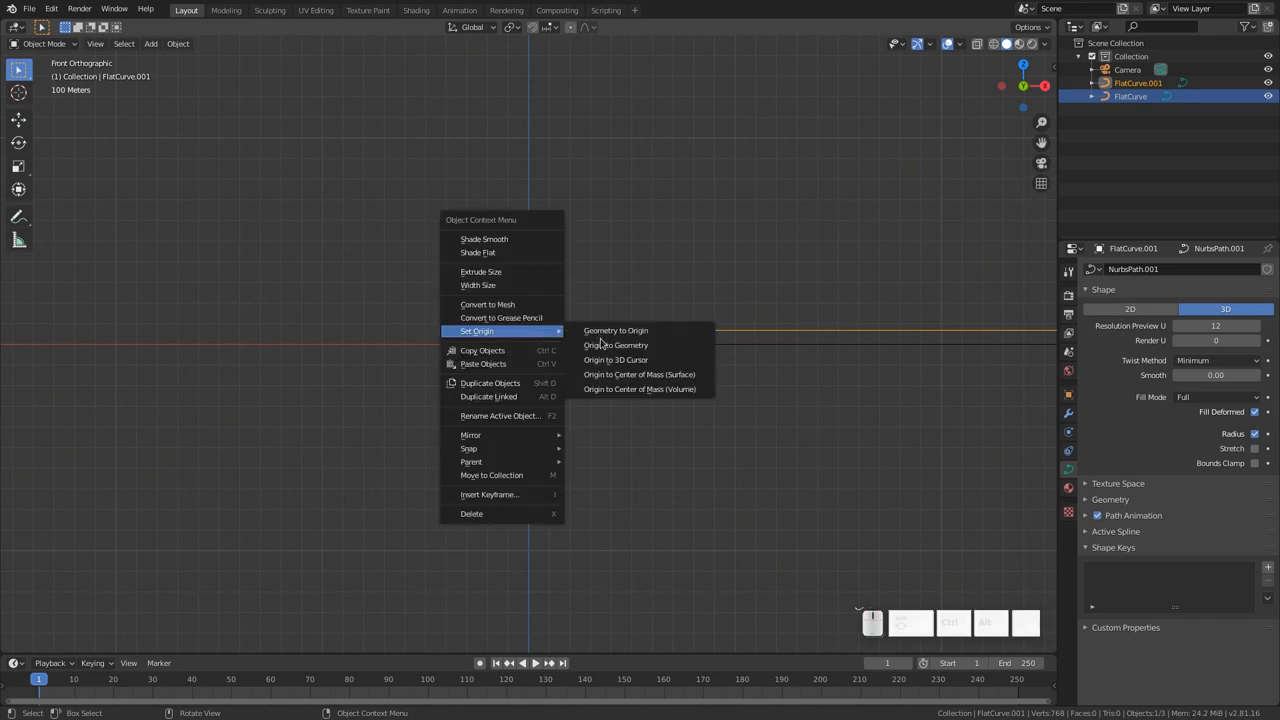
- Set FlatCurve.001's origin to the 3D cursor
click(616, 344)
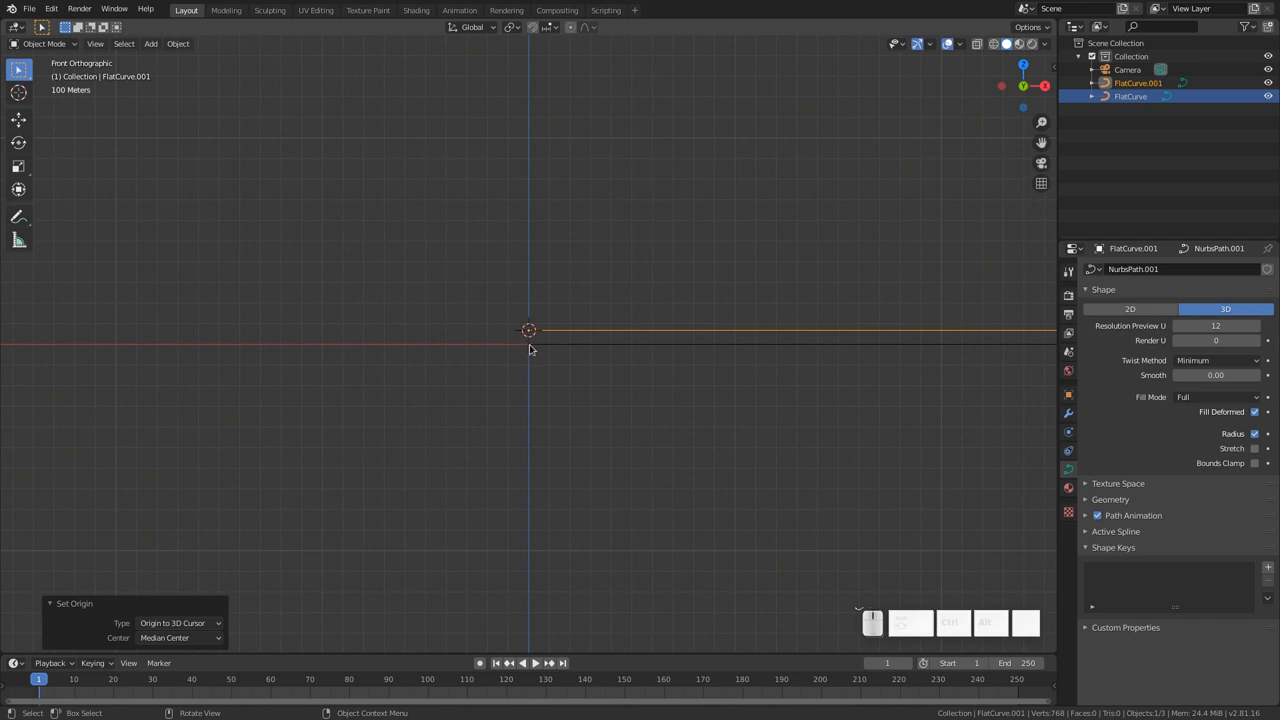
mouse_move(938, 352)
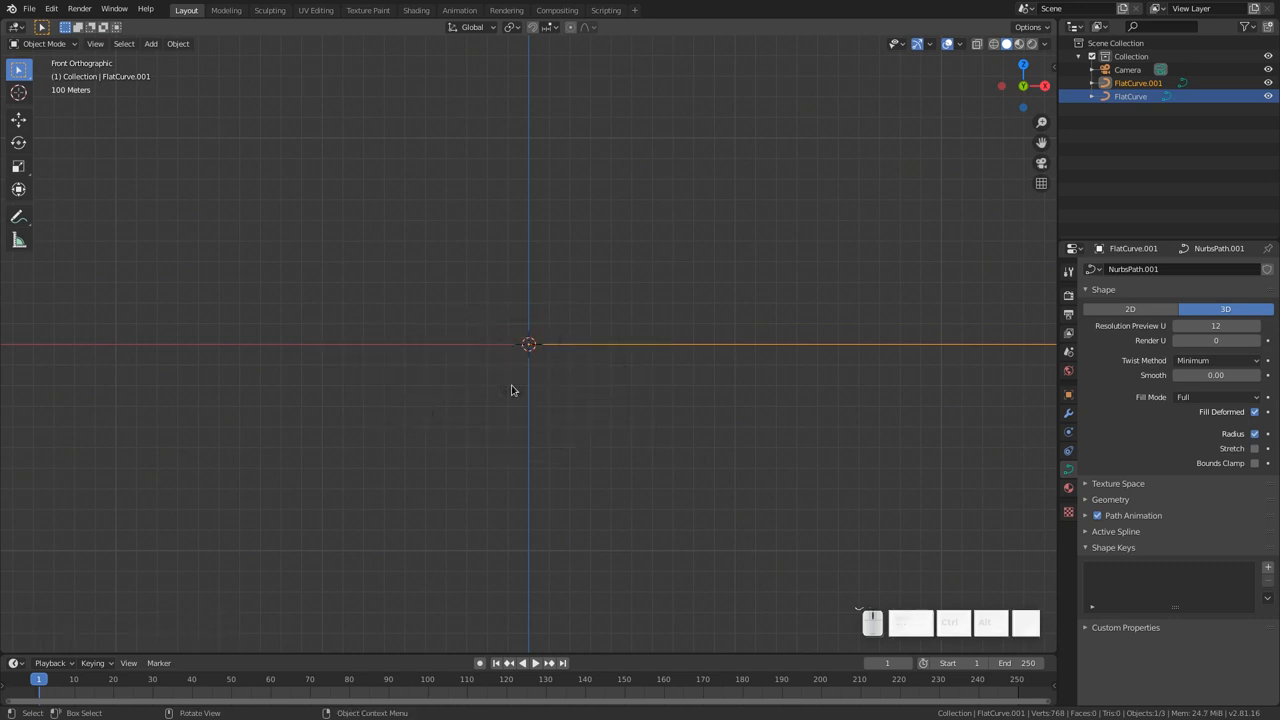
mouse_move(596, 332)
text(TransCurve)
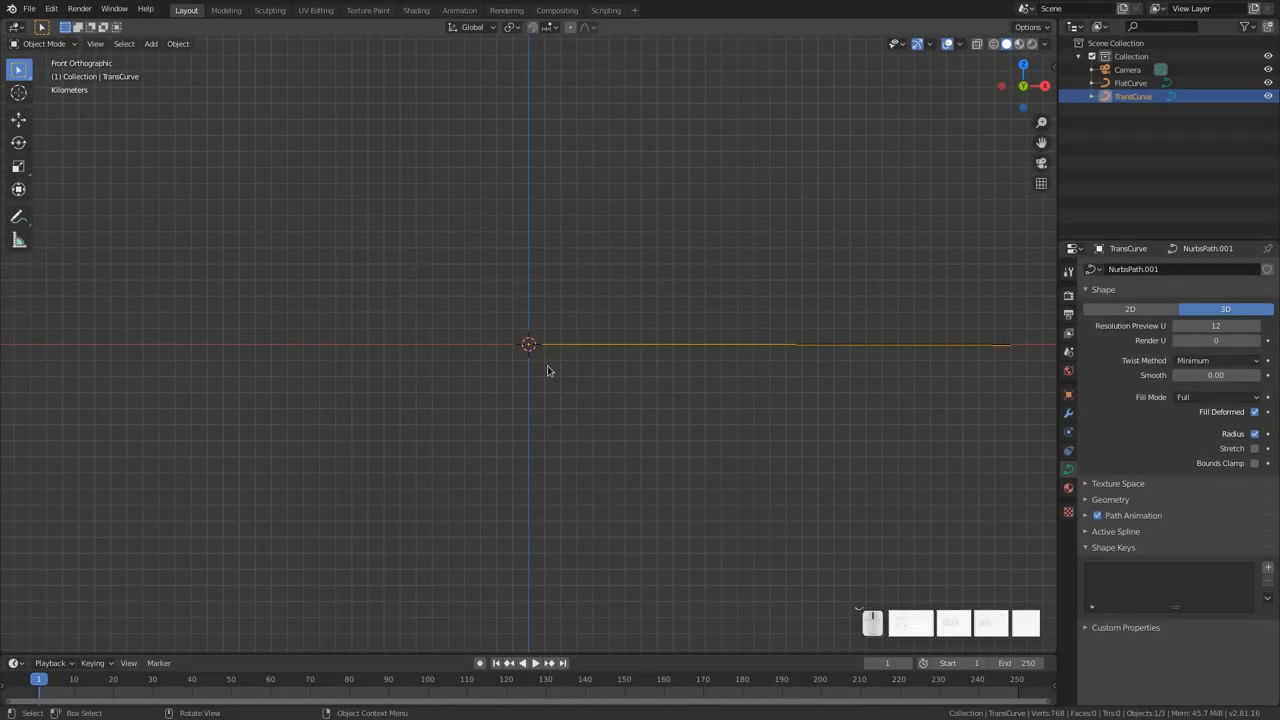
- Add an upright plane at the origin, scale it into a tall rectangle and apply its scale
click(152, 44)
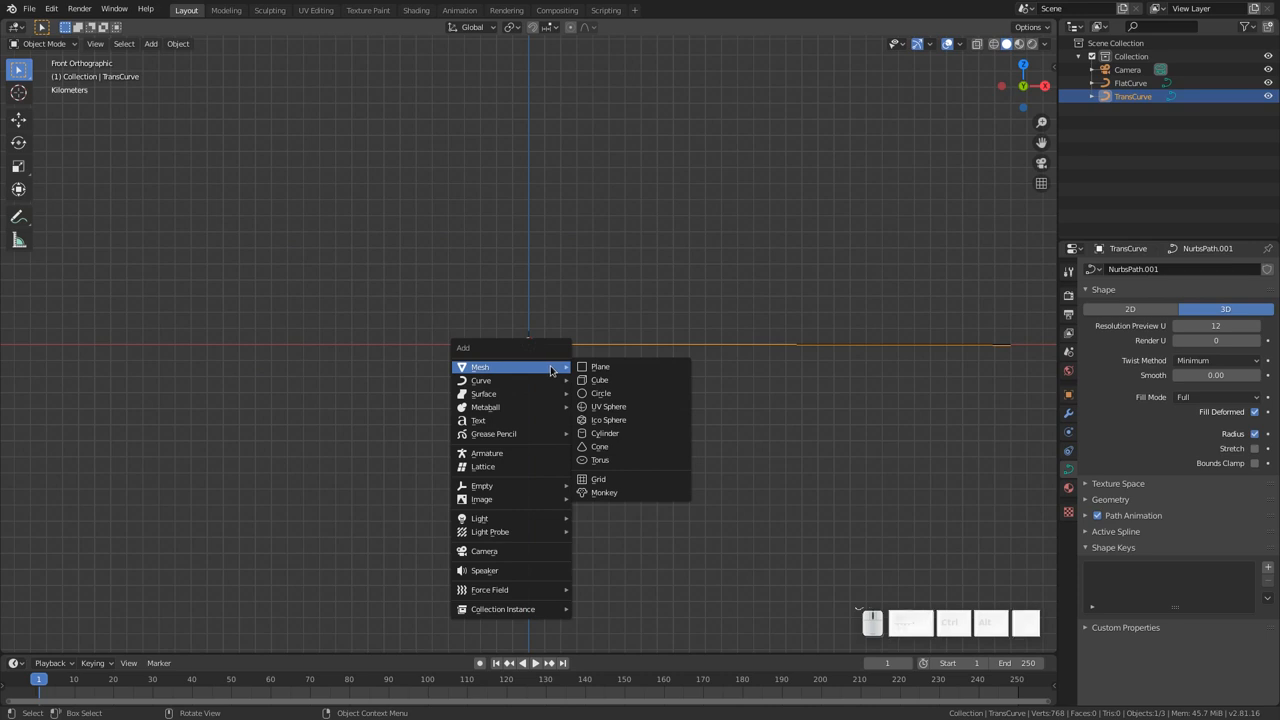
click(600, 366)
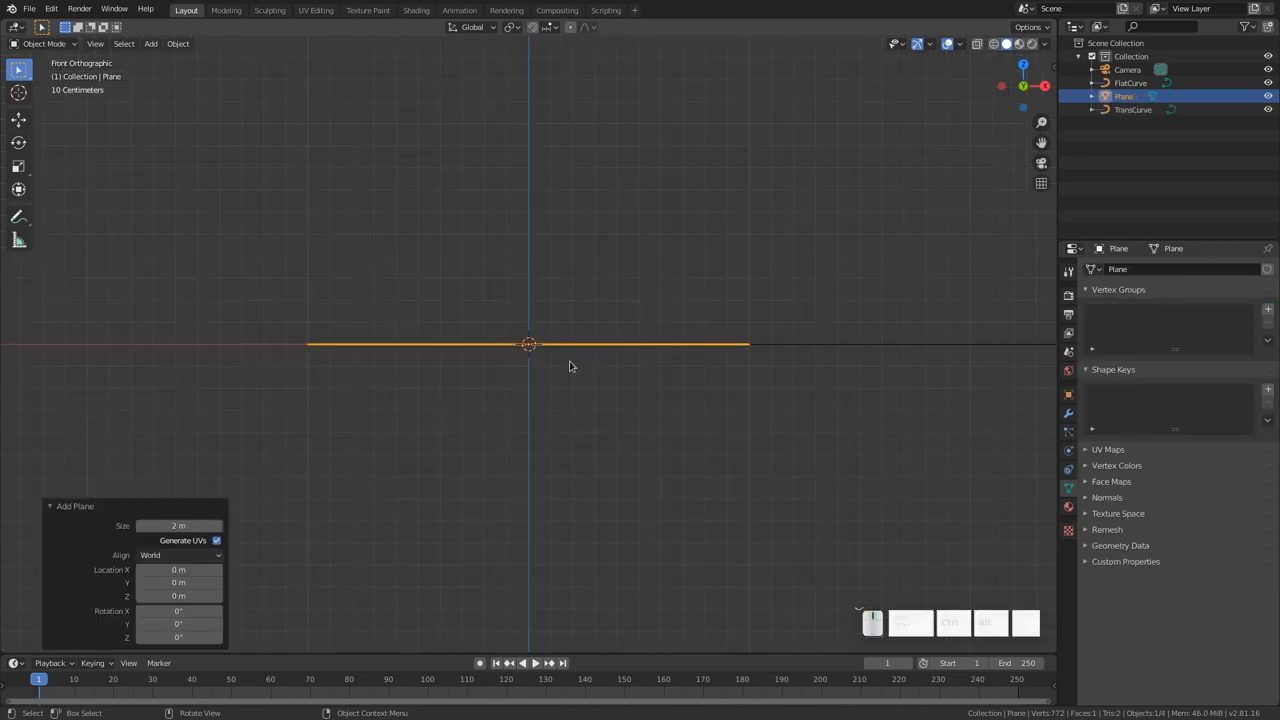
drag(576, 360, 576, 390)
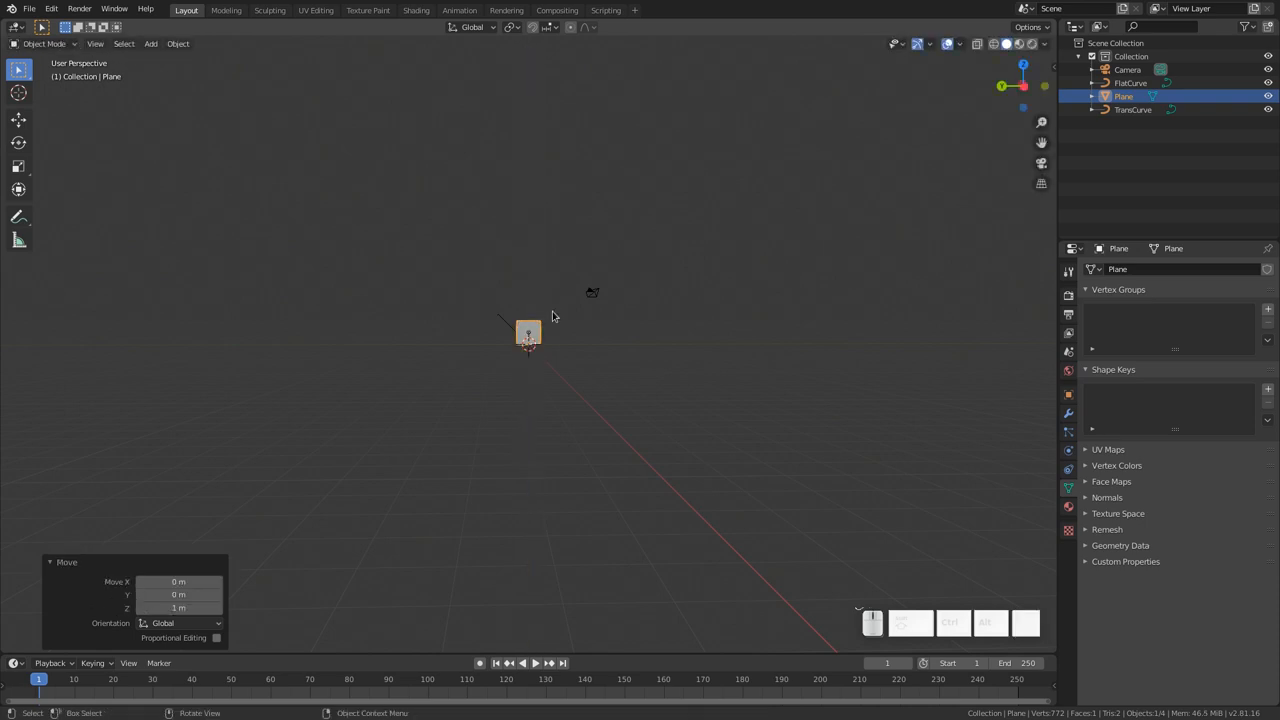
mouse_move(532, 340)
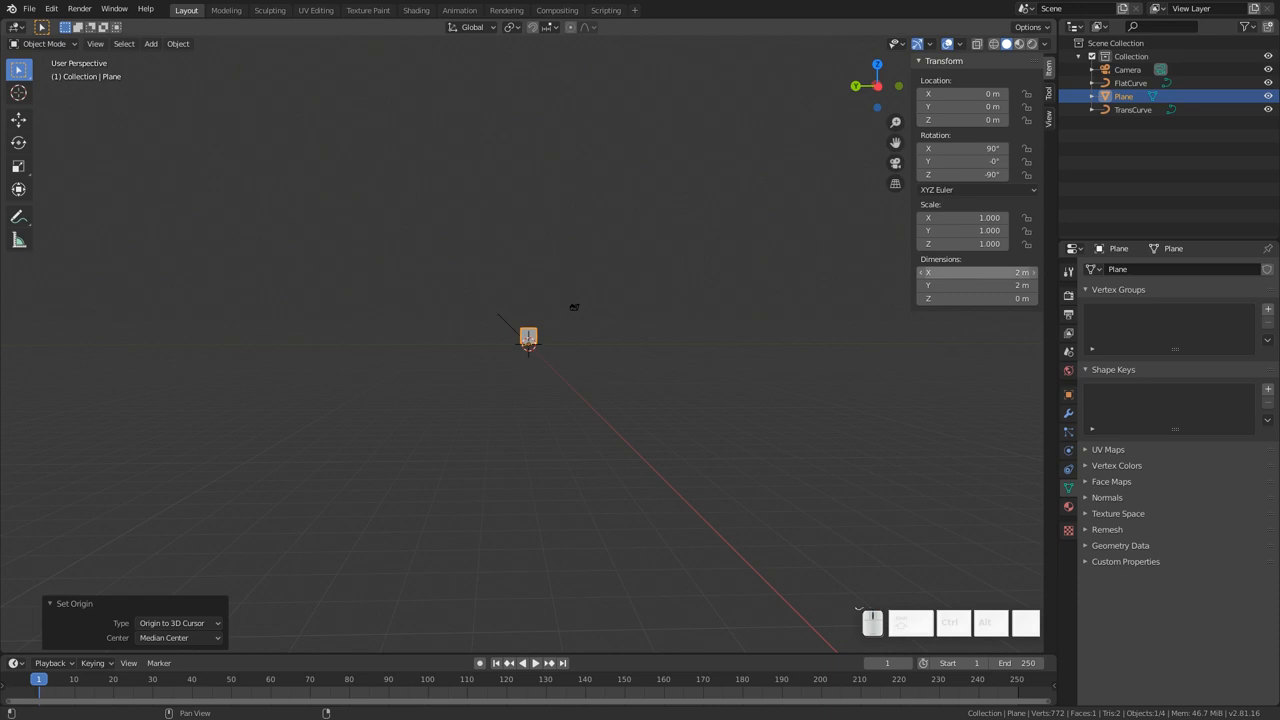
click(976, 272)
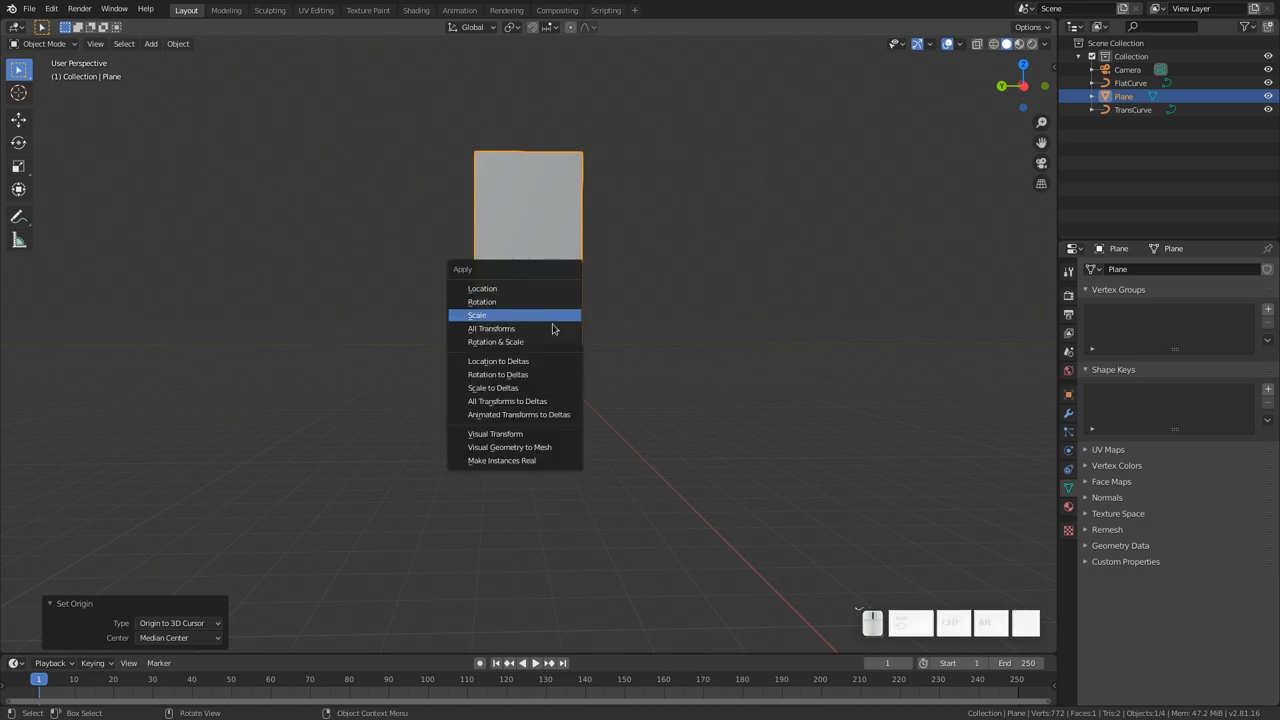
click(492, 328)
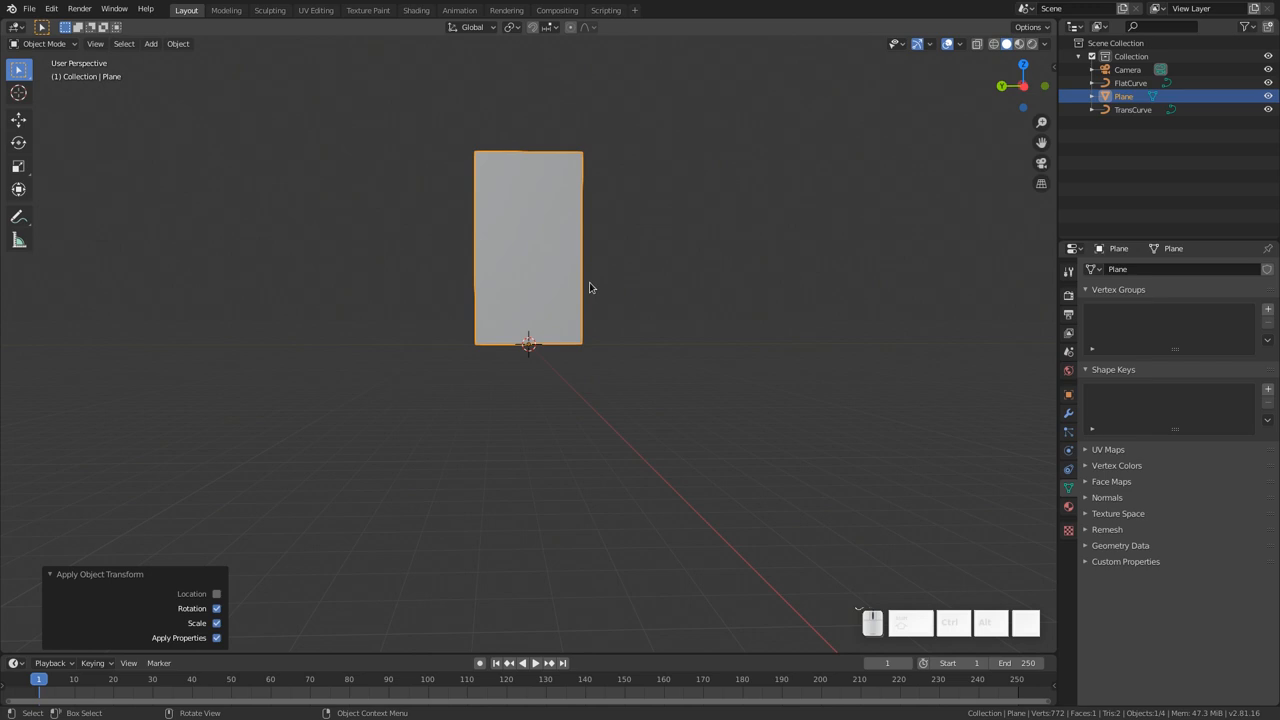
mouse_move(520, 214)
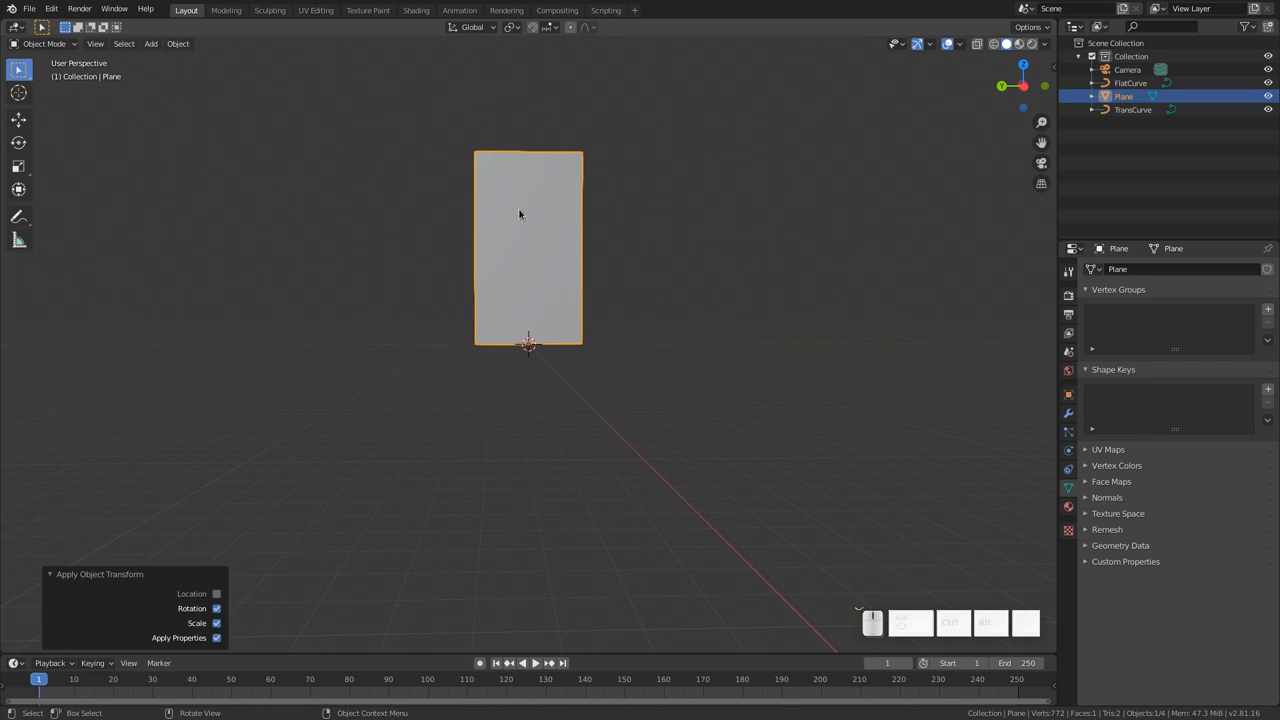
- Give the plane a material driven by an Image Texture loaded with trans-tower.png
click(416, 10)
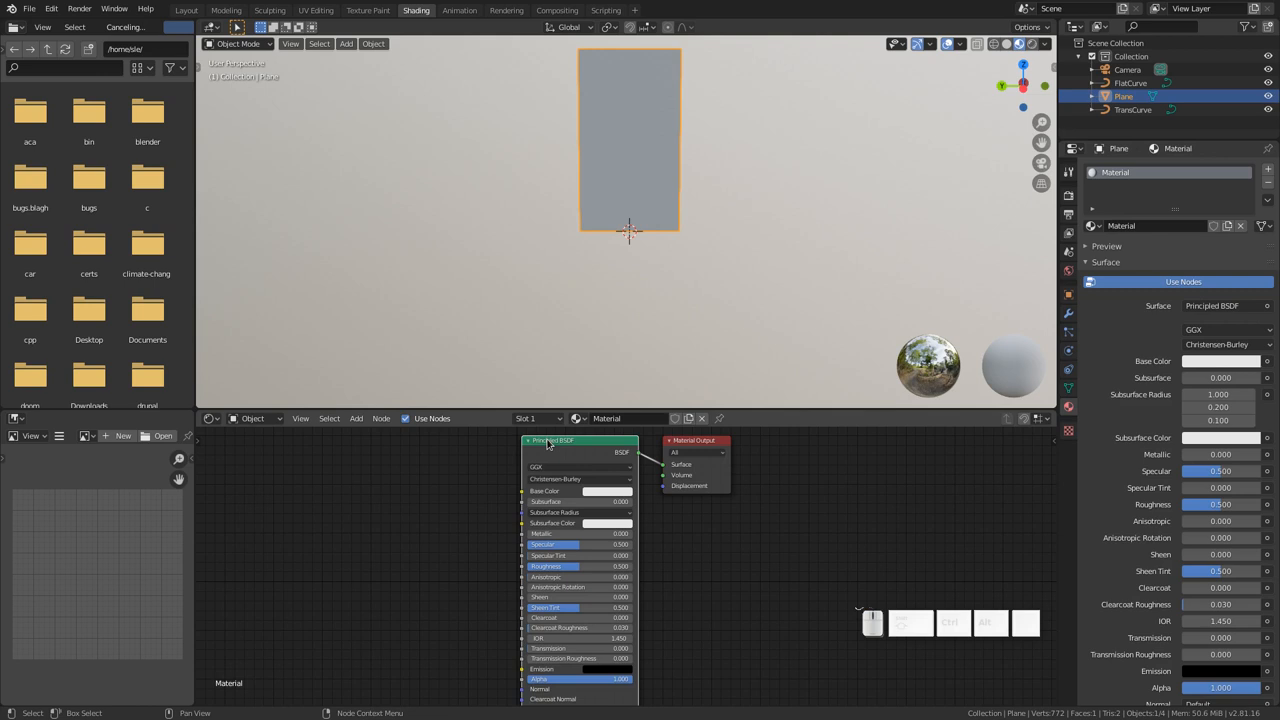
mouse_move(572, 448)
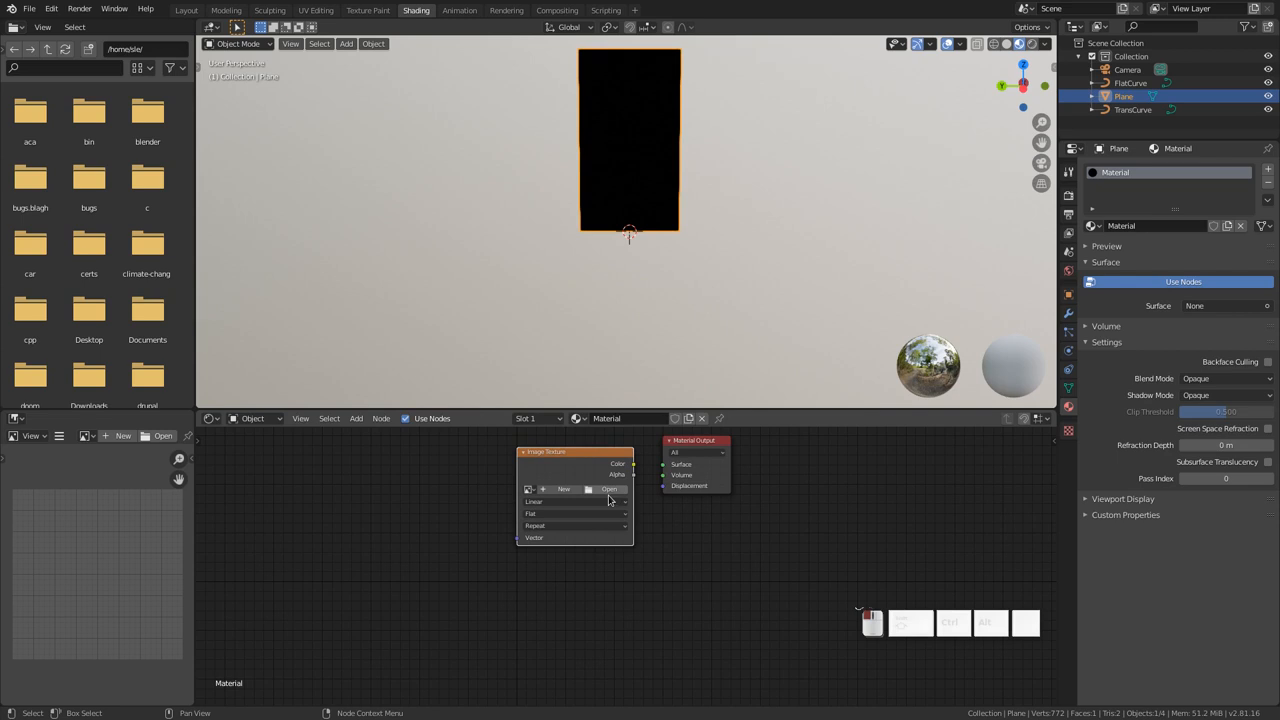
click(608, 488)
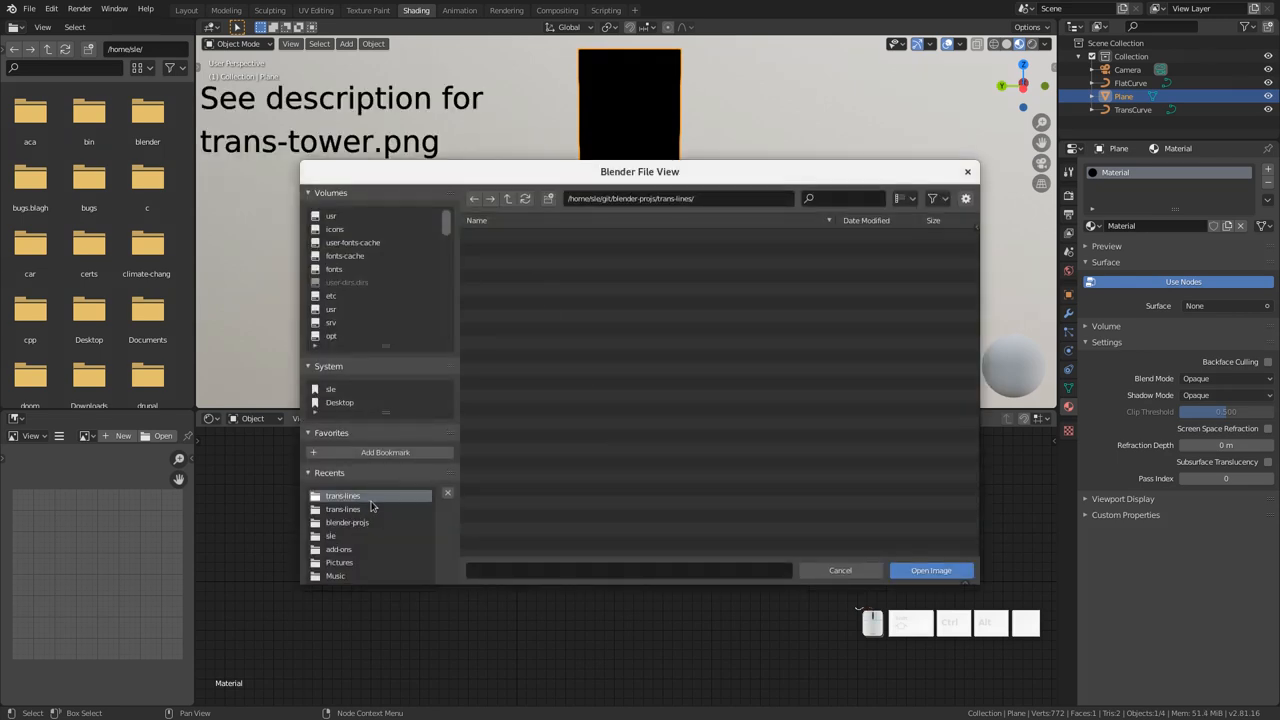
click(930, 570)
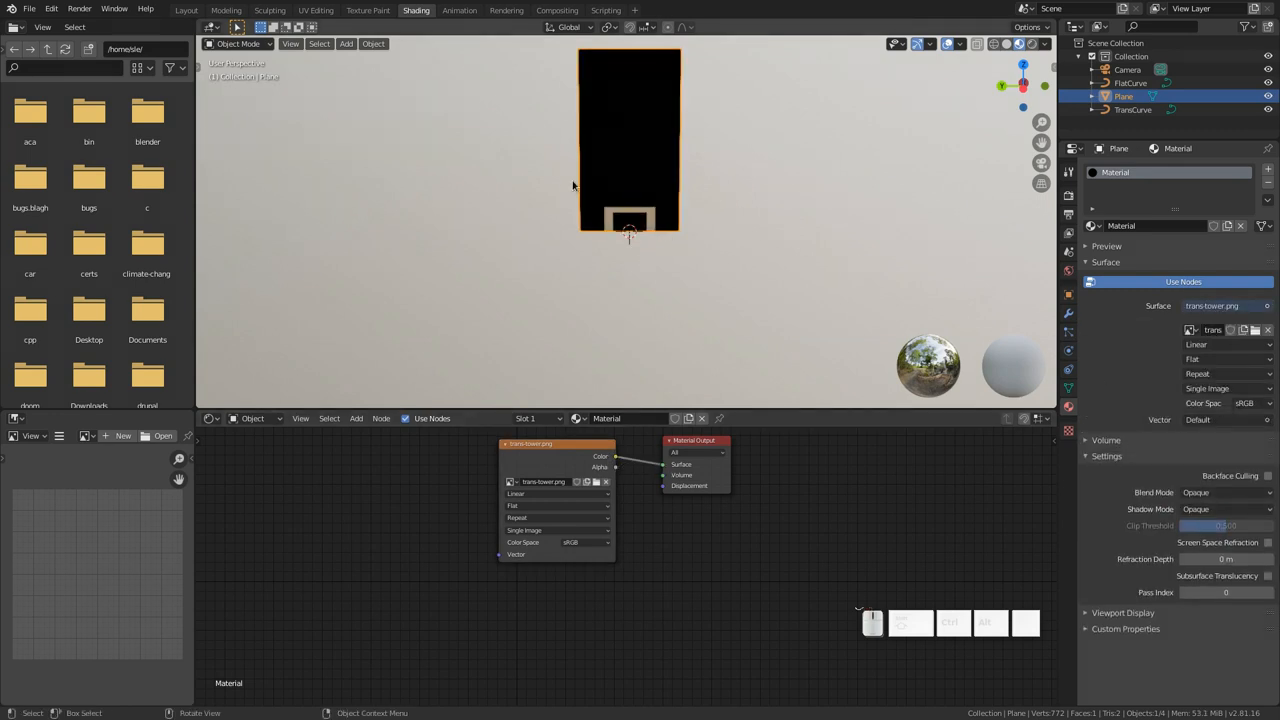
mouse_move(632, 150)
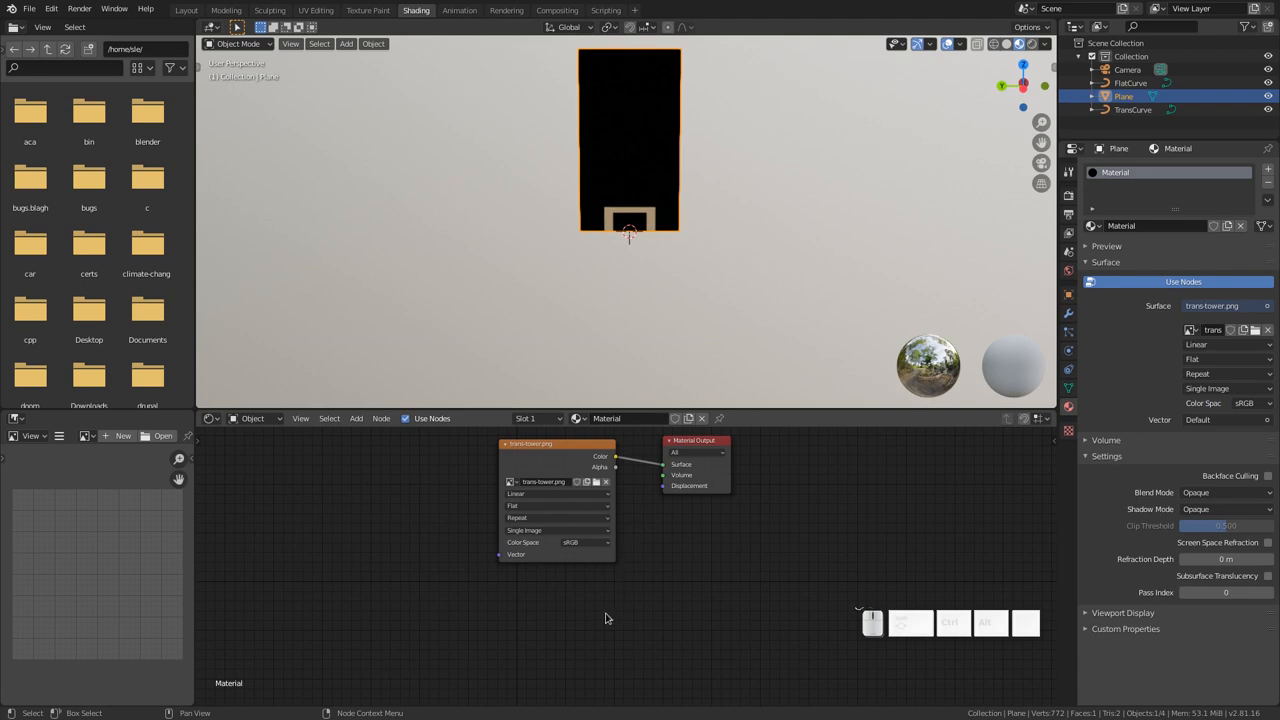
mouse_move(592, 614)
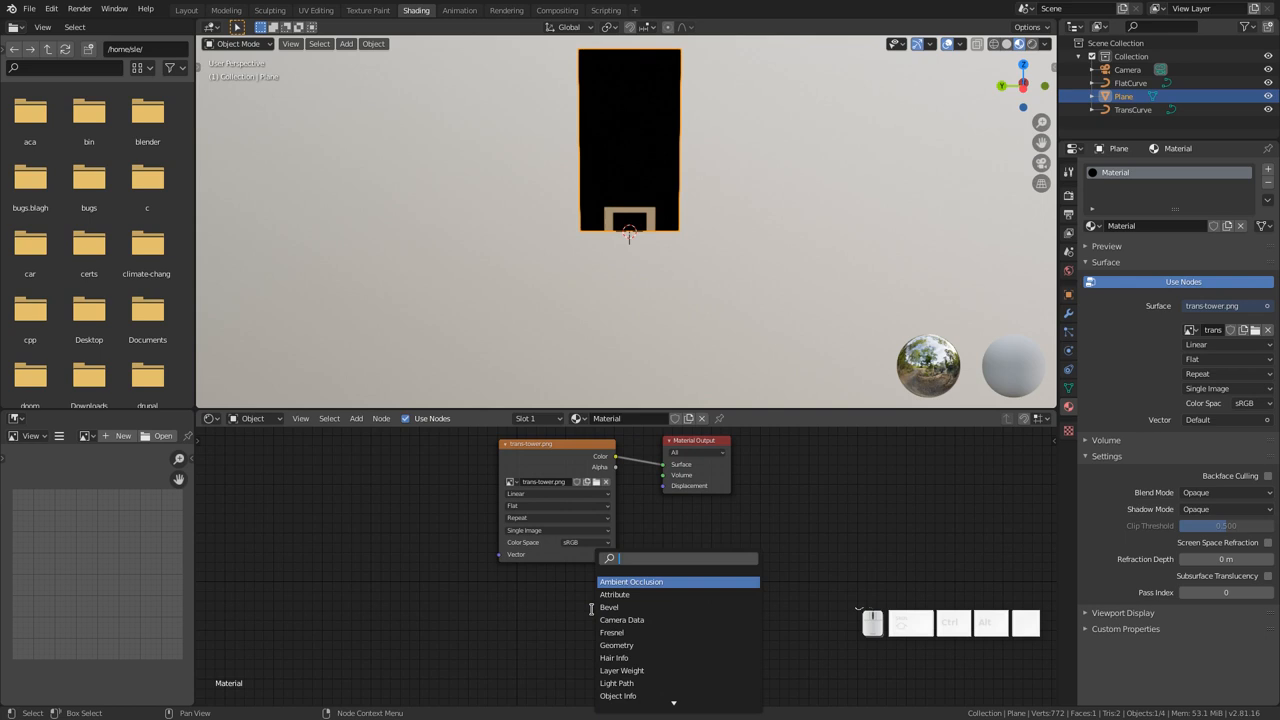
- Add Transparent BSDF and Mix Shader nodes, using the image's alpha as mix factor
text(tra)
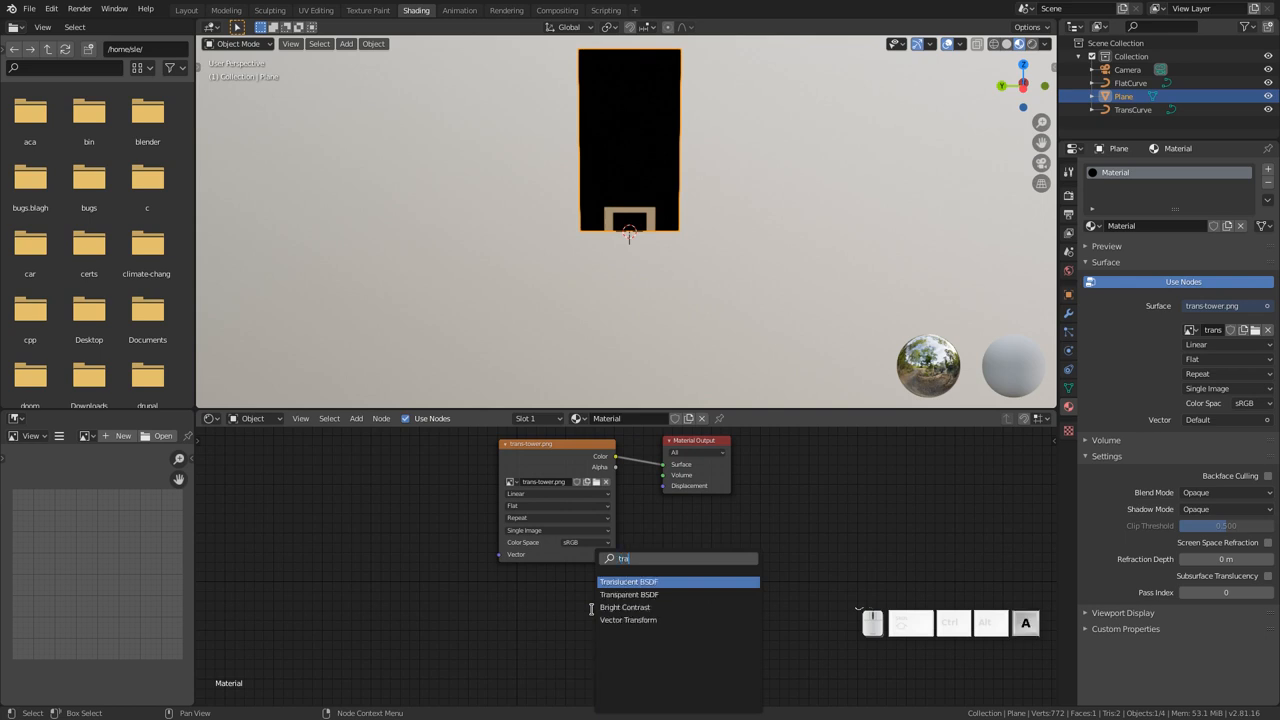
click(628, 594)
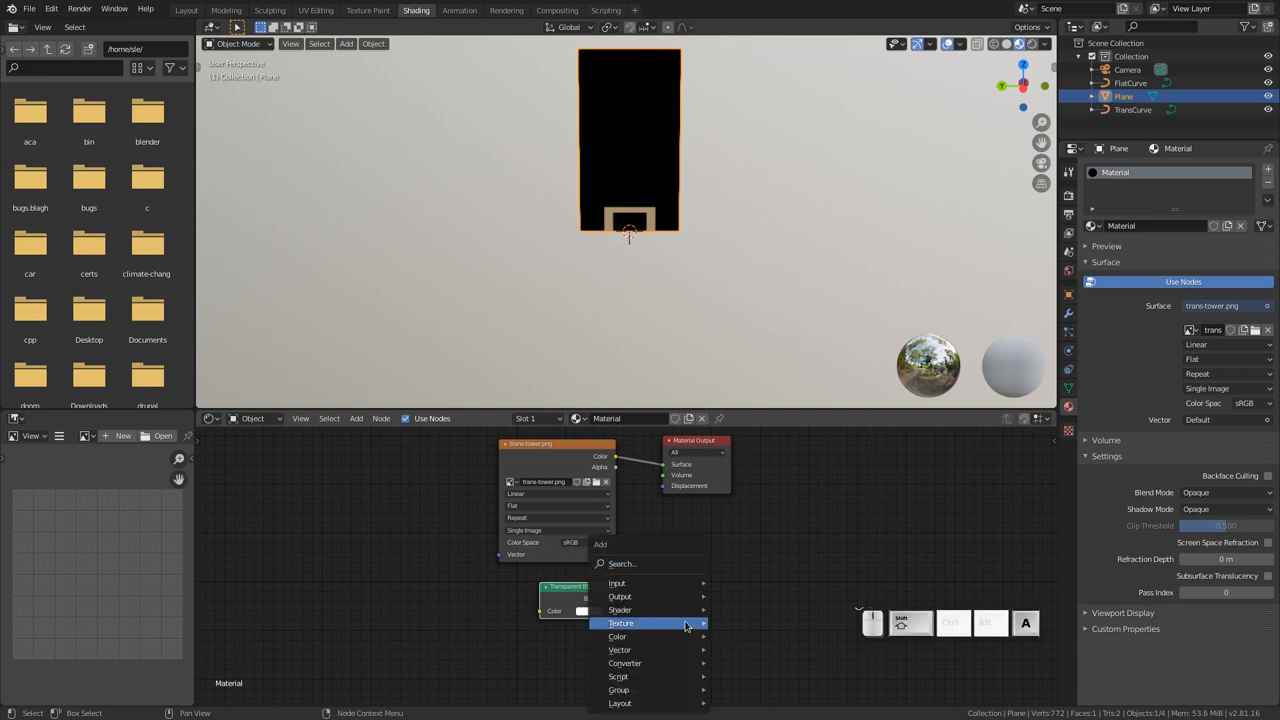
click(620, 610)
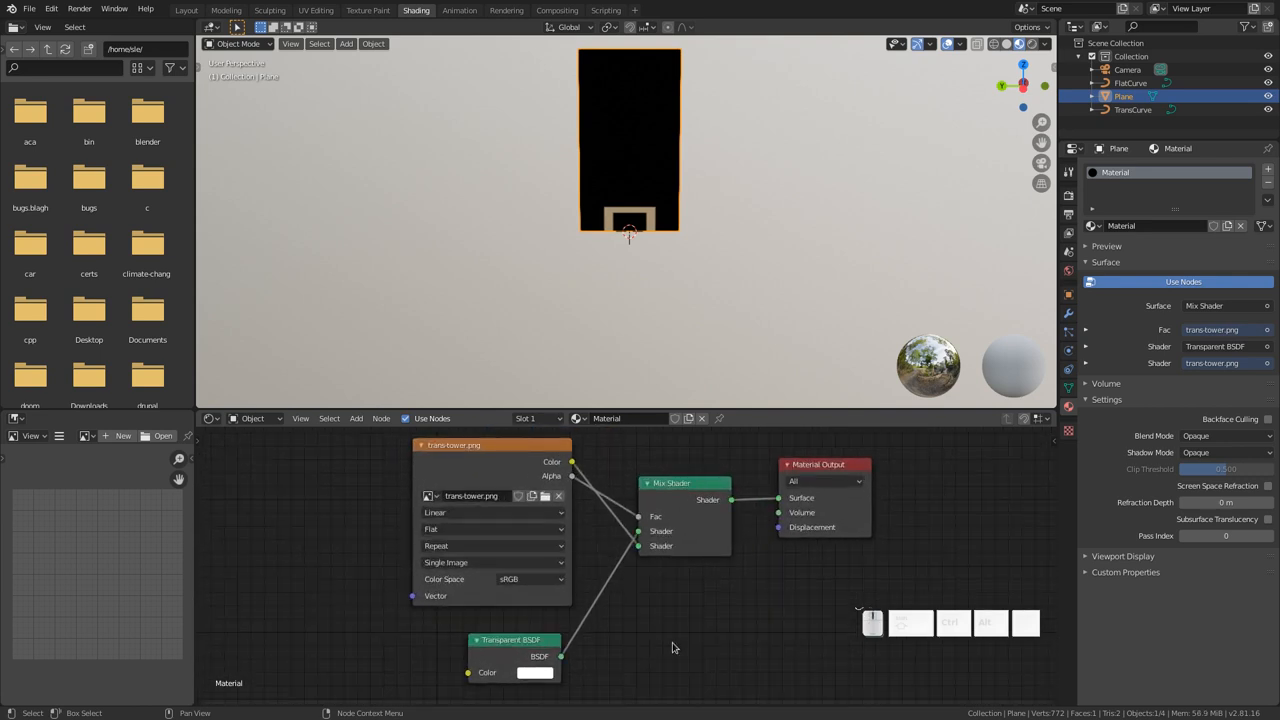
mouse_move(740, 294)
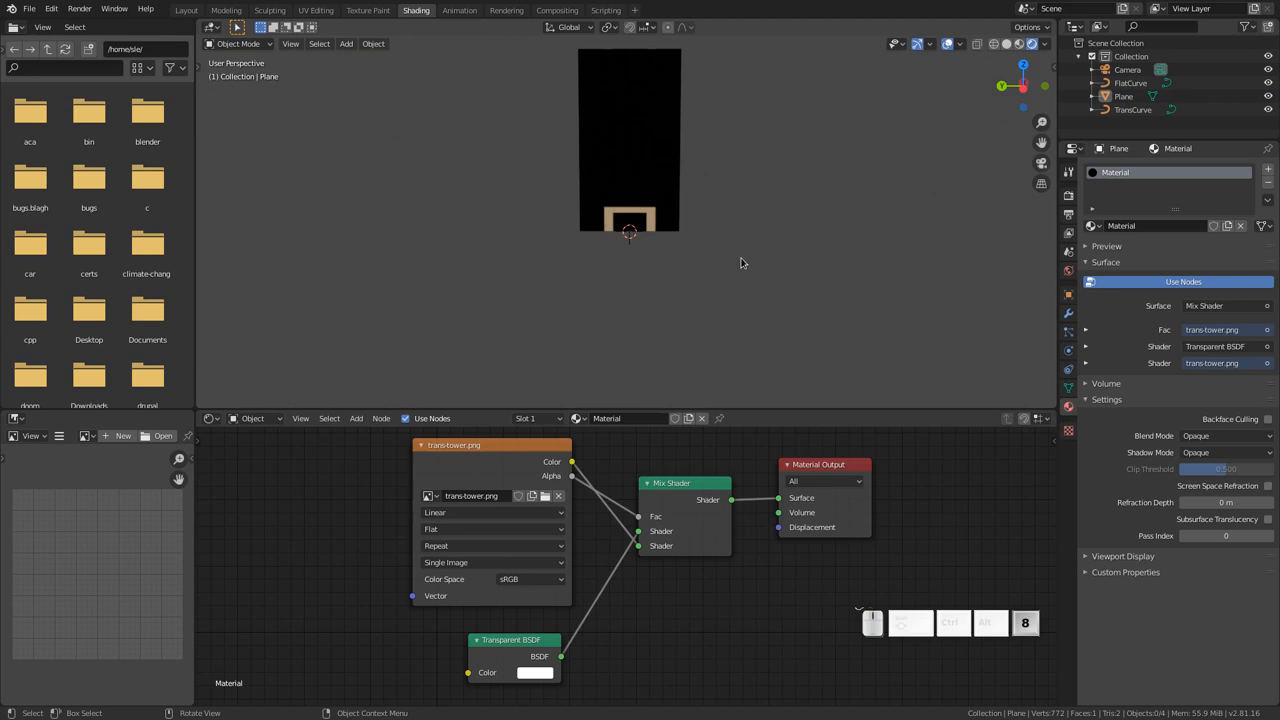
mouse_move(1016, 148)
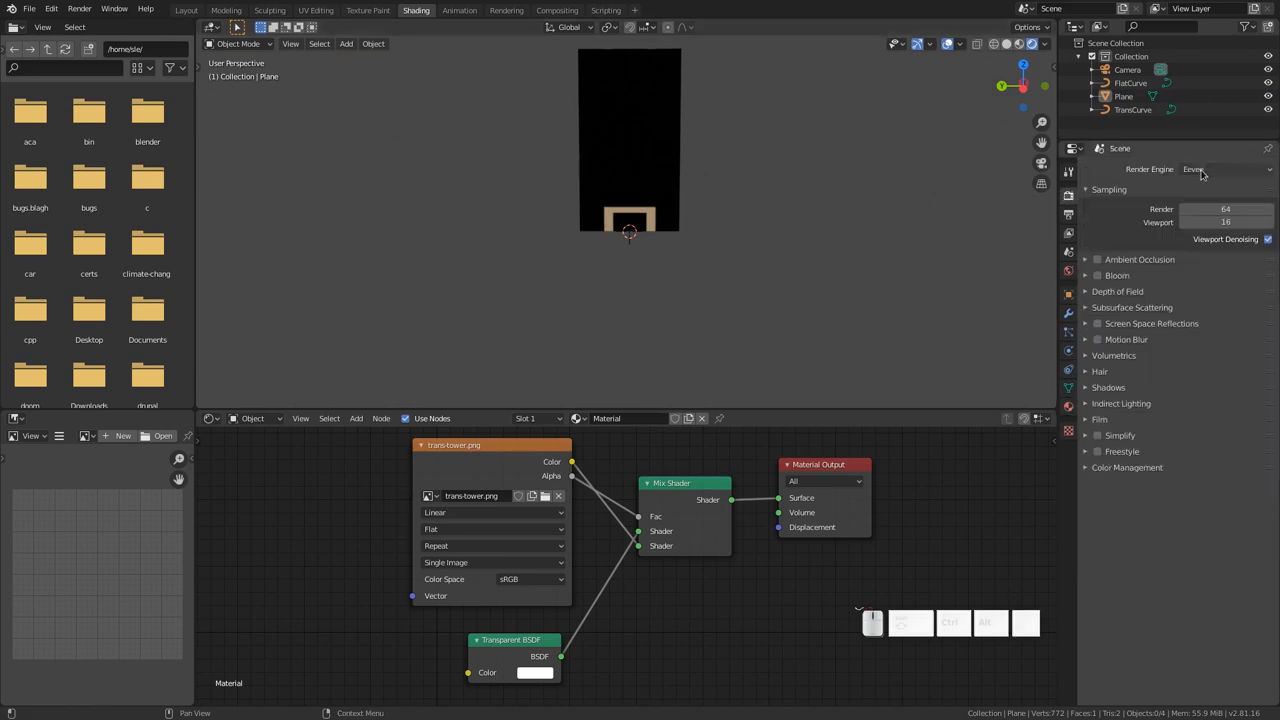
- Switch to Cycles and preview the cut-out tower in the Layout workspace's rendered view
click(1224, 168)
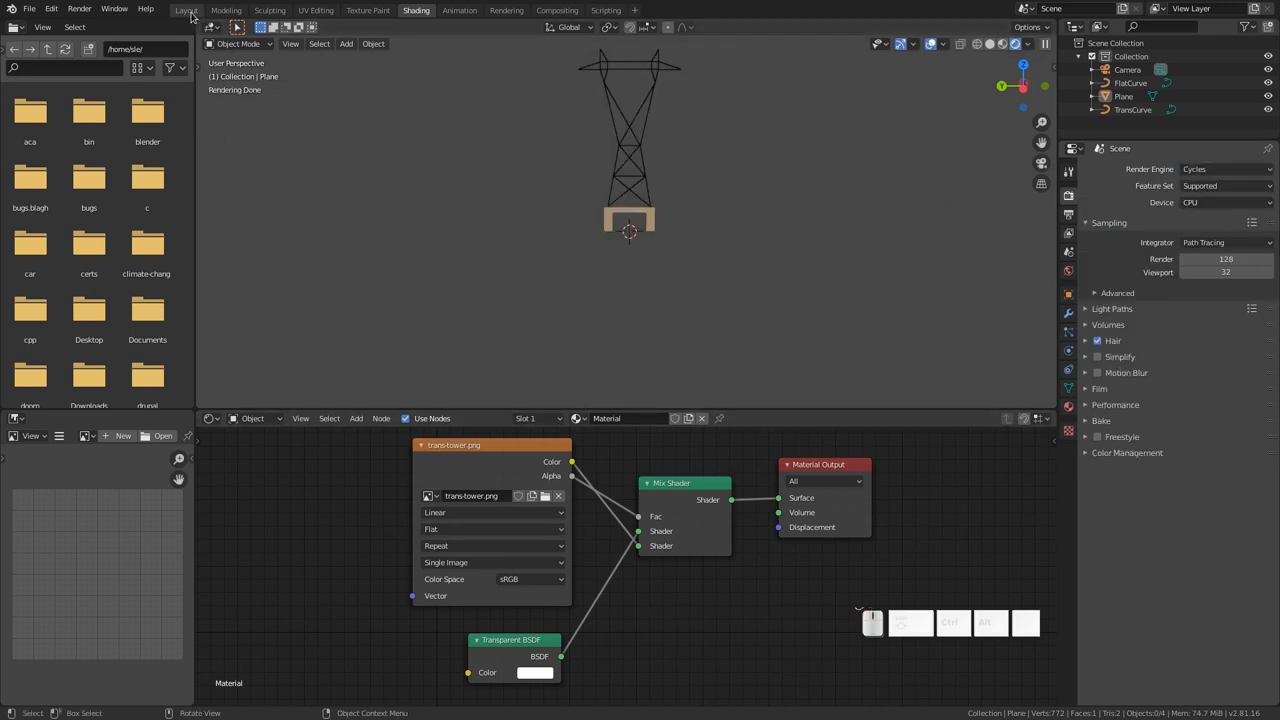
click(186, 10)
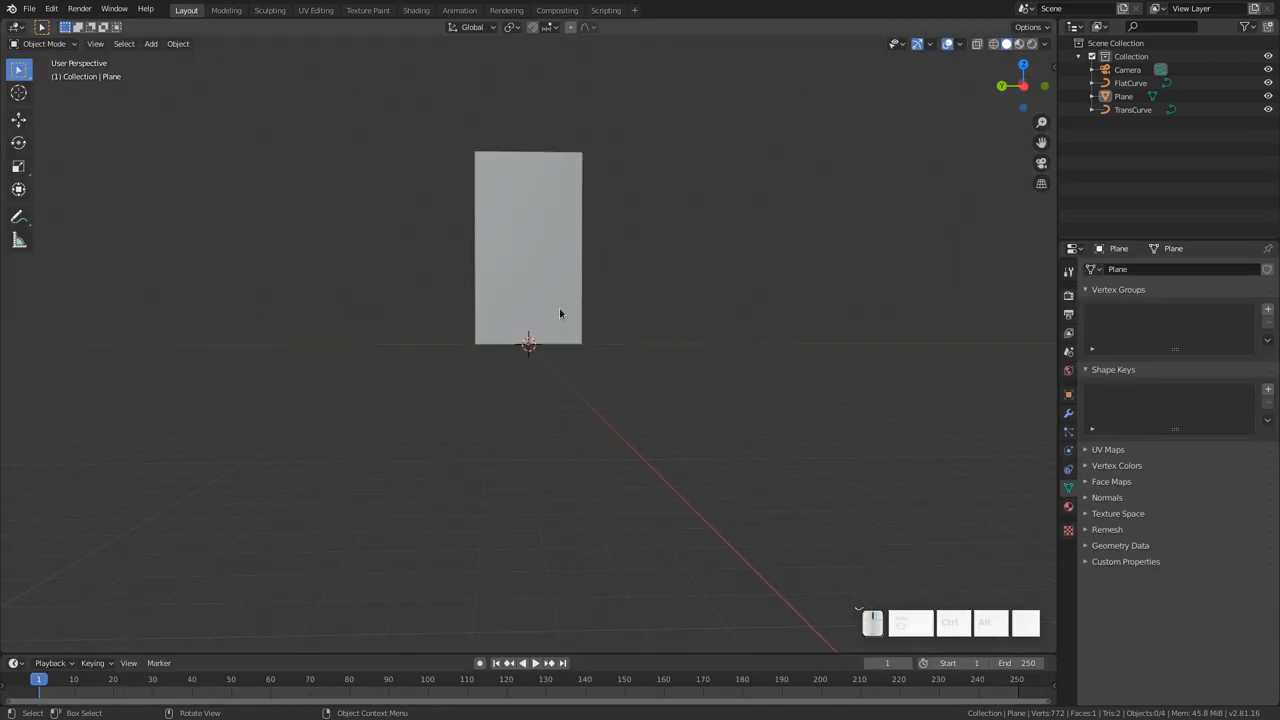
click(1018, 44)
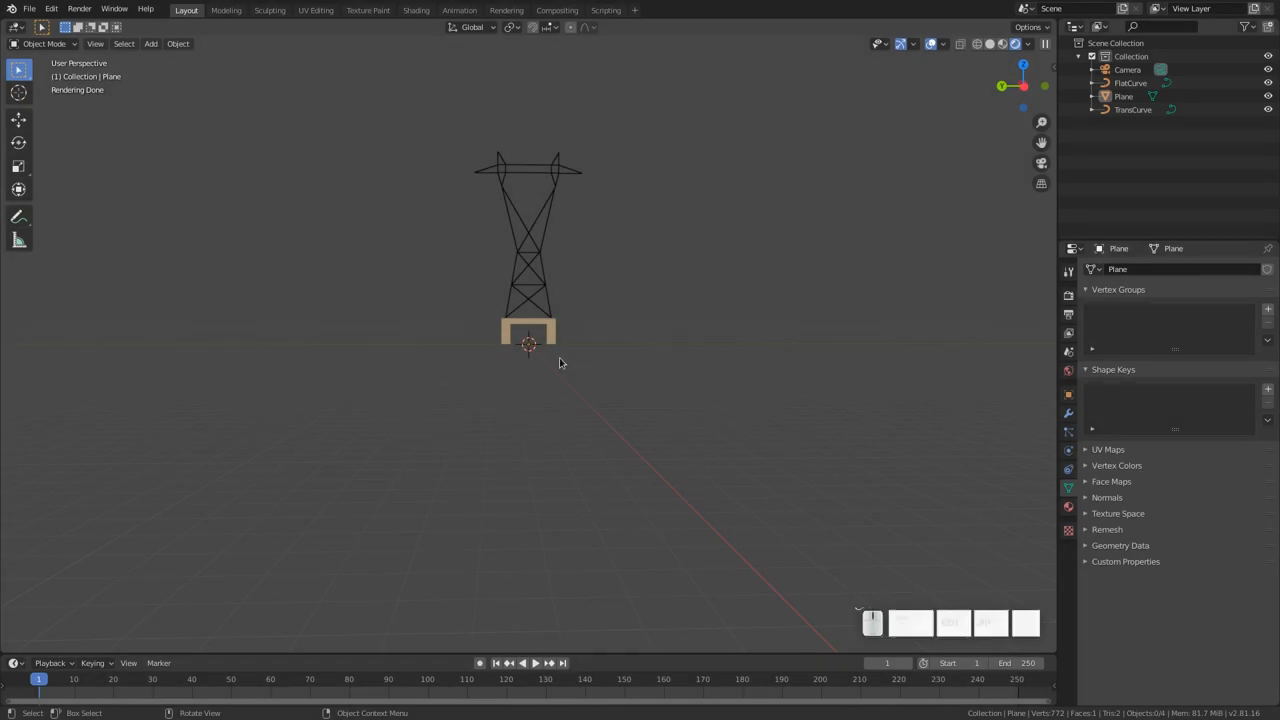
click(528, 250)
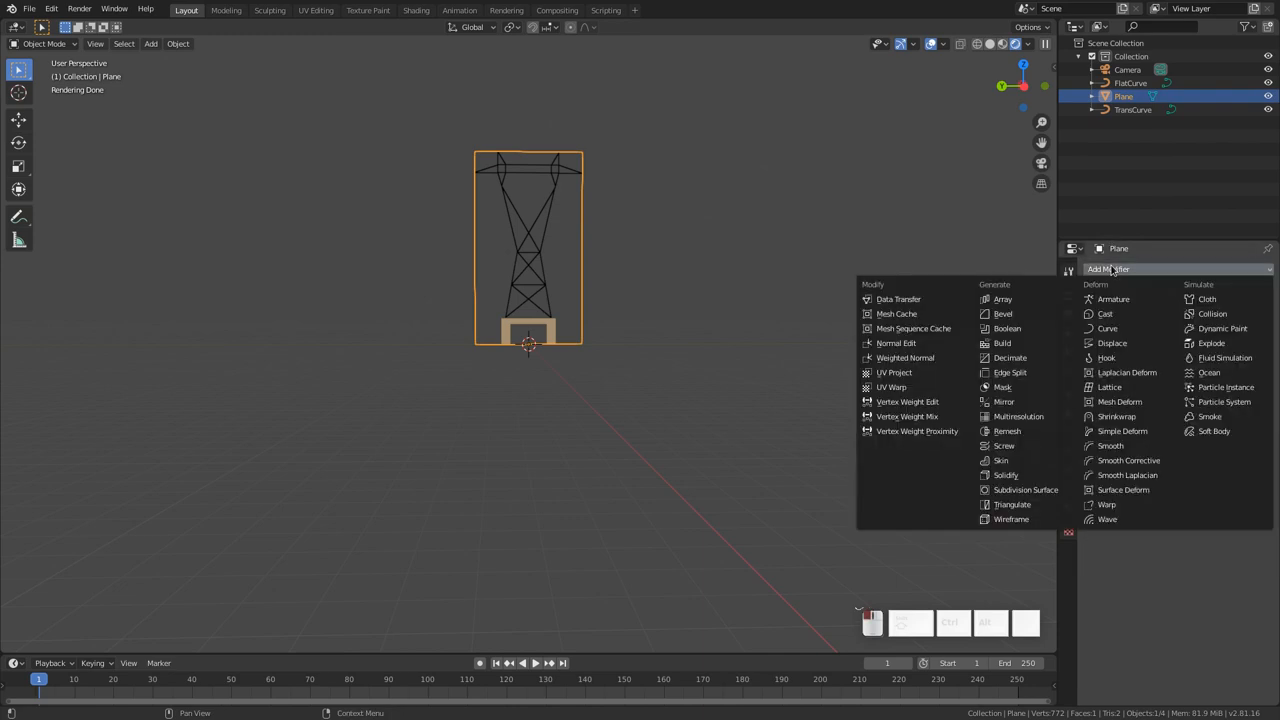
- Add an Array modifier with 85 copies spaced by a constant rather than relative offset
click(1002, 300)
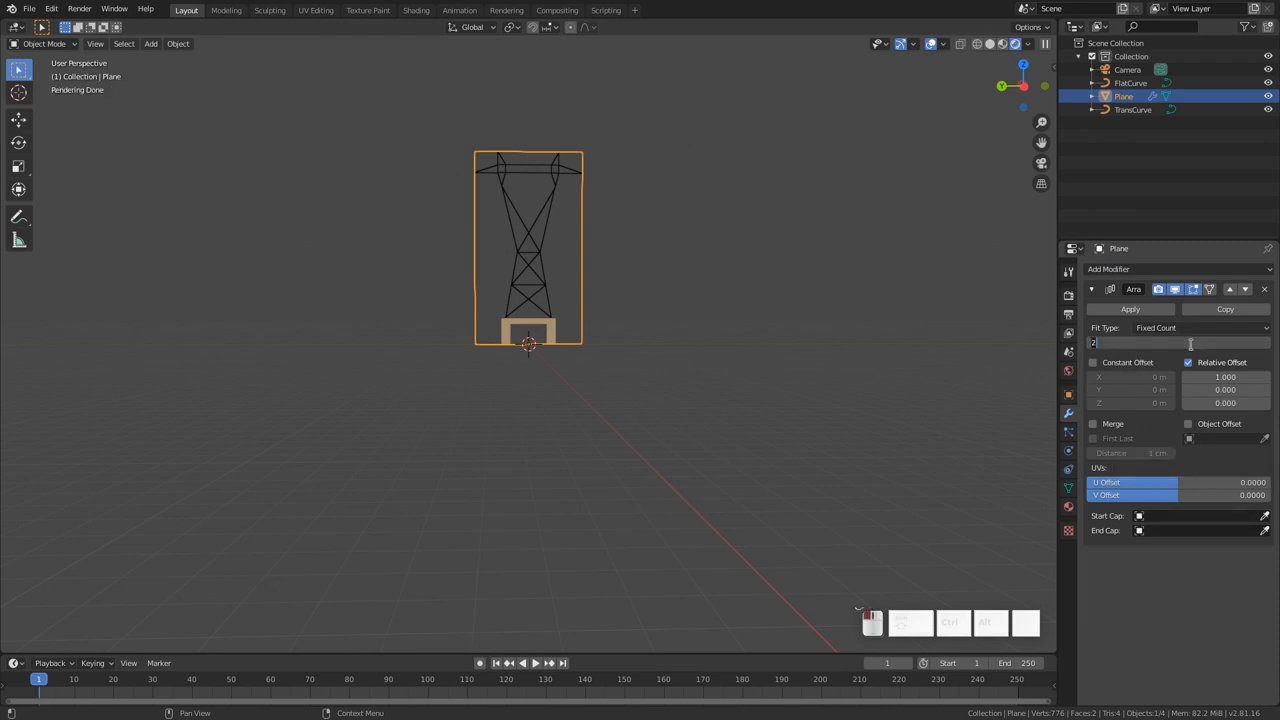
text(85)
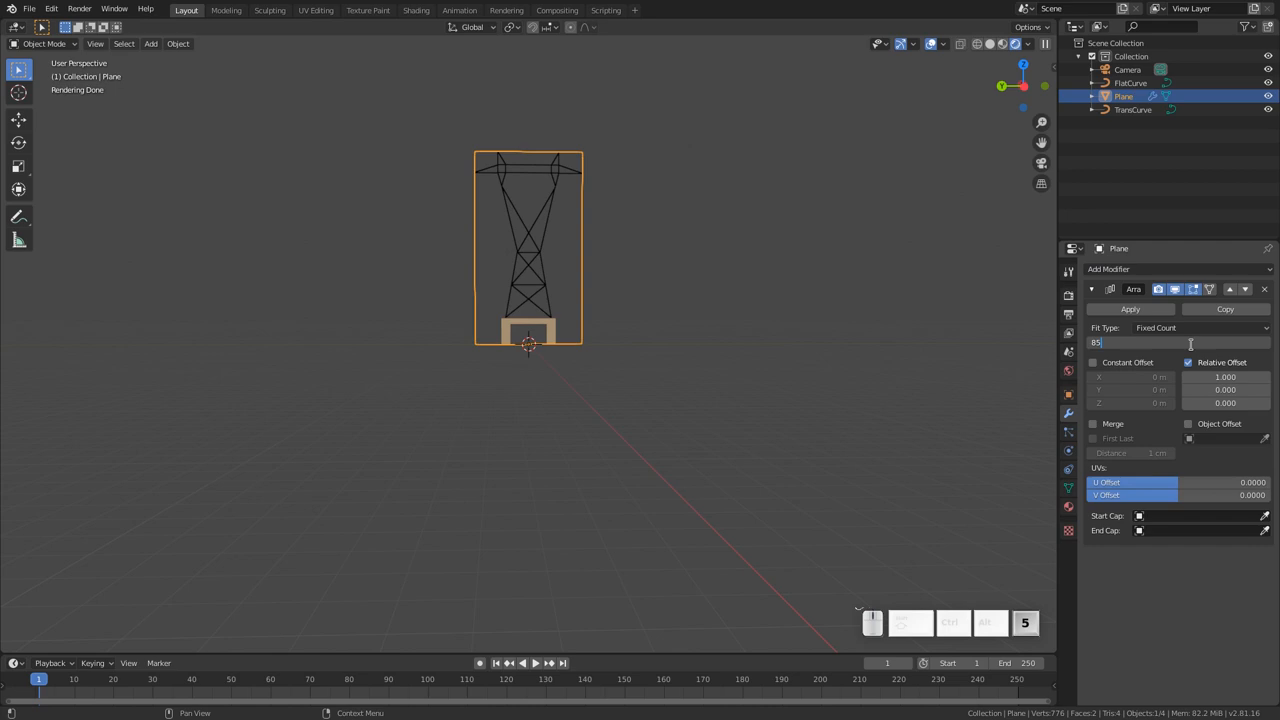
key(Return)
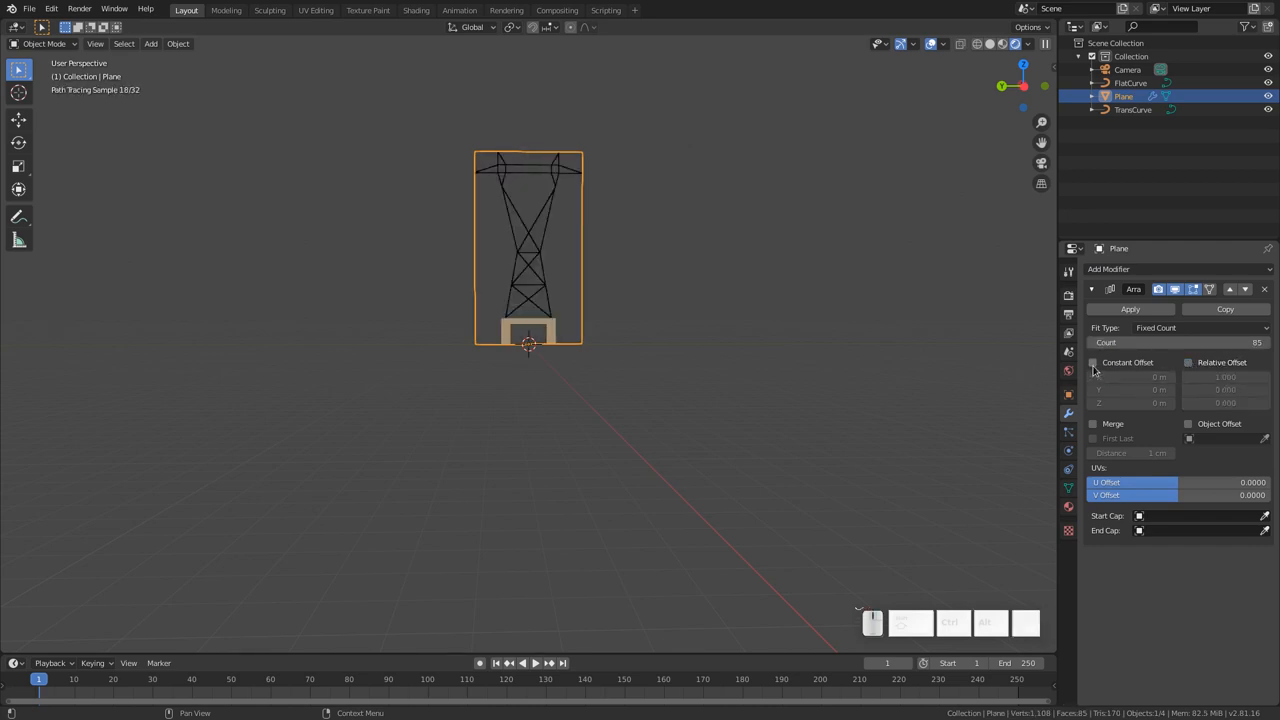
click(1092, 362)
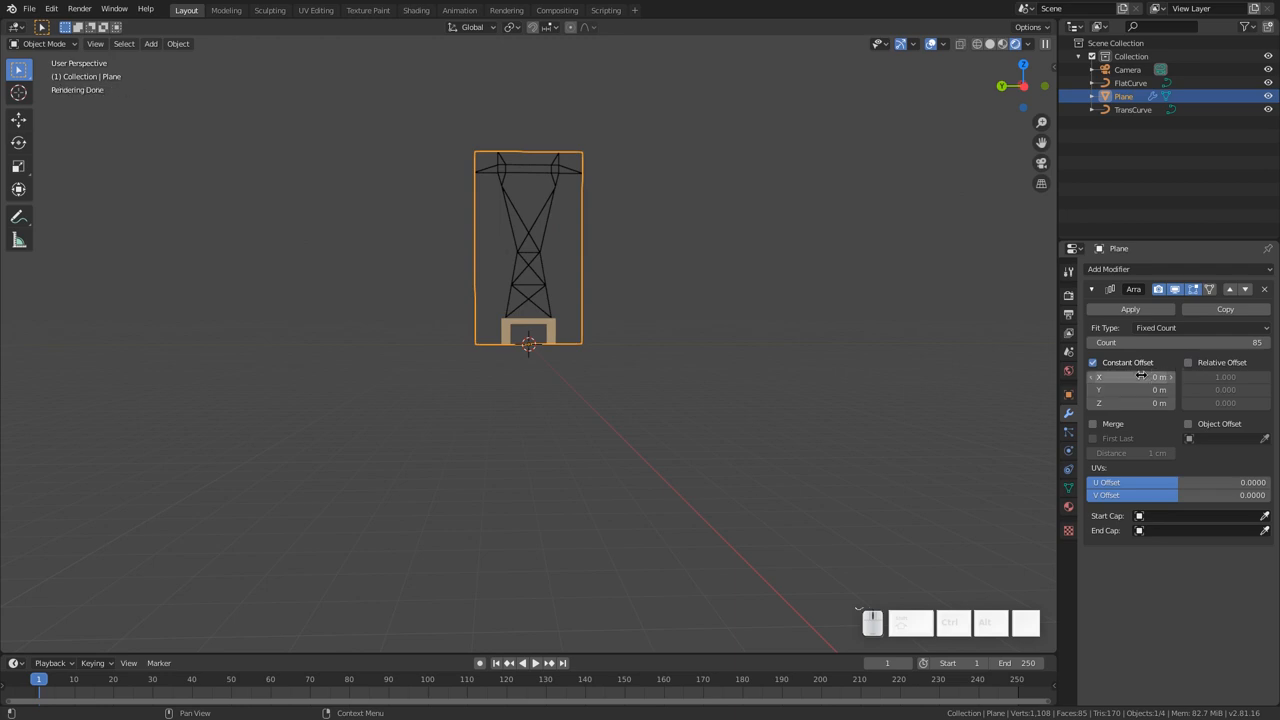
click(1130, 376)
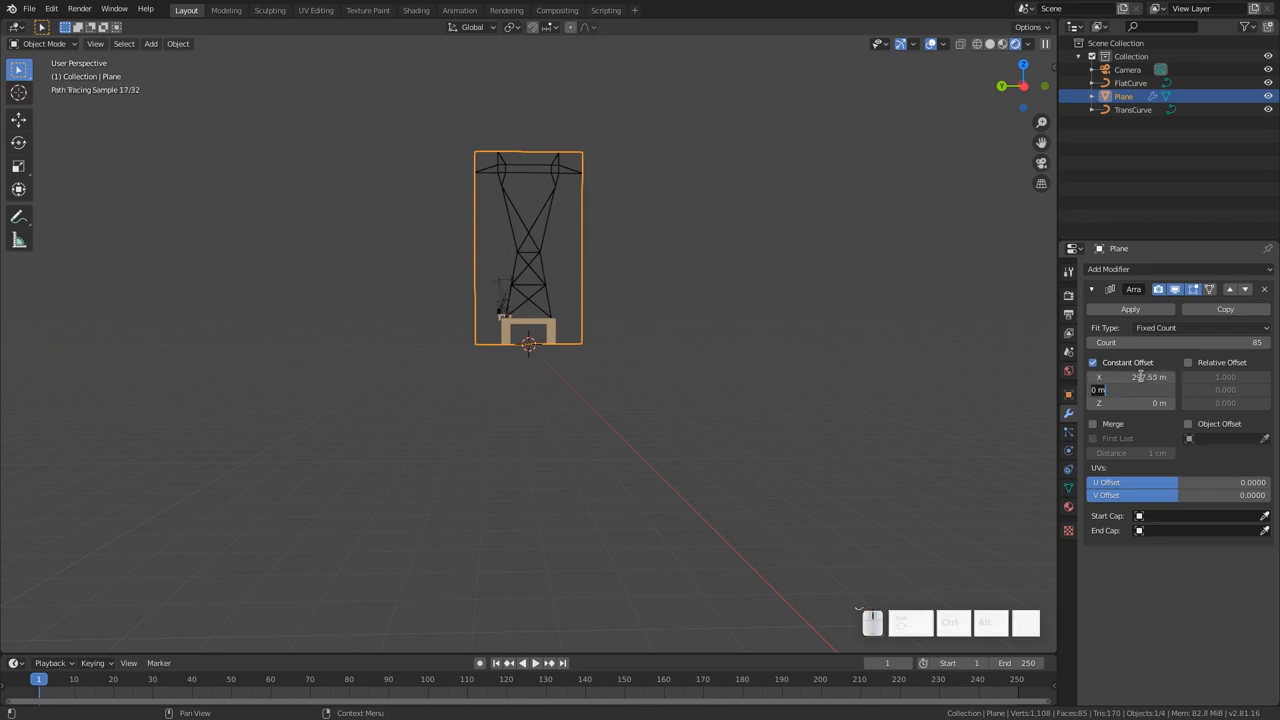
click(788, 420)
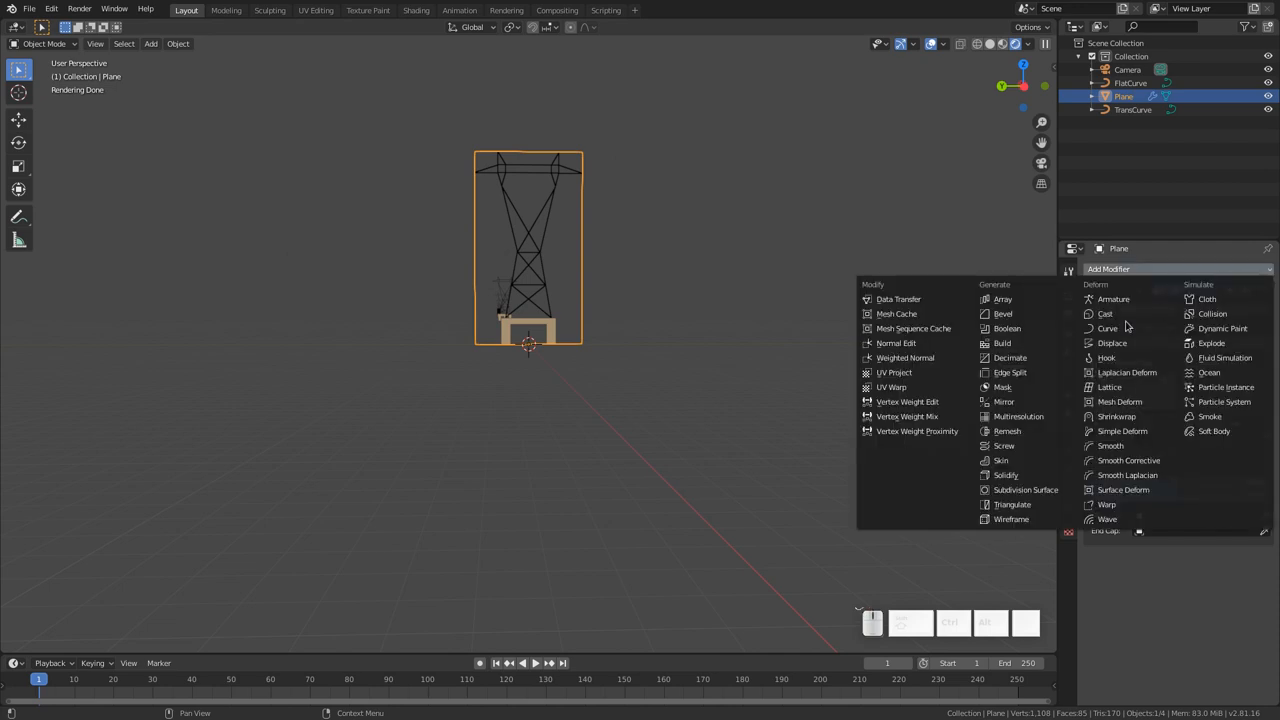
- Add a Curve modifier to the tower plane beneath its Array modifier
click(1004, 298)
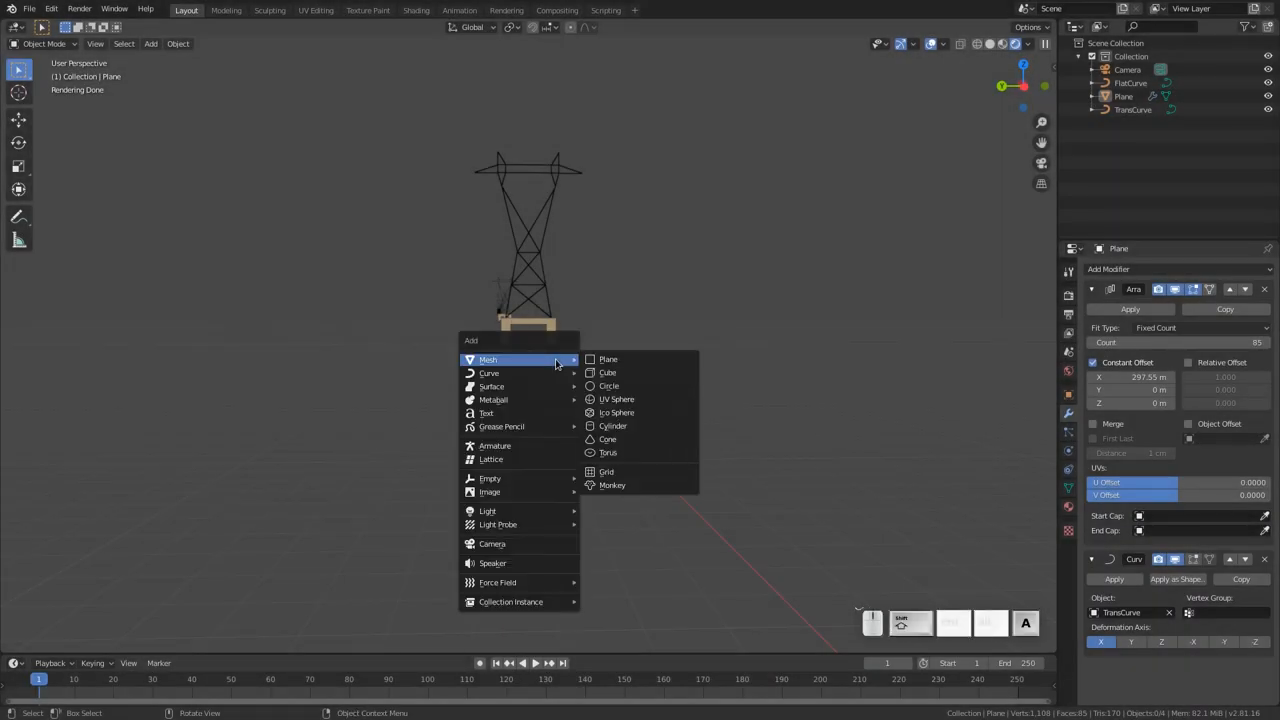
- Add a densely subdivided Grid mesh at the world origin and check its subdivisions in edit mode
click(606, 472)
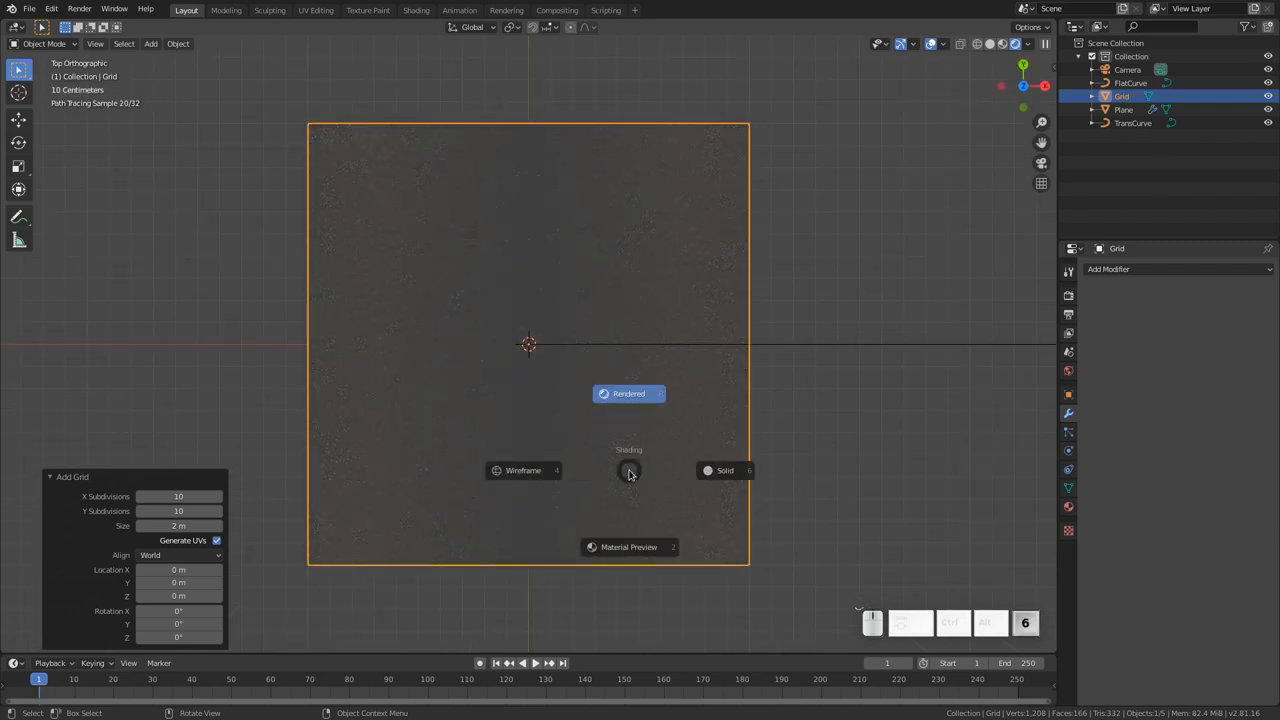
click(724, 470)
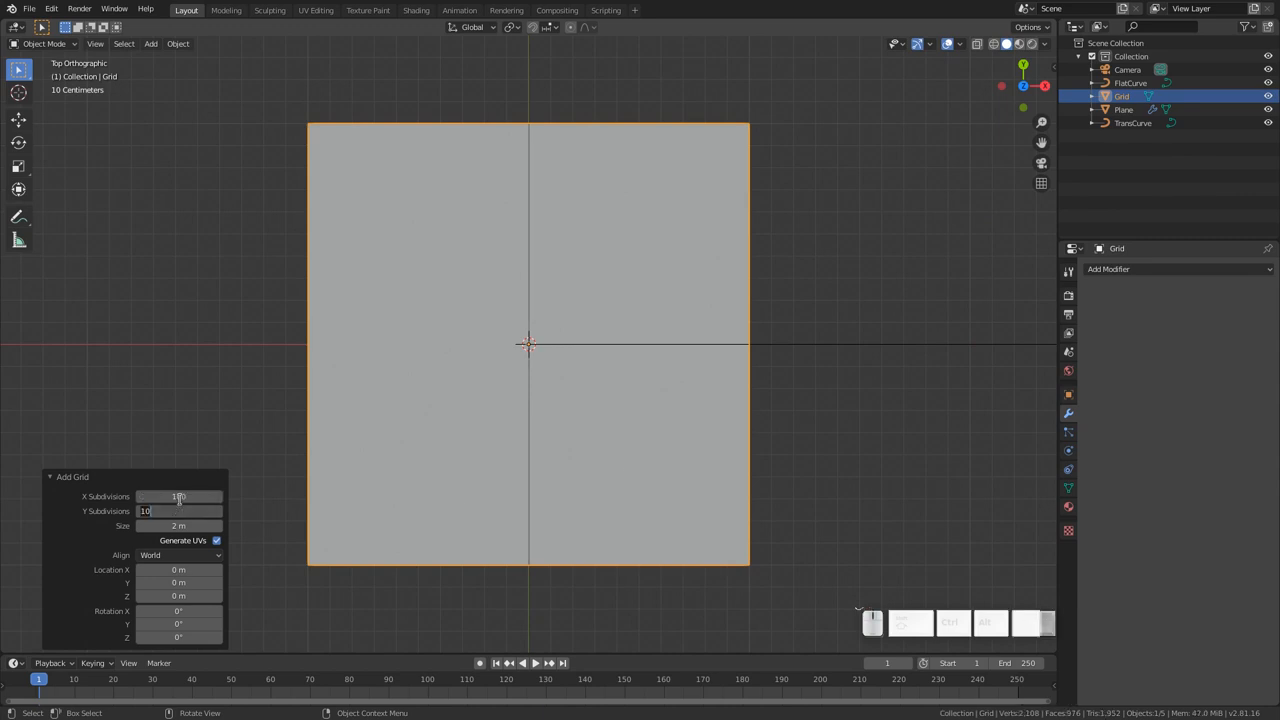
key(Tab)
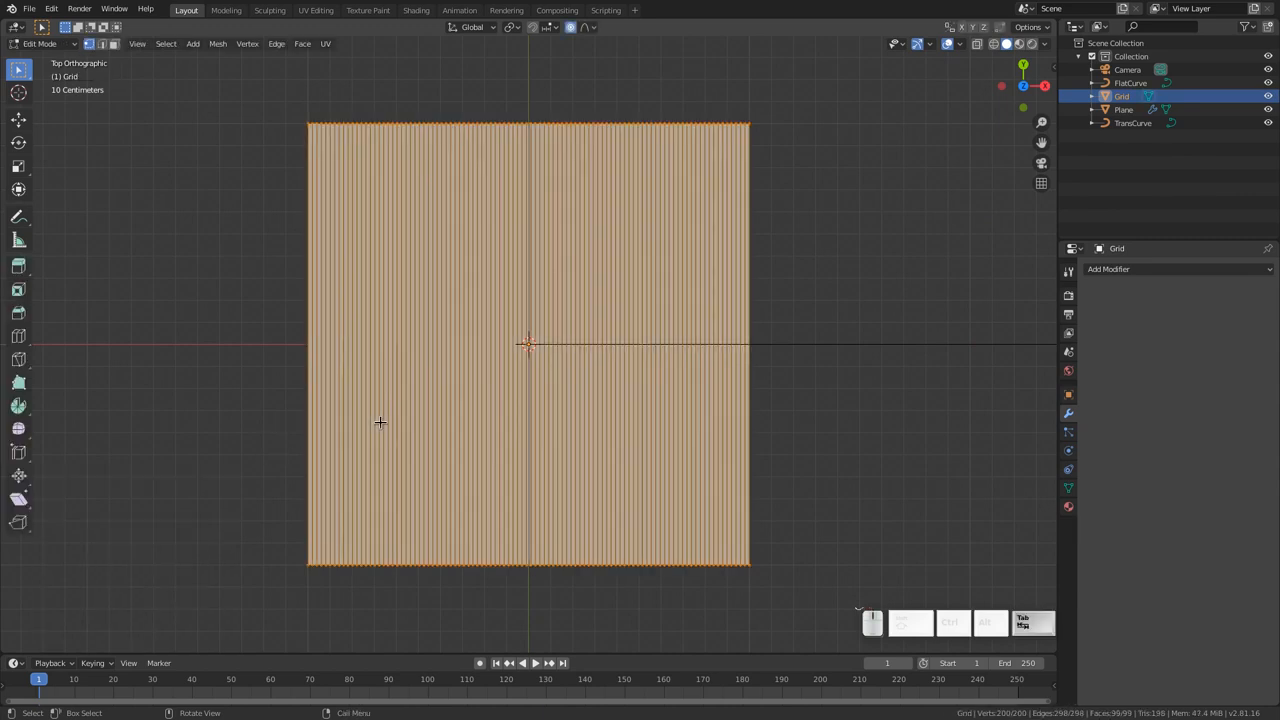
key(Tab)
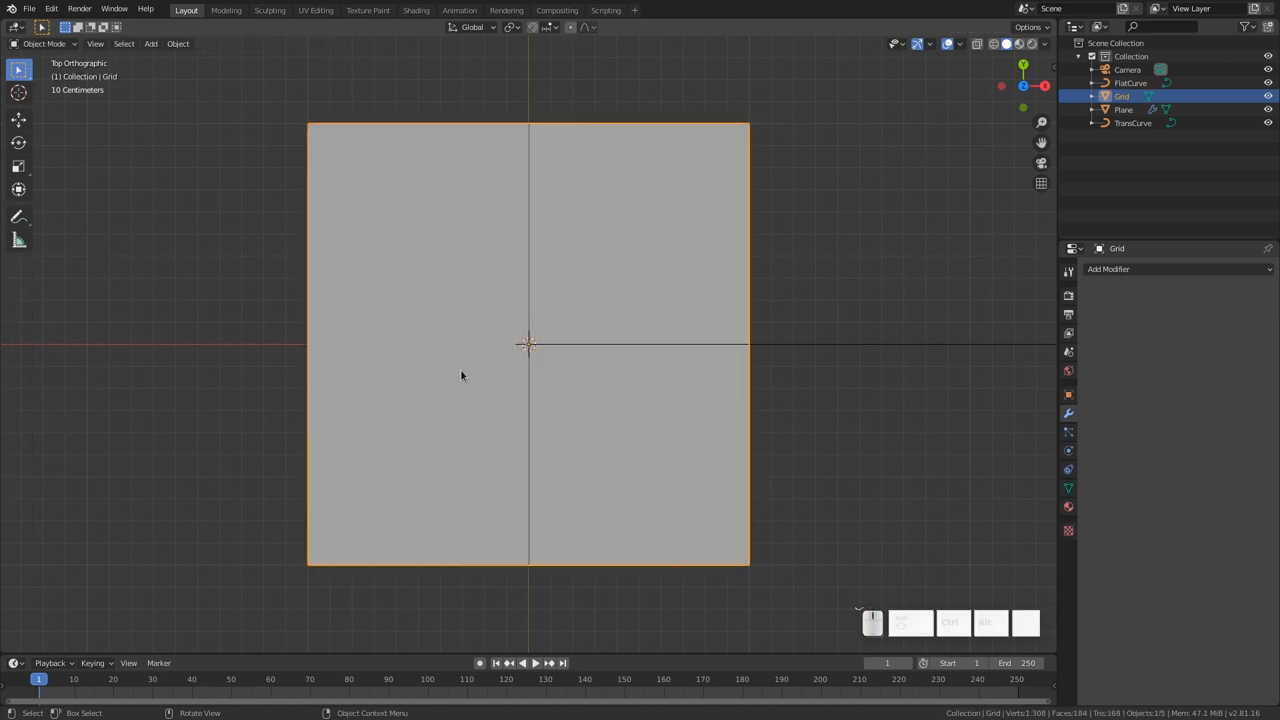
mouse_move(490, 358)
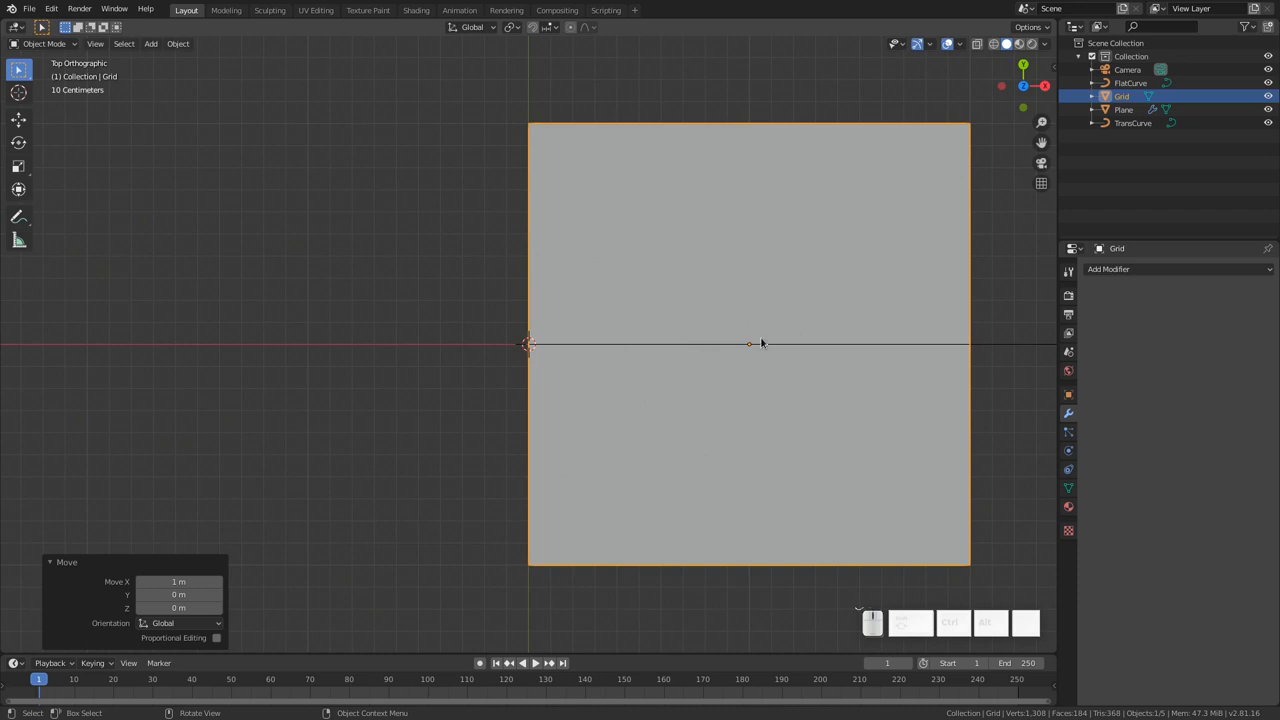
mouse_move(678, 368)
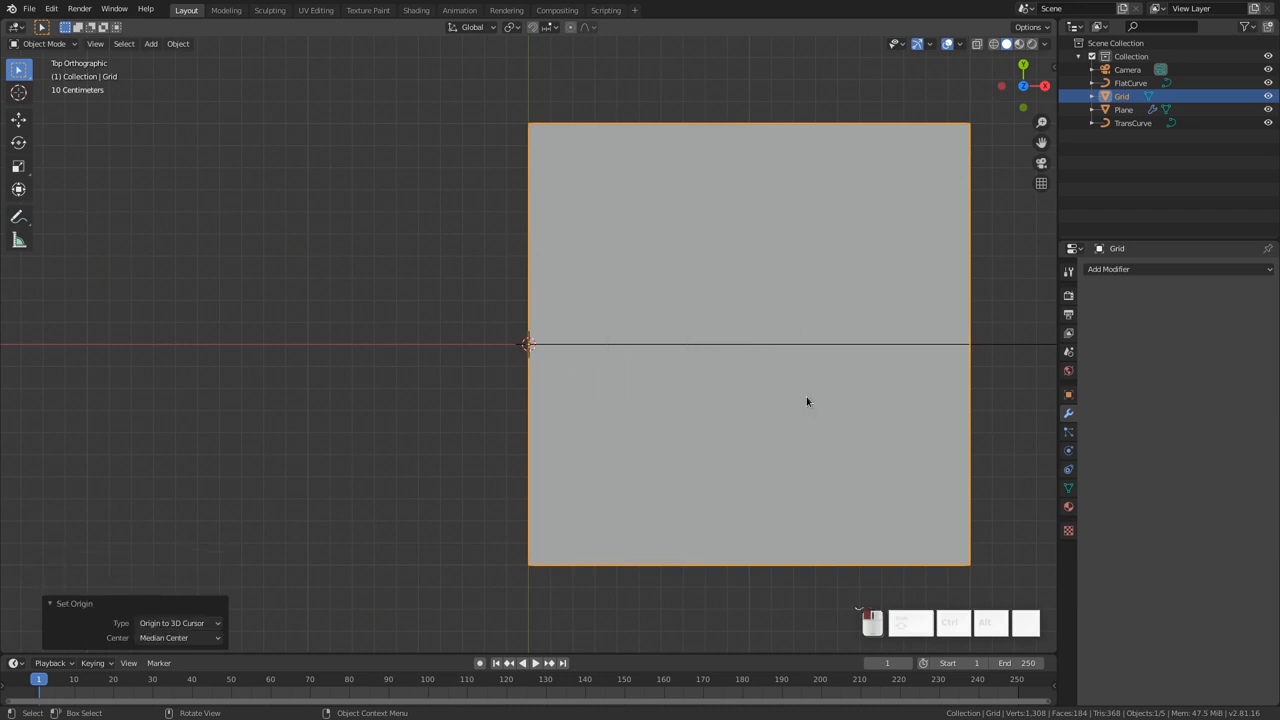
- Squash the grid into a long narrow strip and apply its rotation and scale
scroll(down, 3)
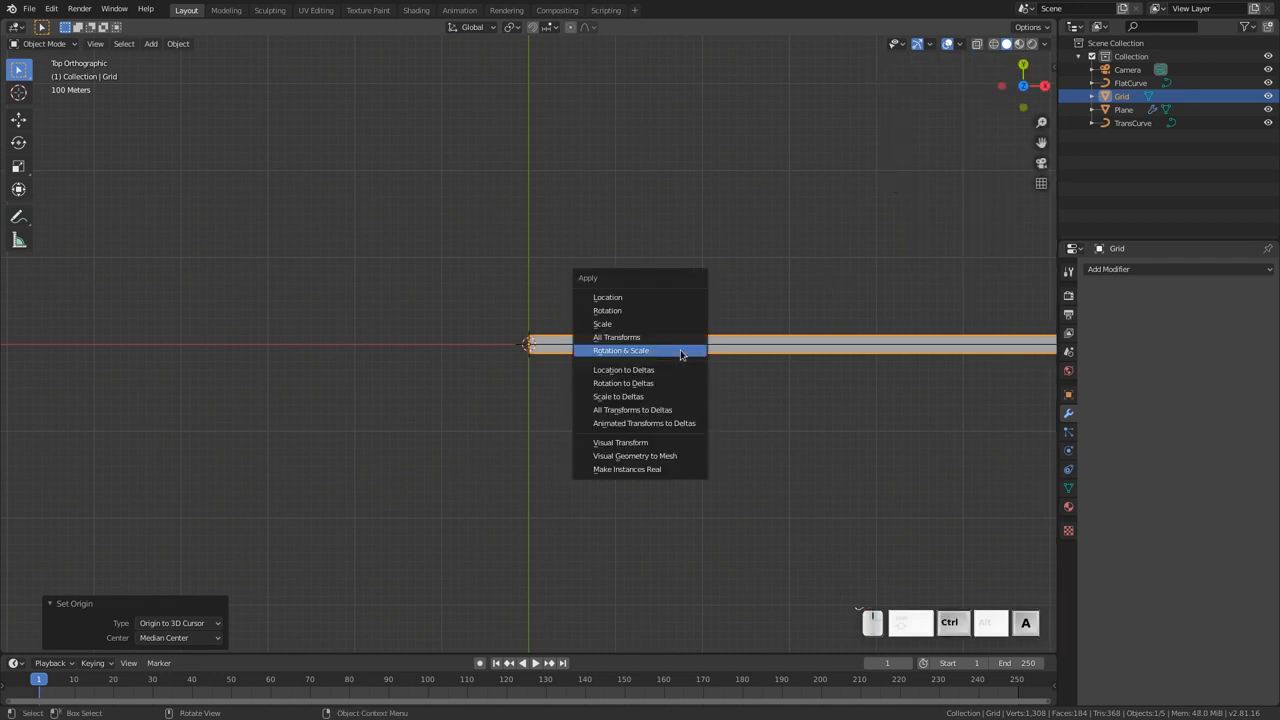
click(620, 350)
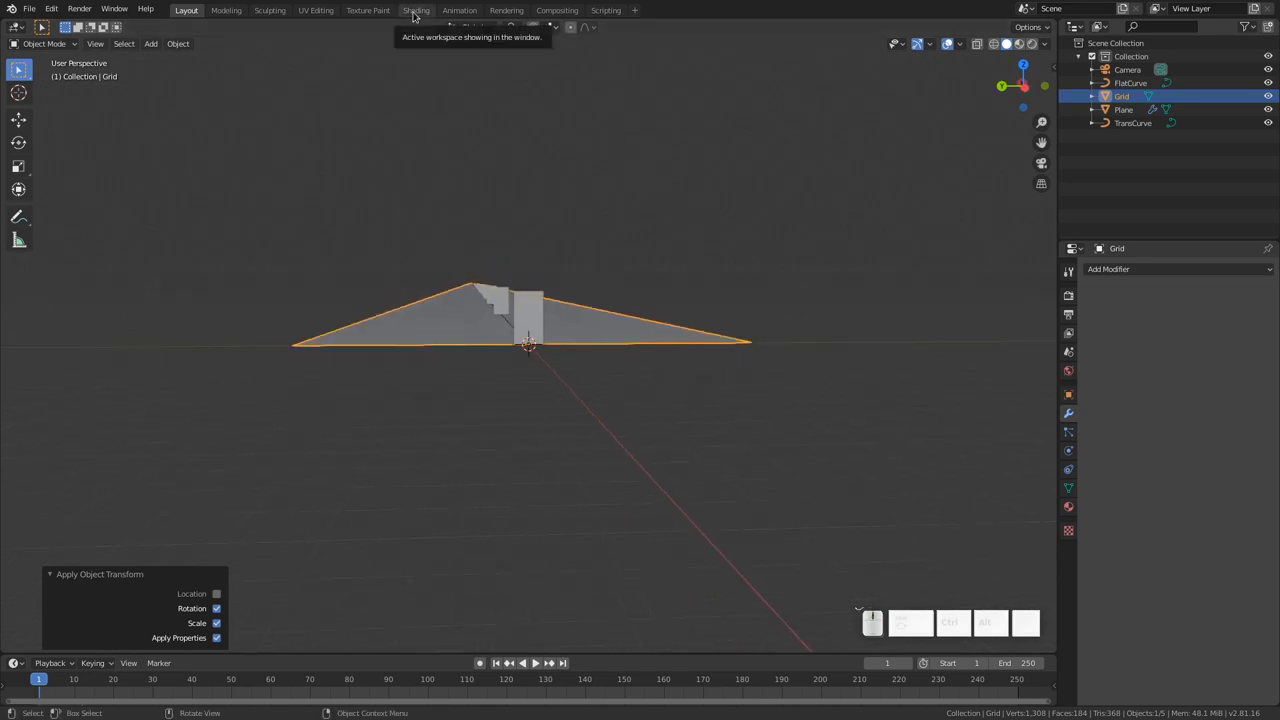
- Give the Grid a new material and add a Hue Saturation Value node to it
click(416, 10)
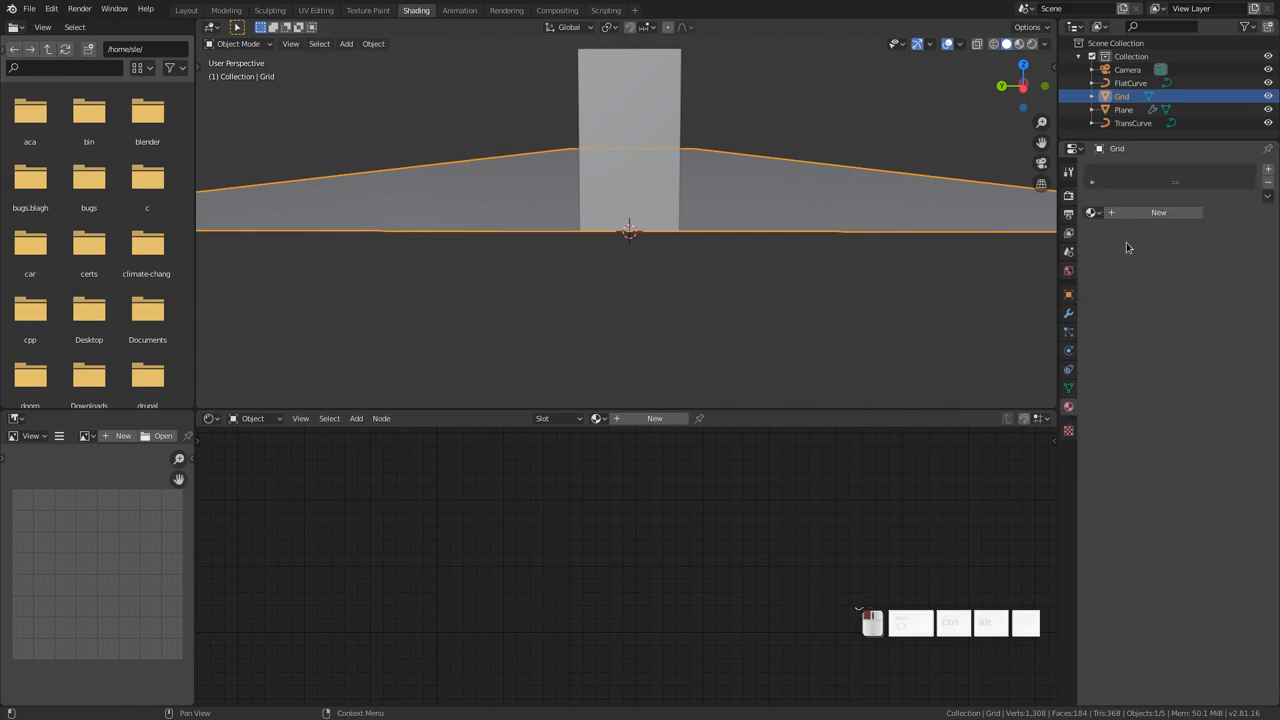
click(1158, 212)
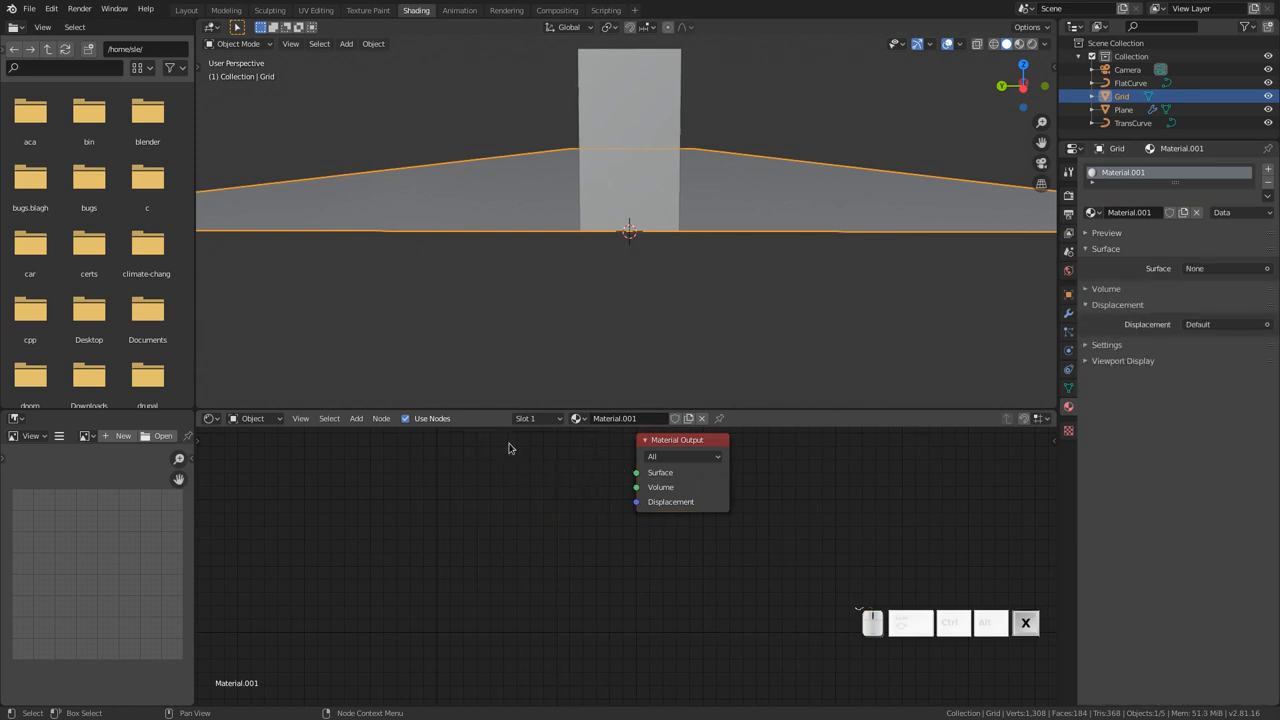
text(hu)
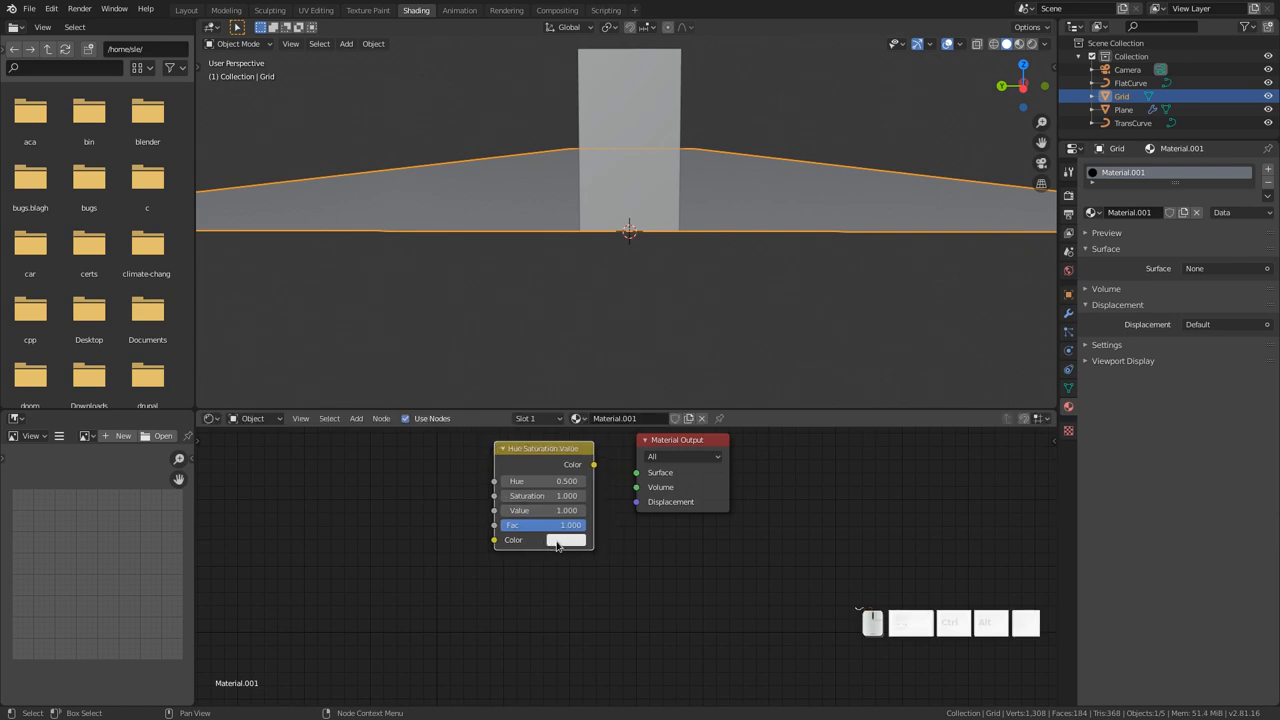
- Set the node's Color to blue and wire it into the Material Output surface
click(568, 540)
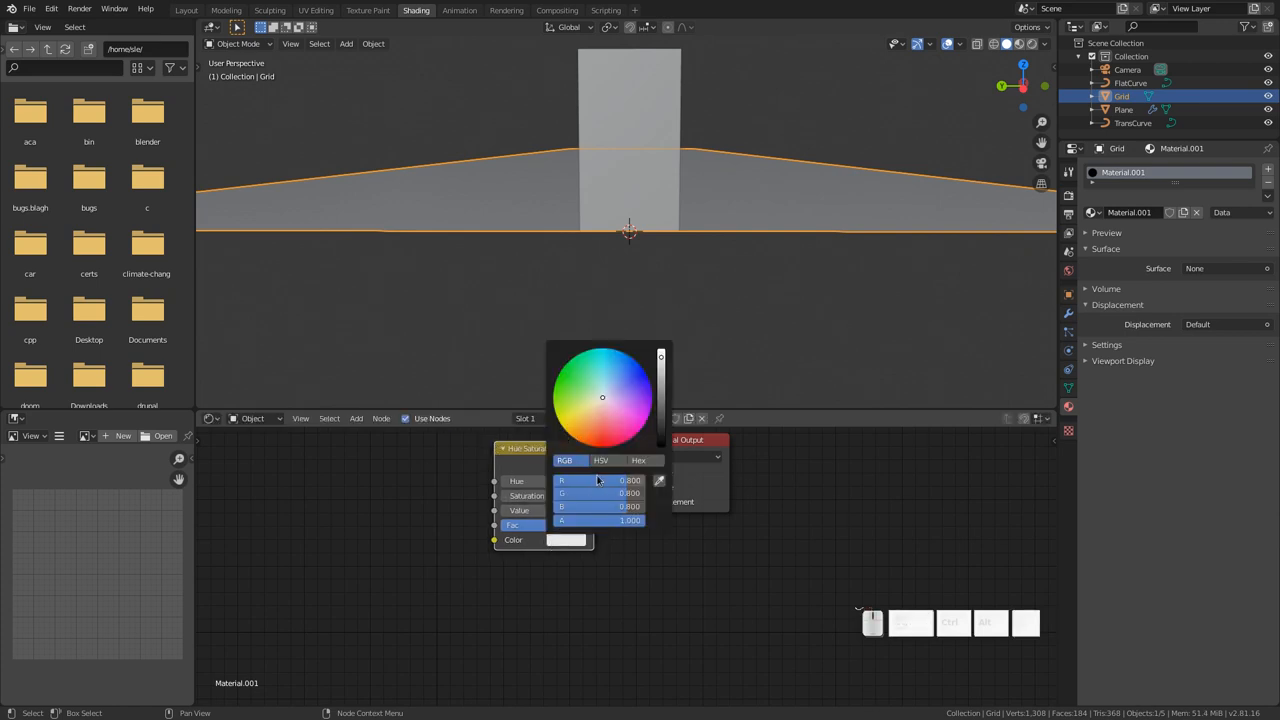
click(600, 480)
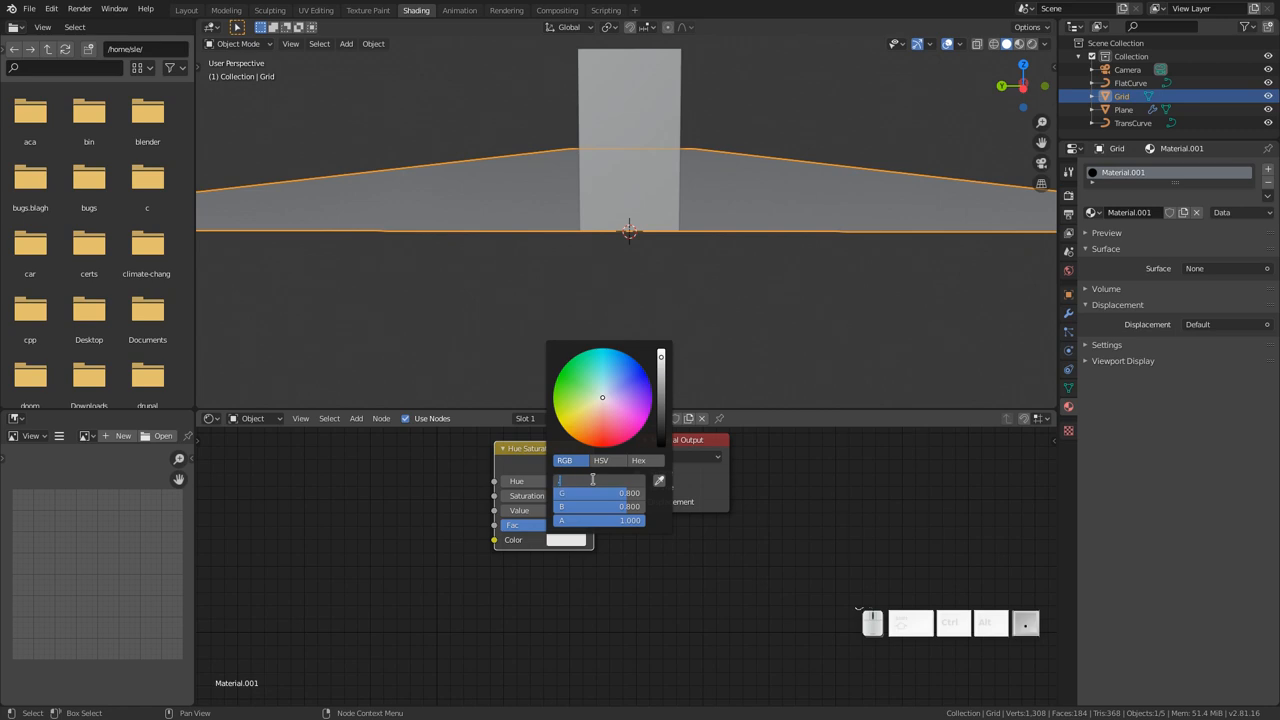
click(624, 368)
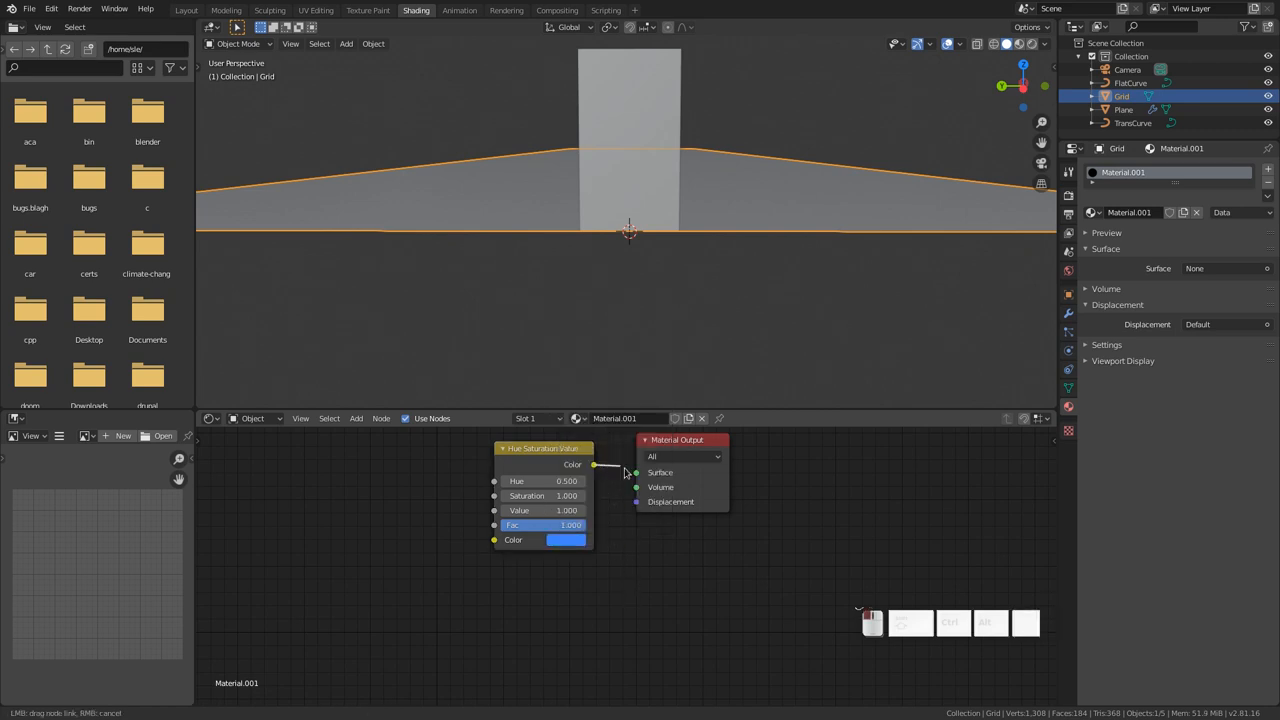
click(636, 472)
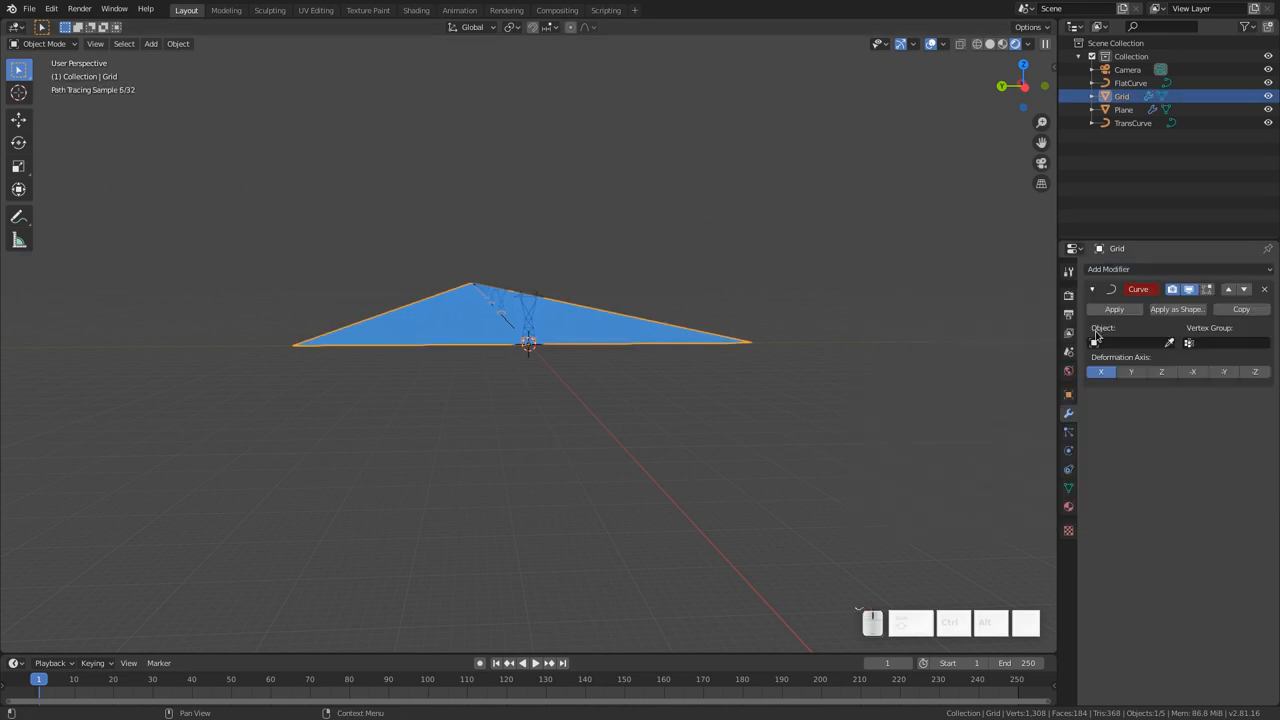
- Set TransCurve as the deforming object of the Grid's Curve modifier
click(1130, 342)
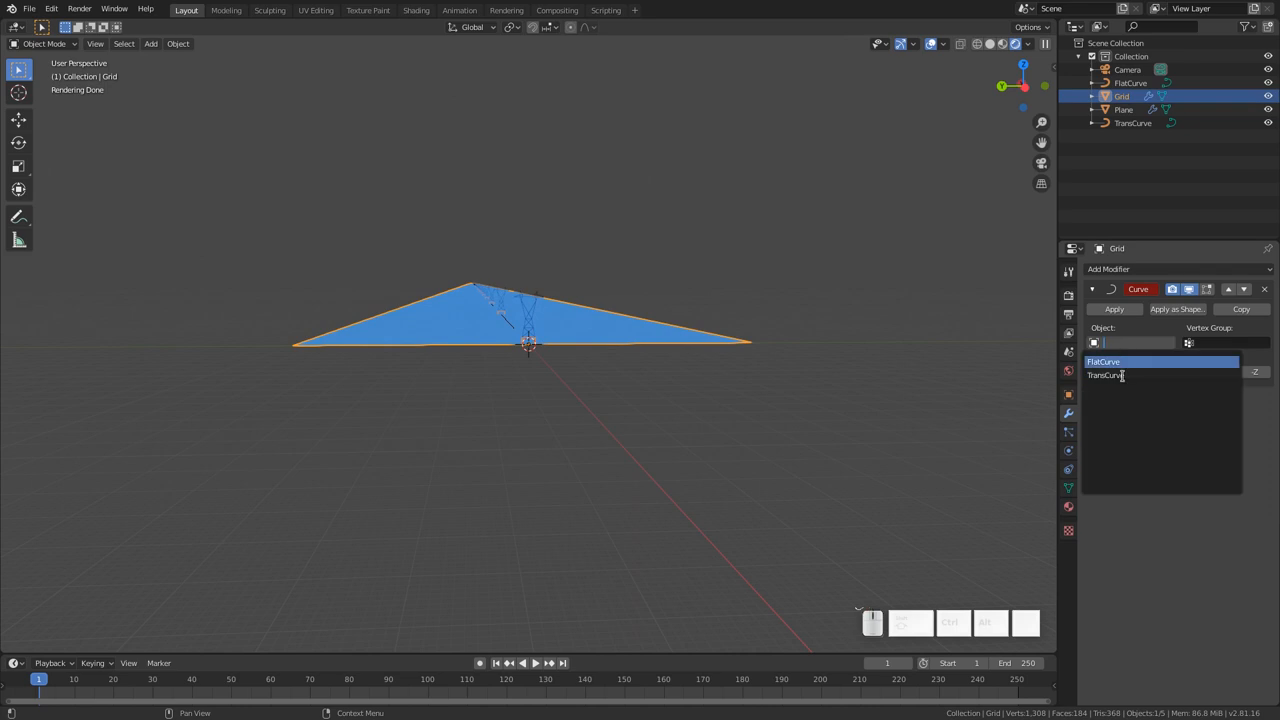
click(1108, 376)
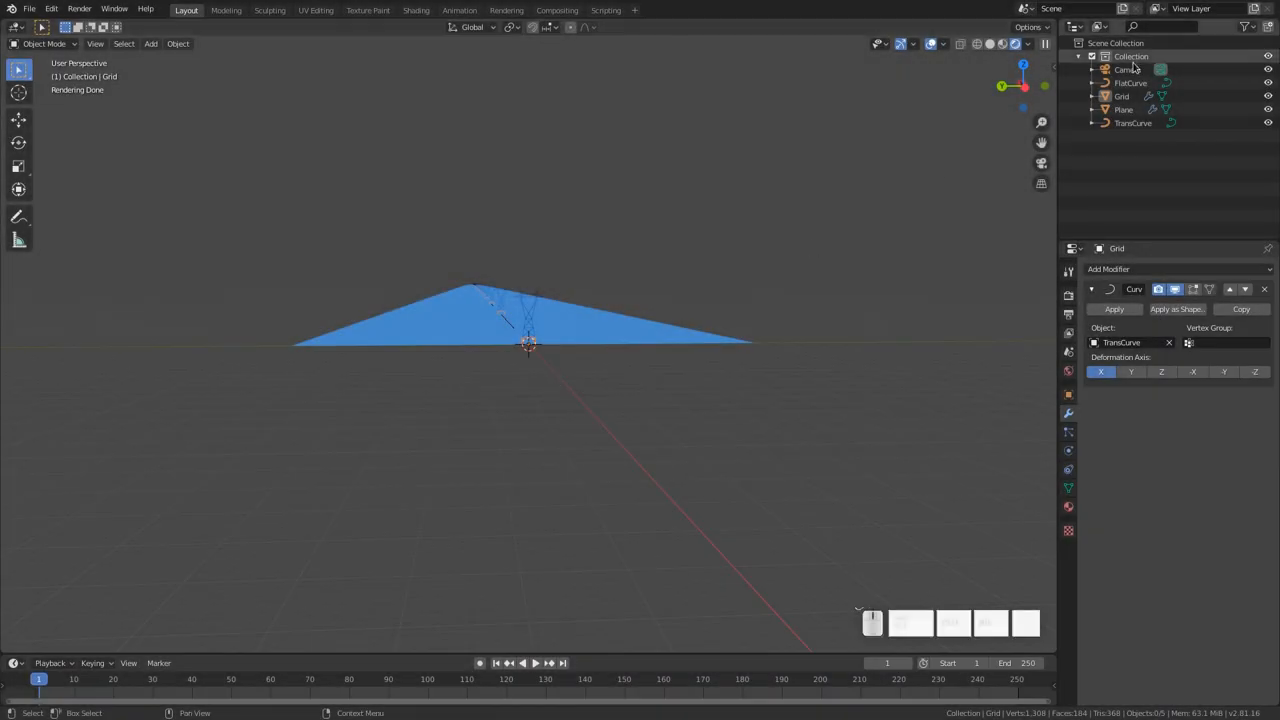
- Select the Camera and clear its location and rotation before repositioning it
click(1128, 68)
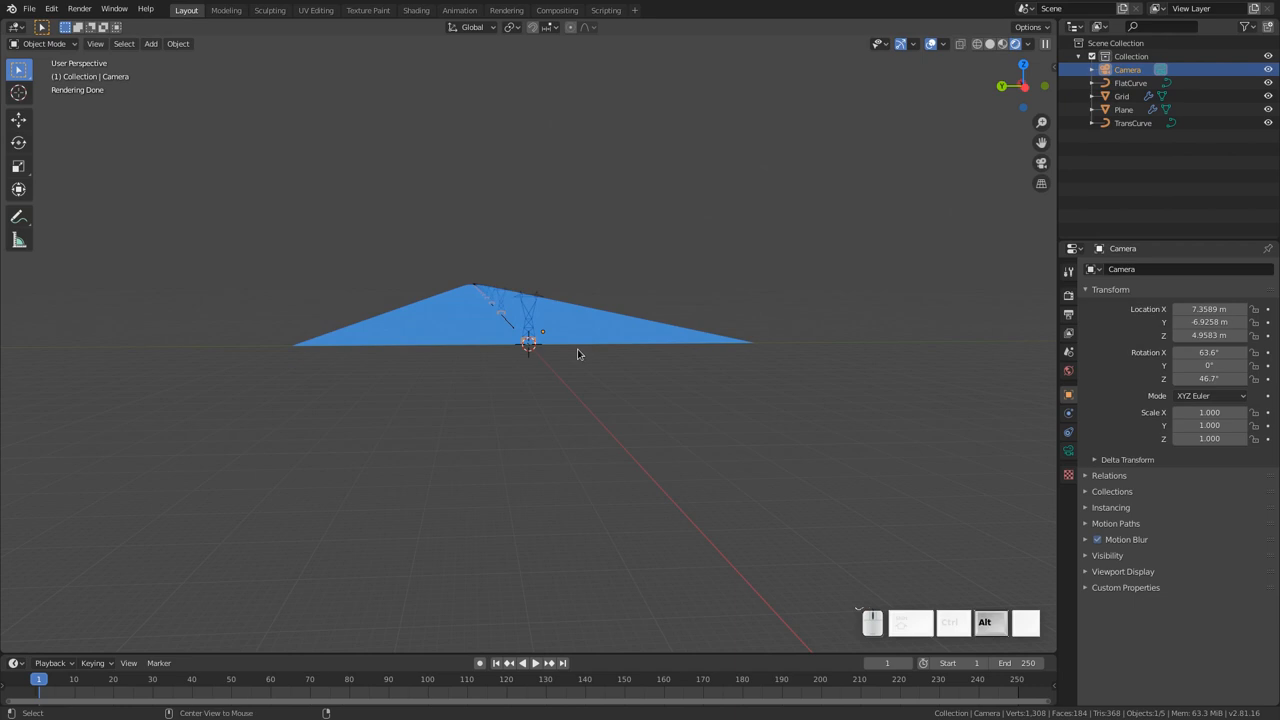
key(alt+r)
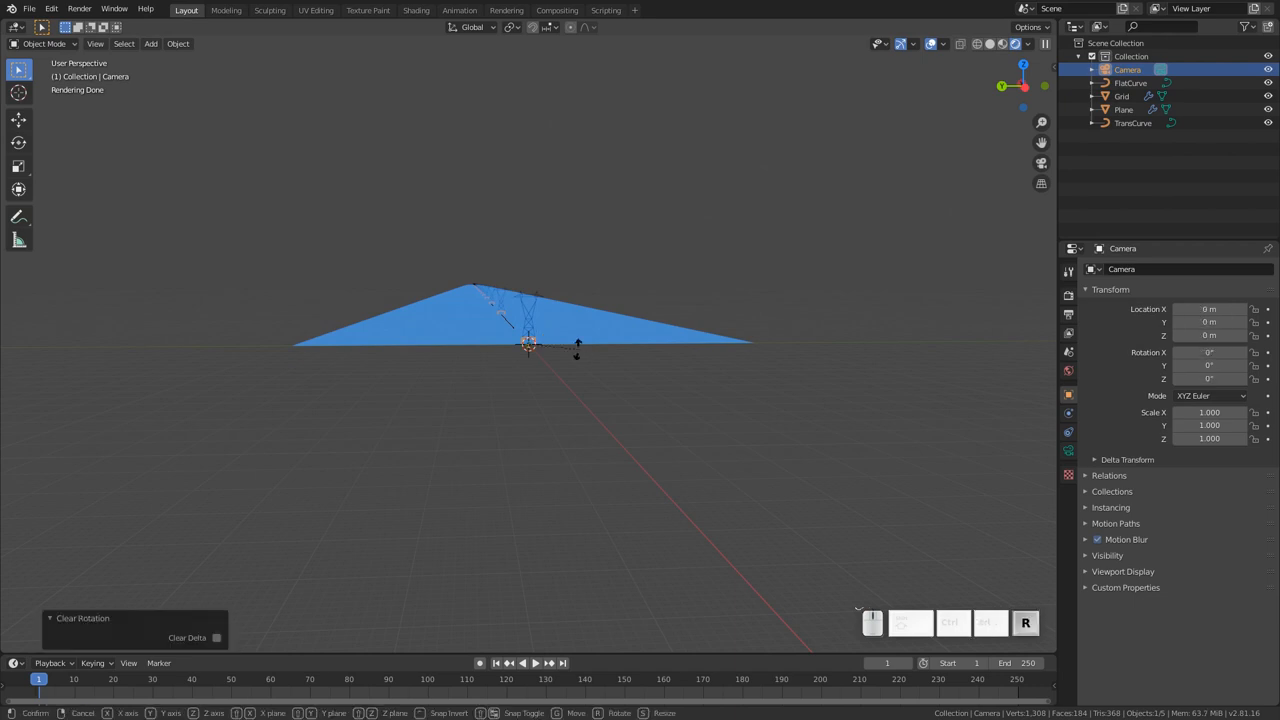
key(r)
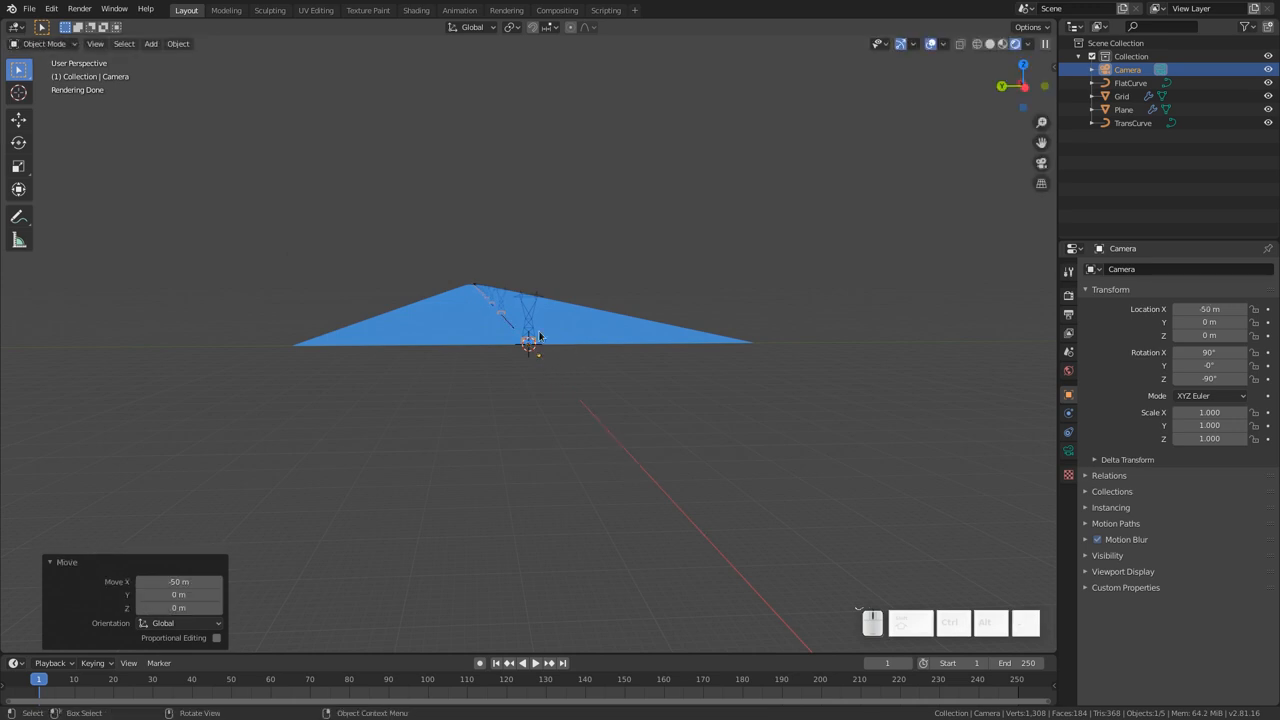
mouse_move(548, 364)
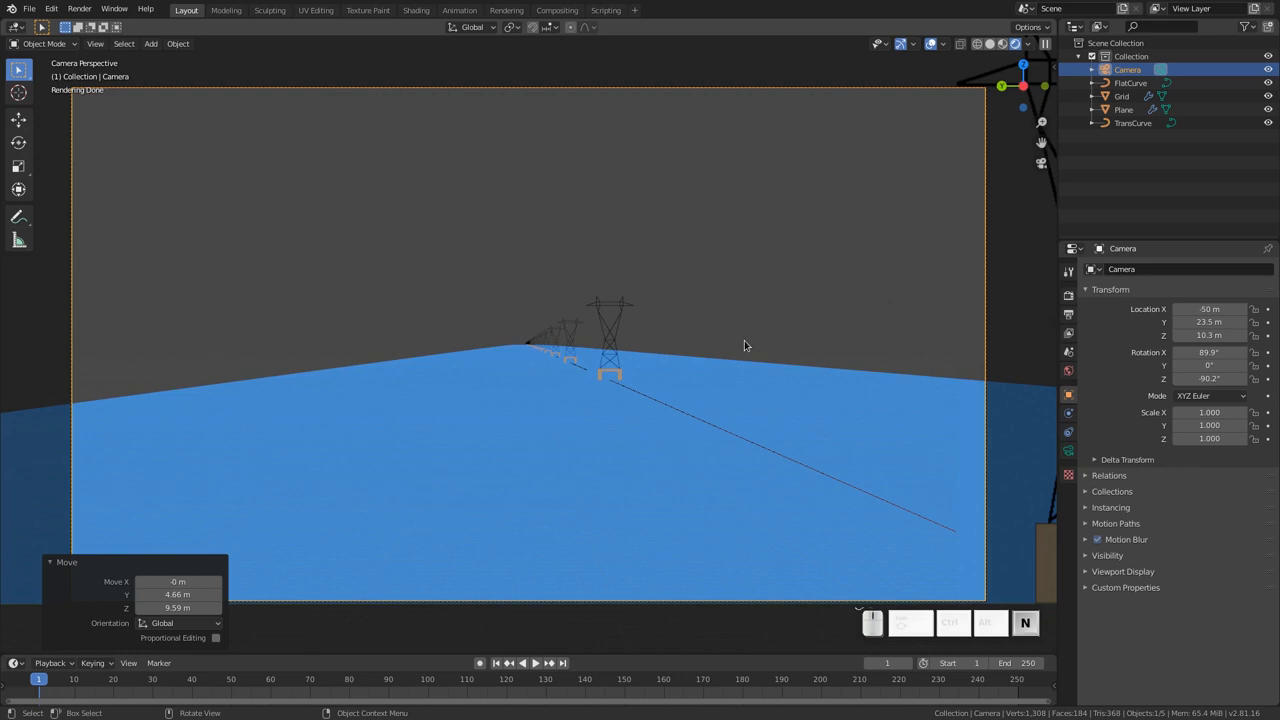
- Increase the camera's Lens Focal Length so the view closes in on the tower row
click(1068, 456)
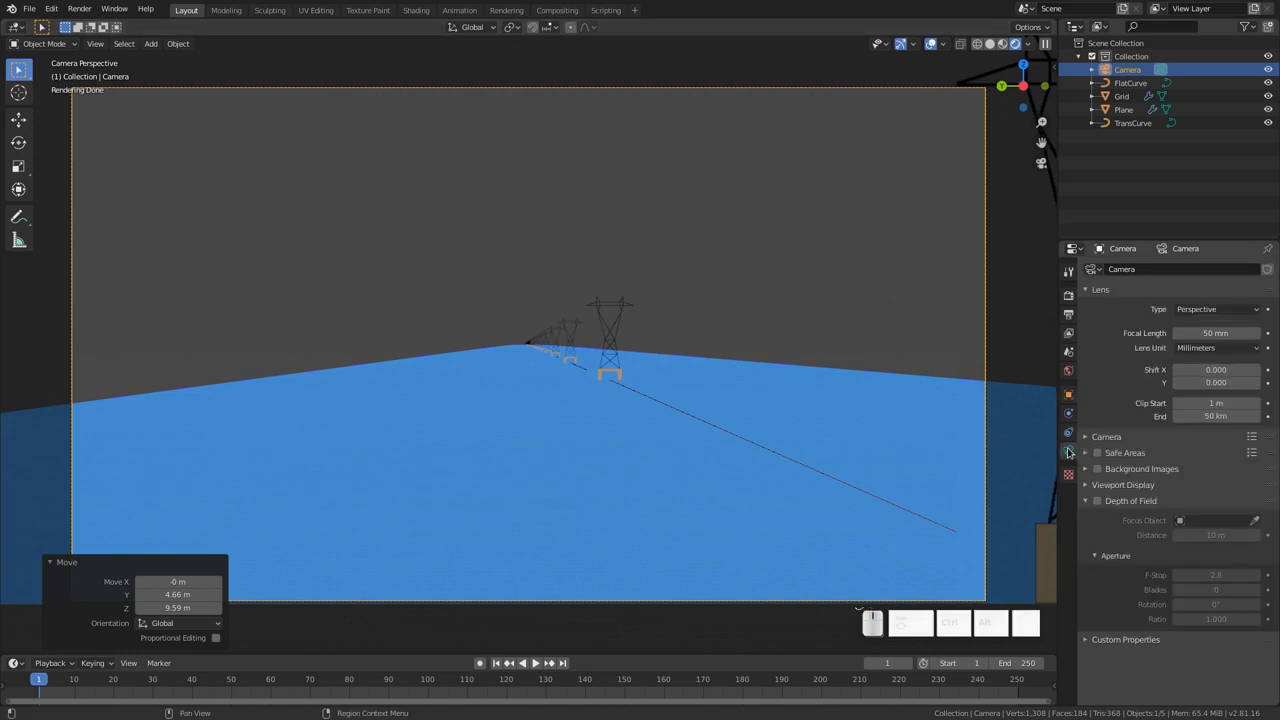
click(1216, 332)
text(2.87)
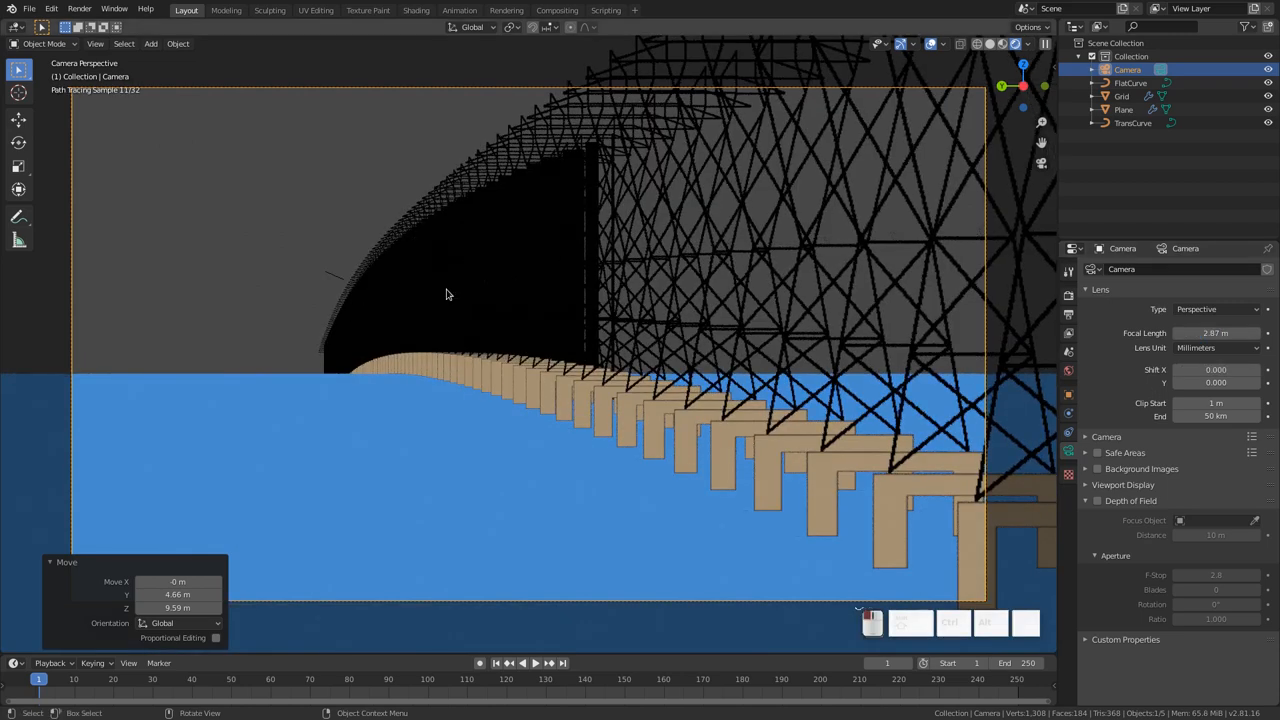
mouse_move(524, 200)
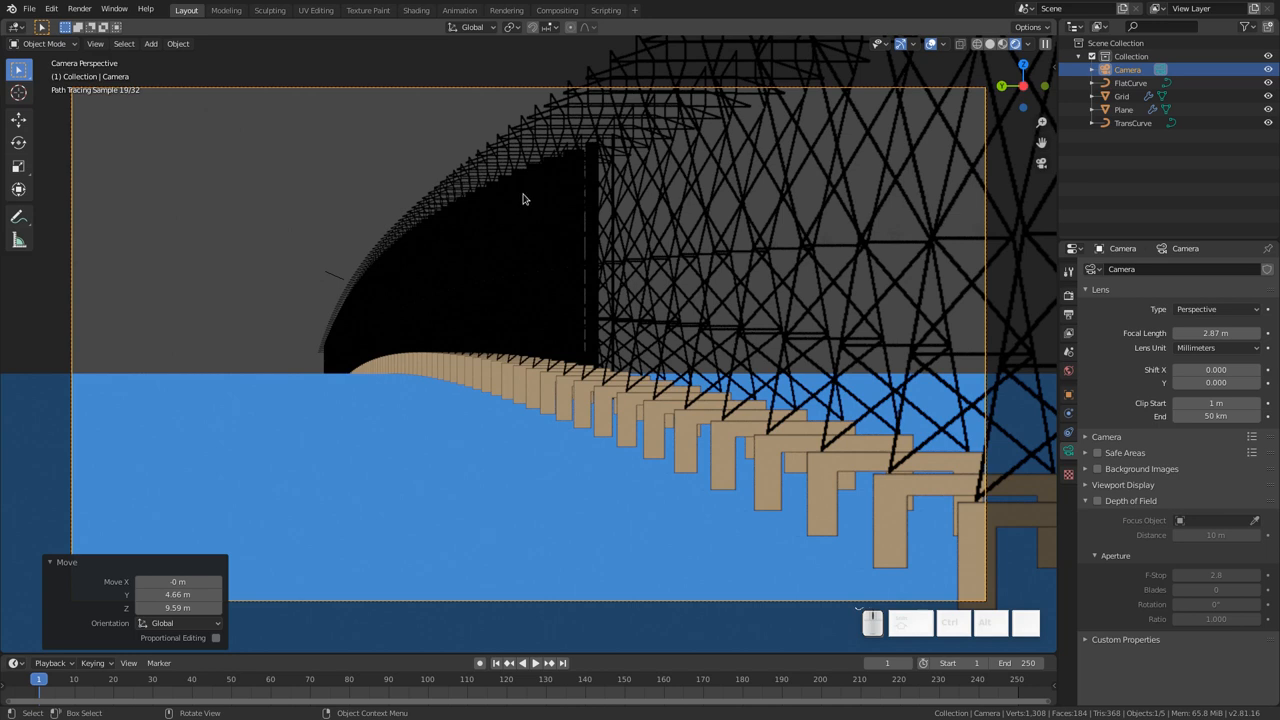
- Show the Cycles render settings and expand the Light Paths bounce limits
click(1068, 296)
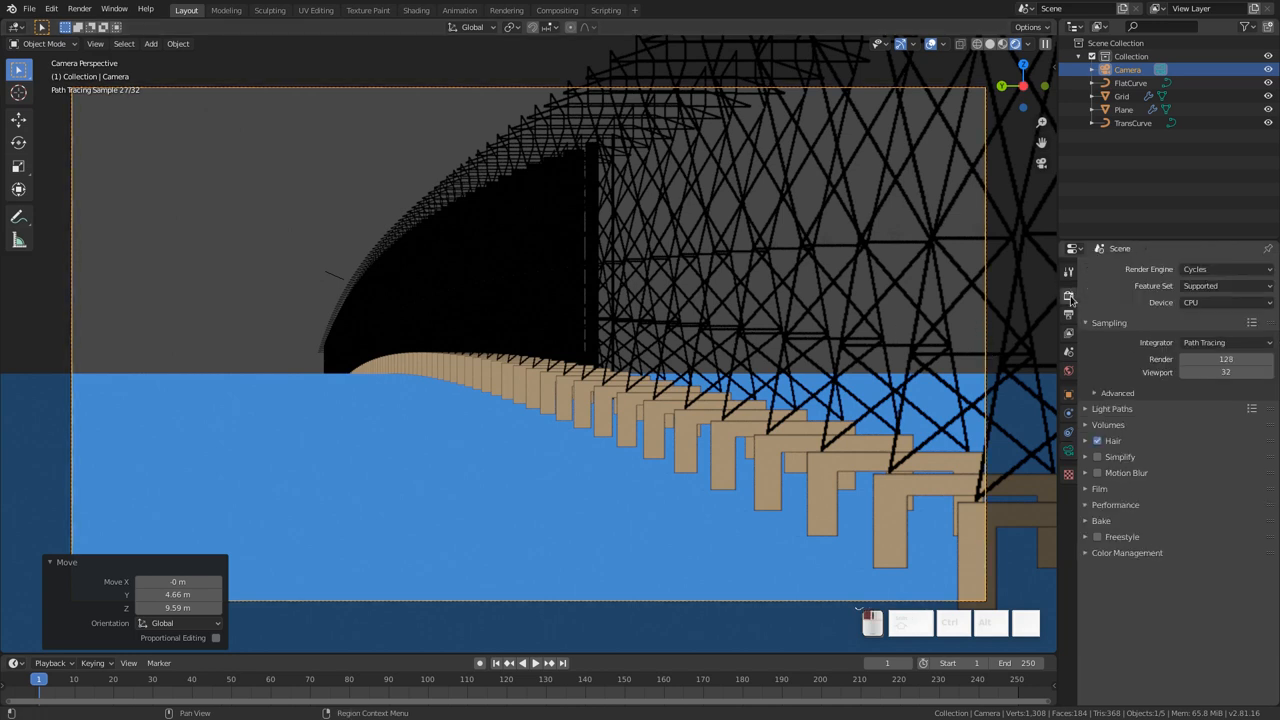
click(1112, 408)
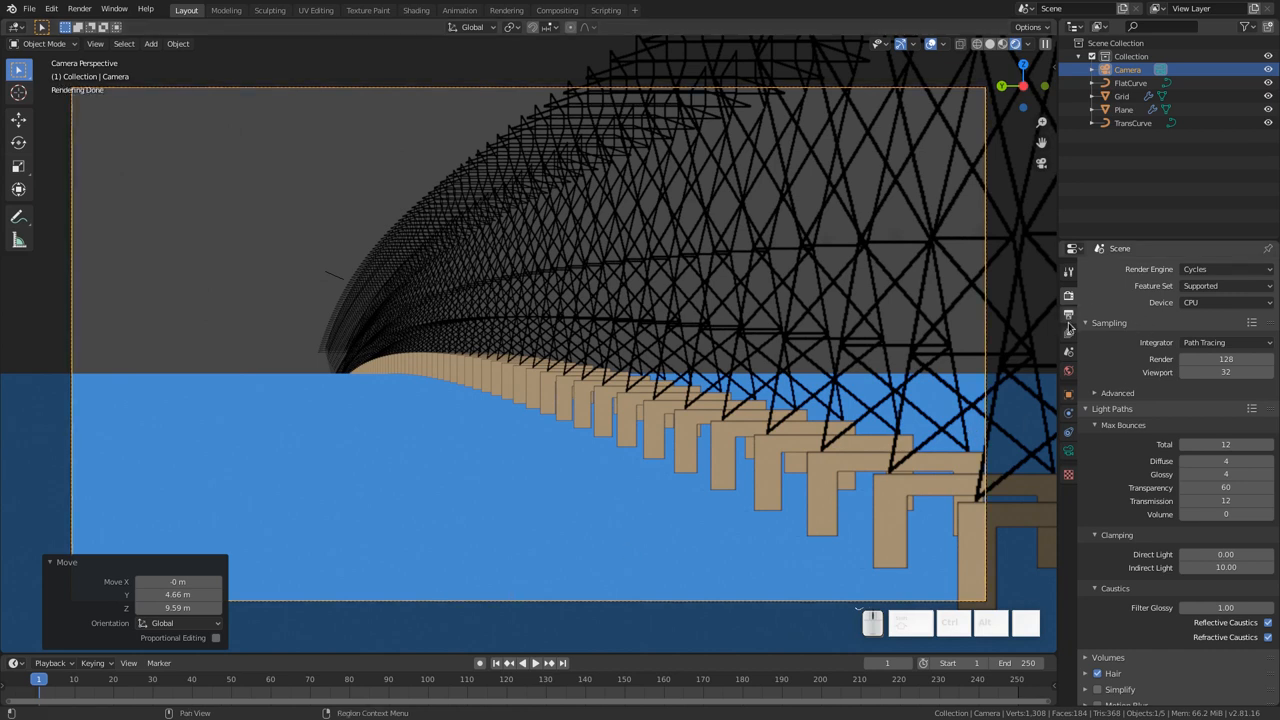
- Set the output Resolution X to 1620 for a 1620 × 1080 frame
click(1068, 318)
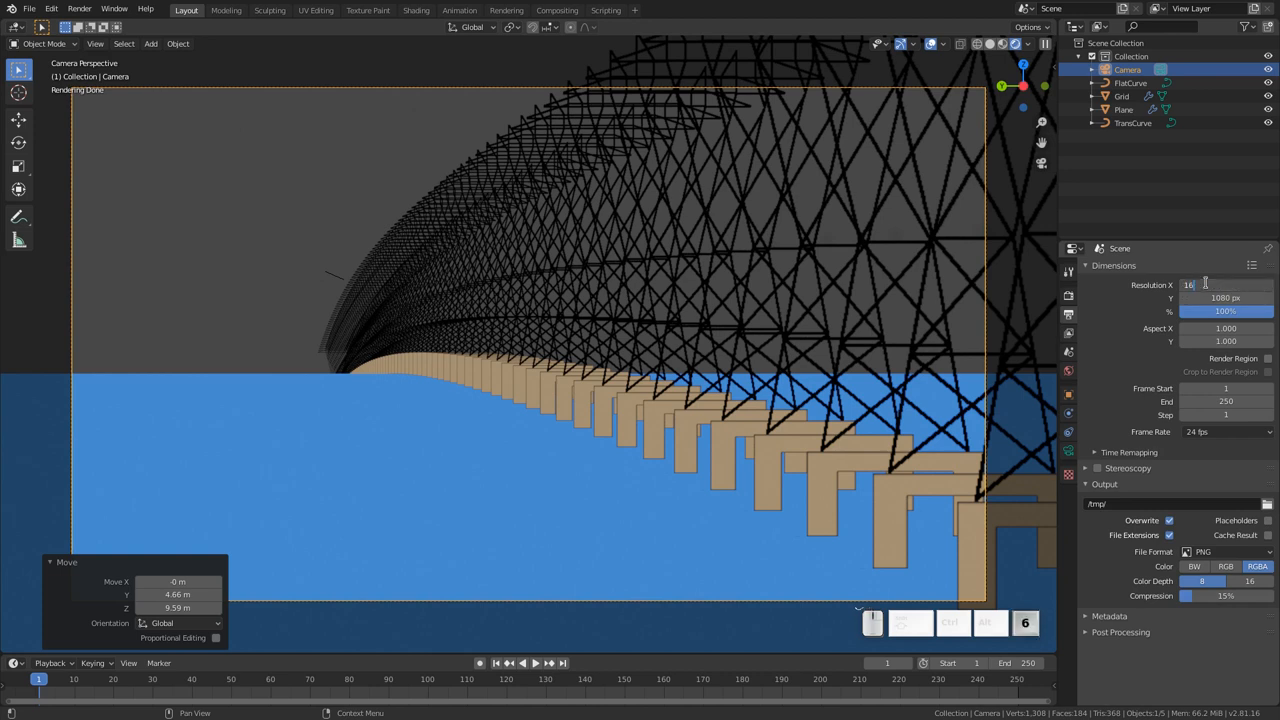
text(1620 px)
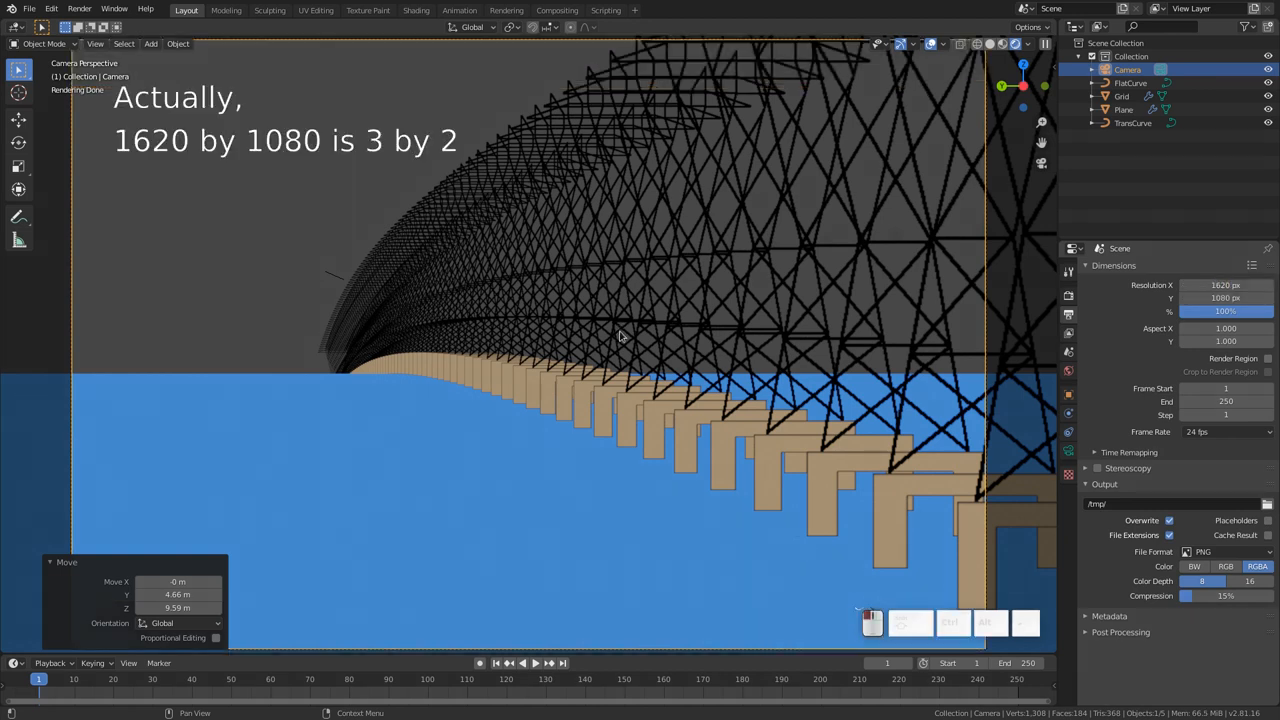
mouse_move(570, 452)
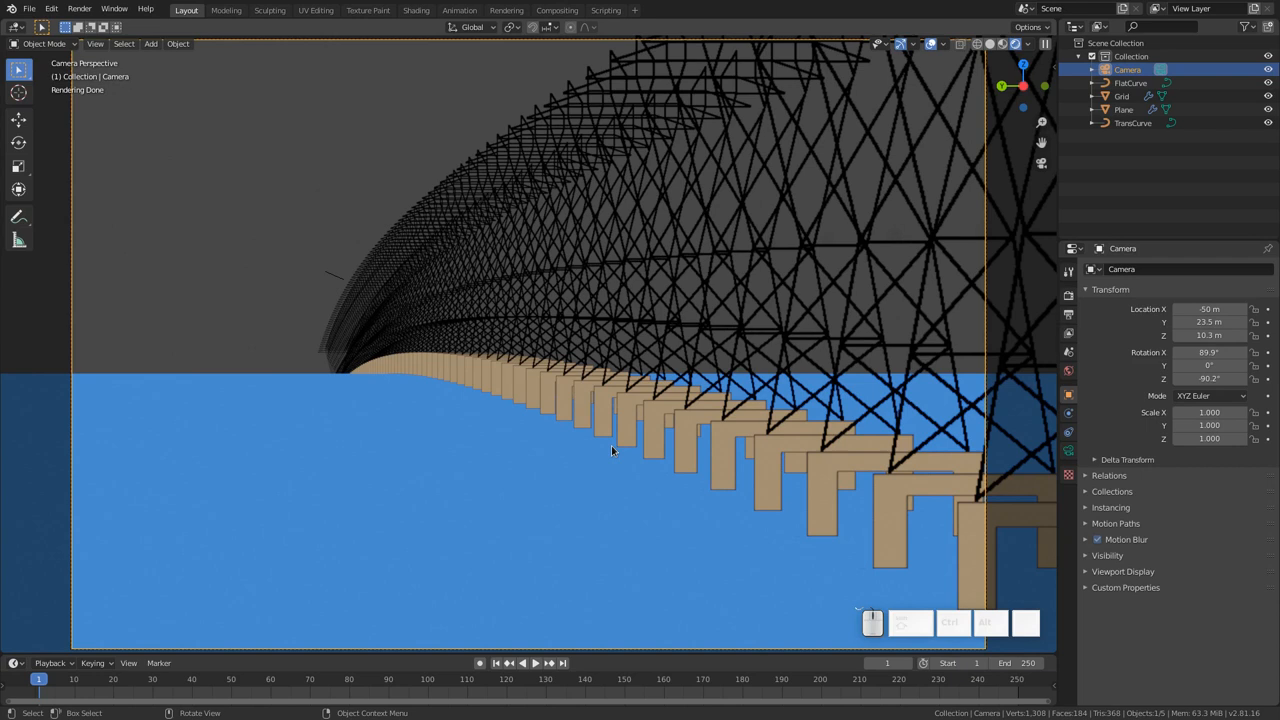
mouse_move(1072, 374)
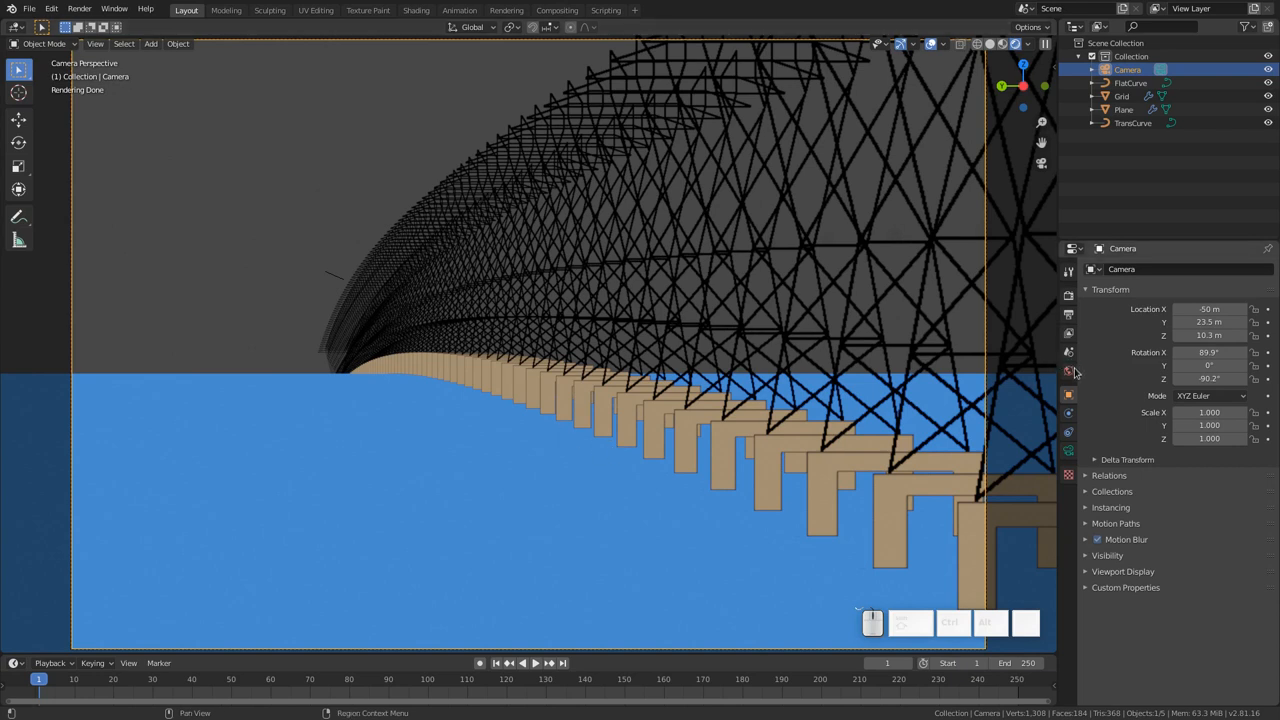
- Return to the Cycles render settings showing the light path bounce limits
click(1068, 368)
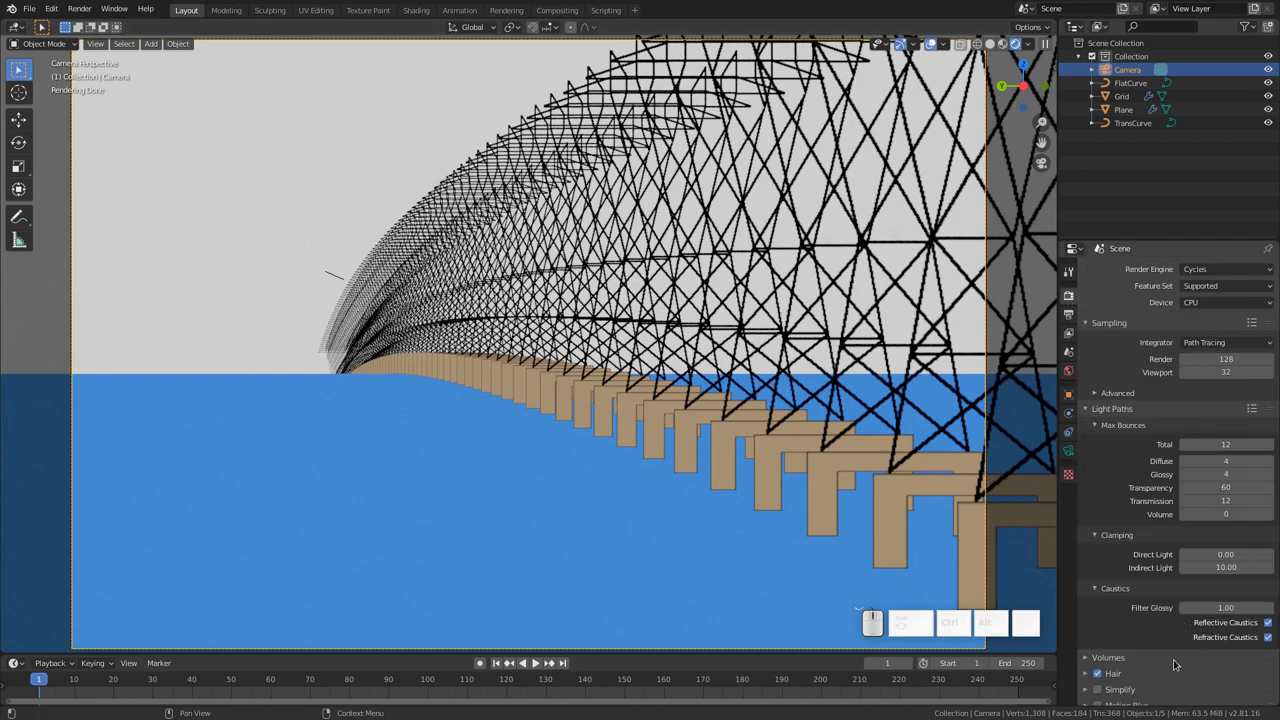
- Set the Color Management view transform from Filmic to Standard for a white sky
scroll(down, 3)
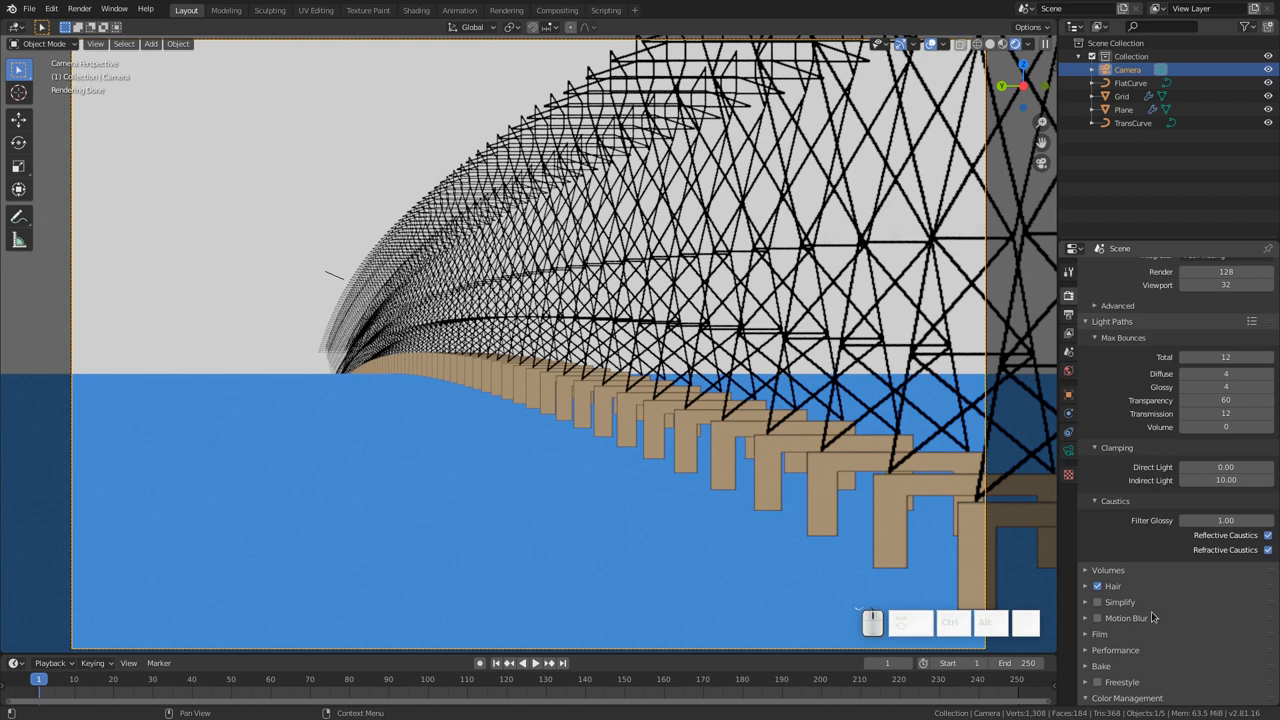
scroll(down, 3)
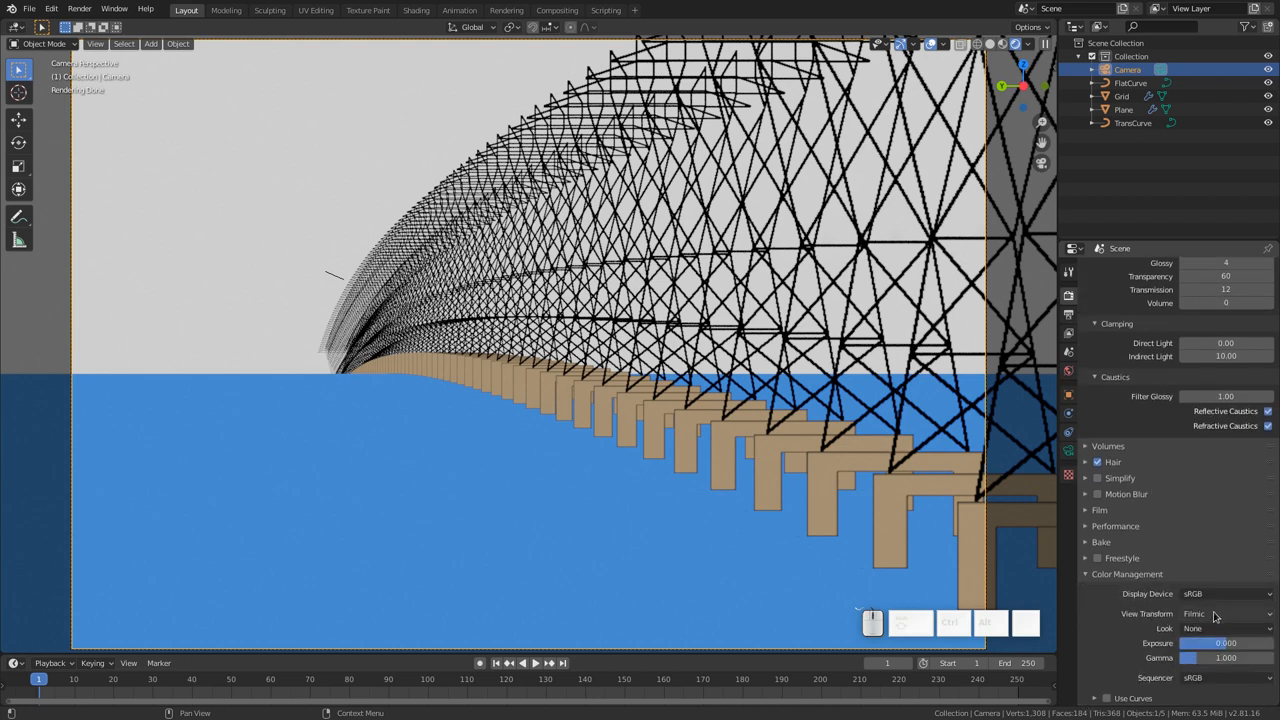
click(1224, 612)
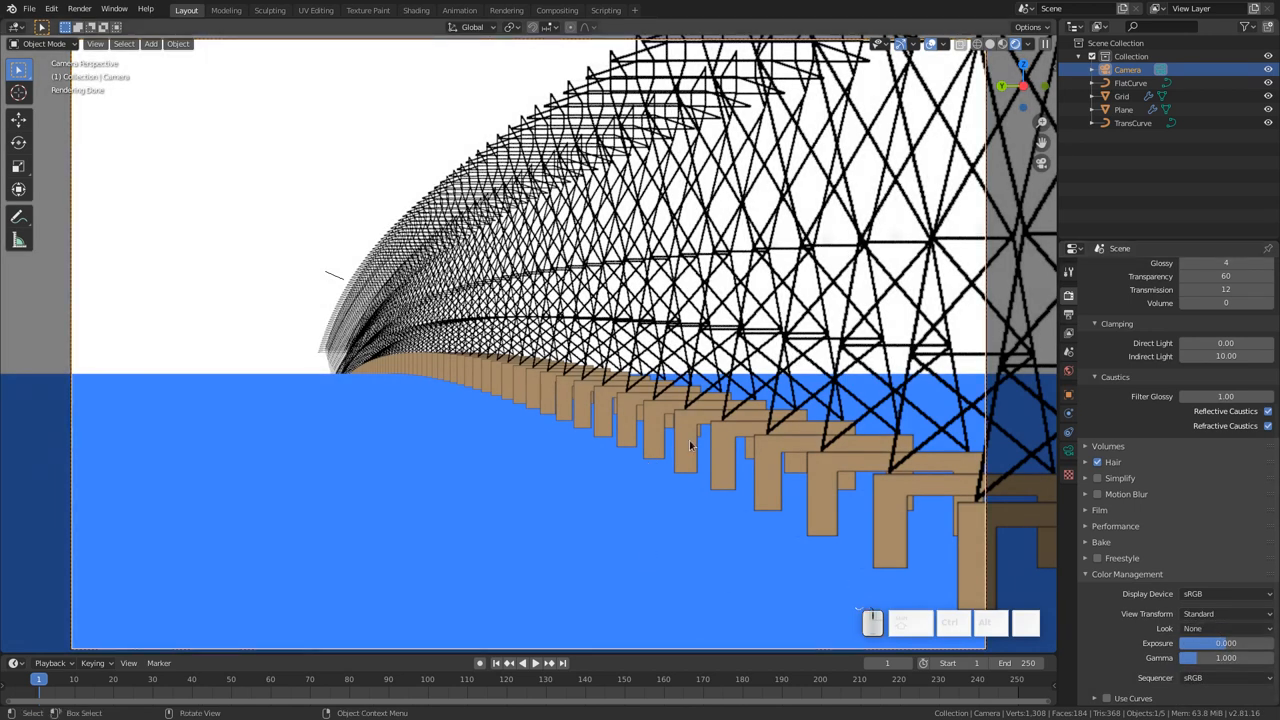
mouse_move(652, 446)
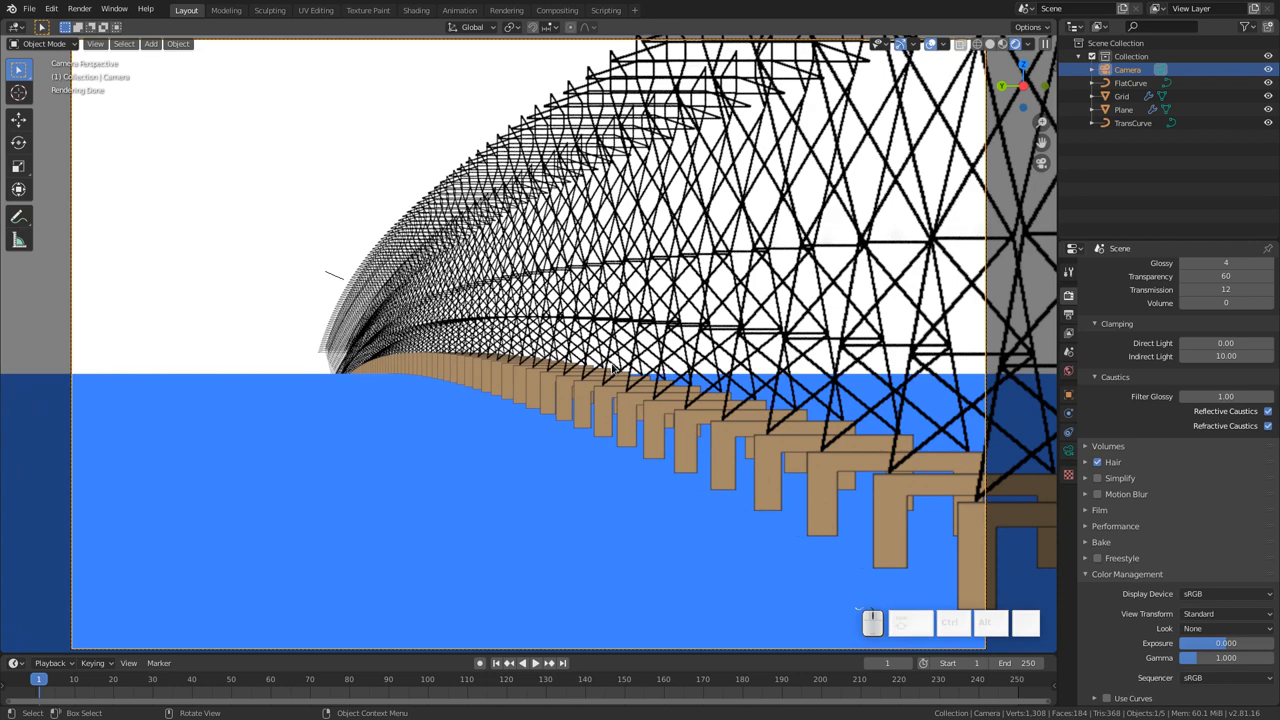
mouse_move(16, 420)
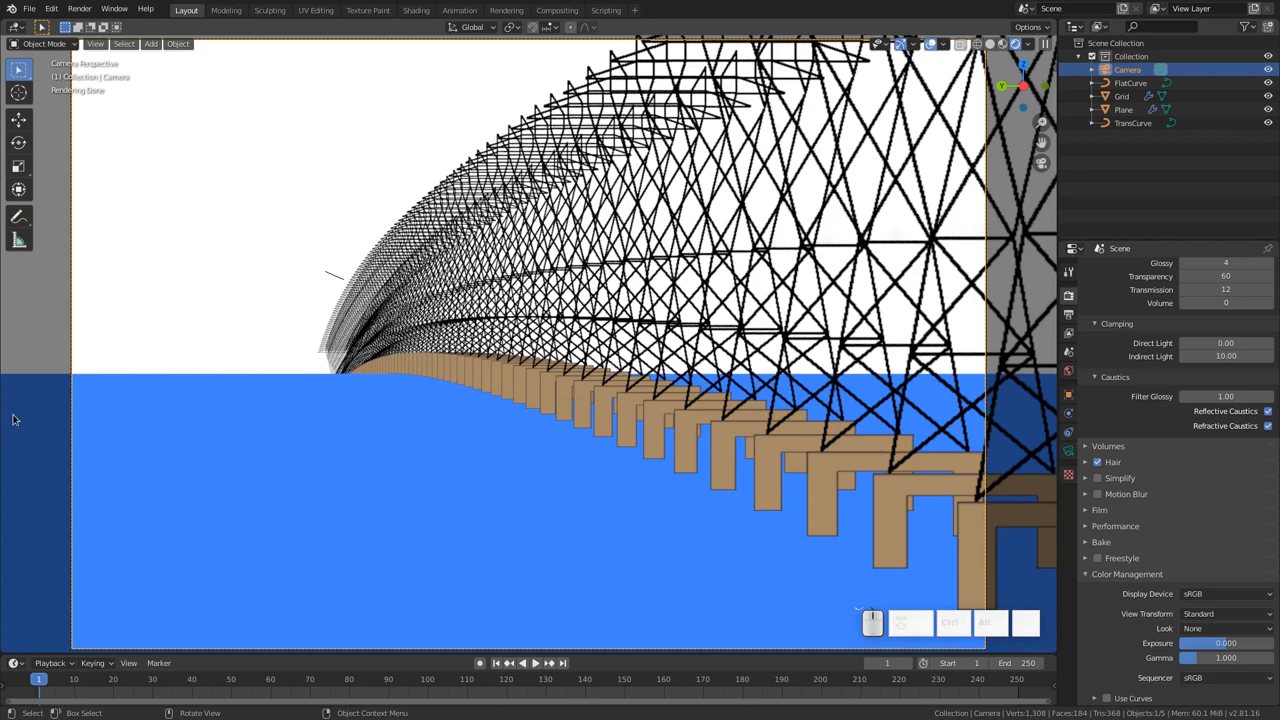
click(1122, 96)
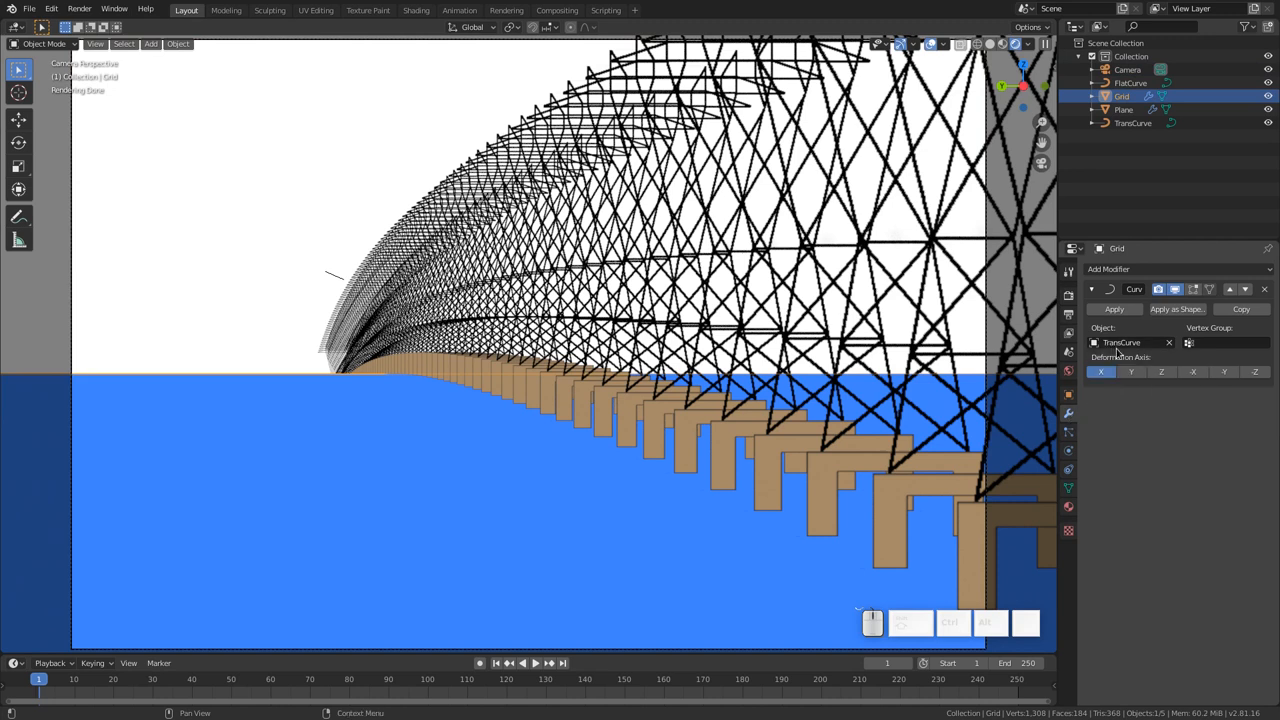
click(1130, 342)
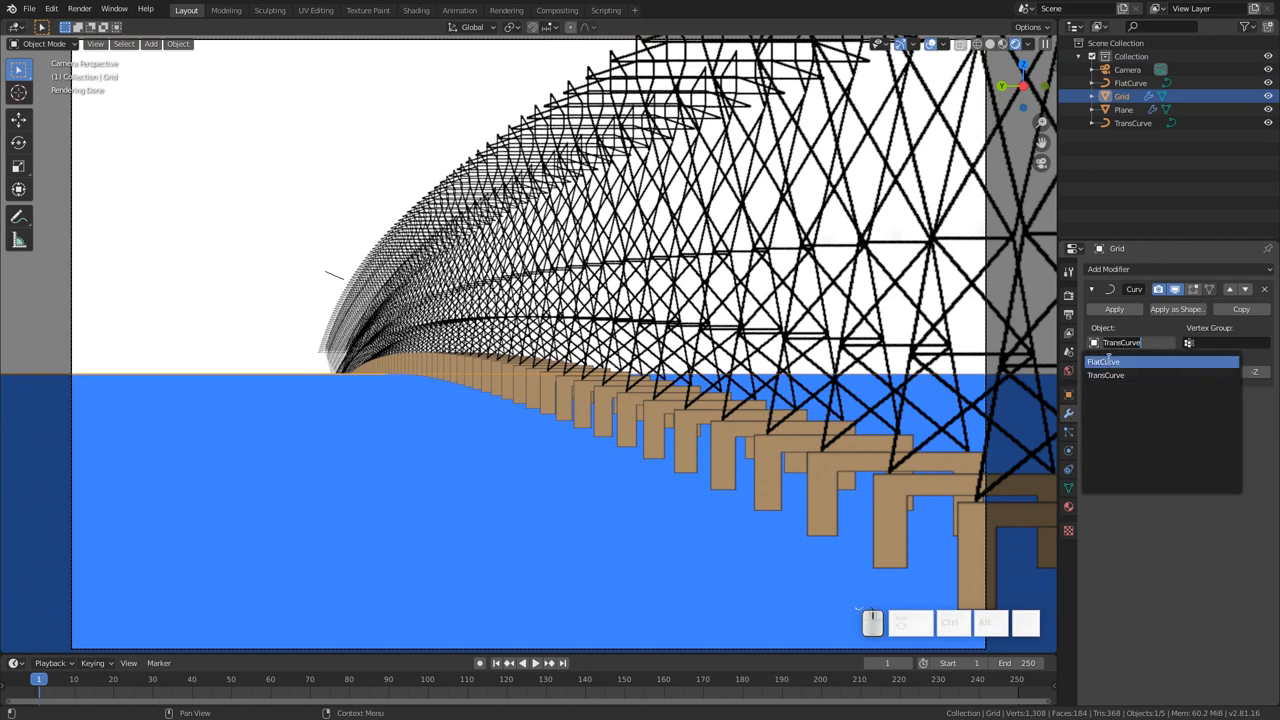
click(1104, 360)
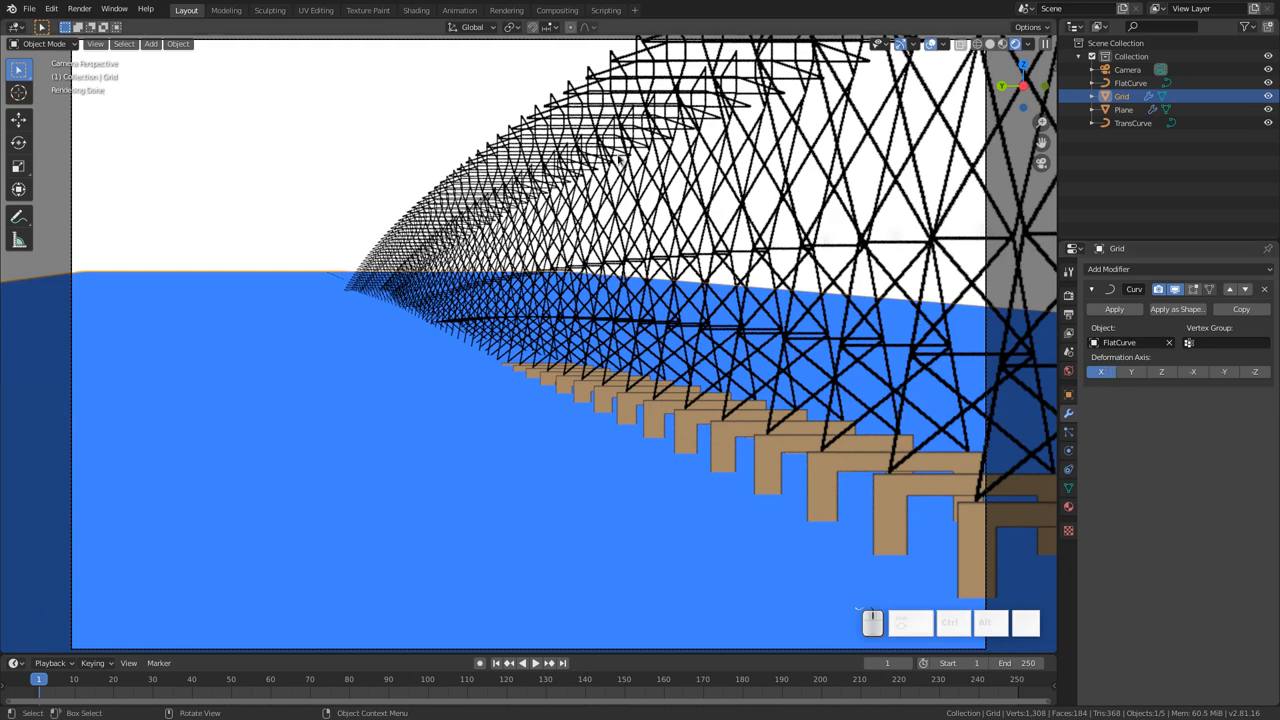
click(1124, 108)
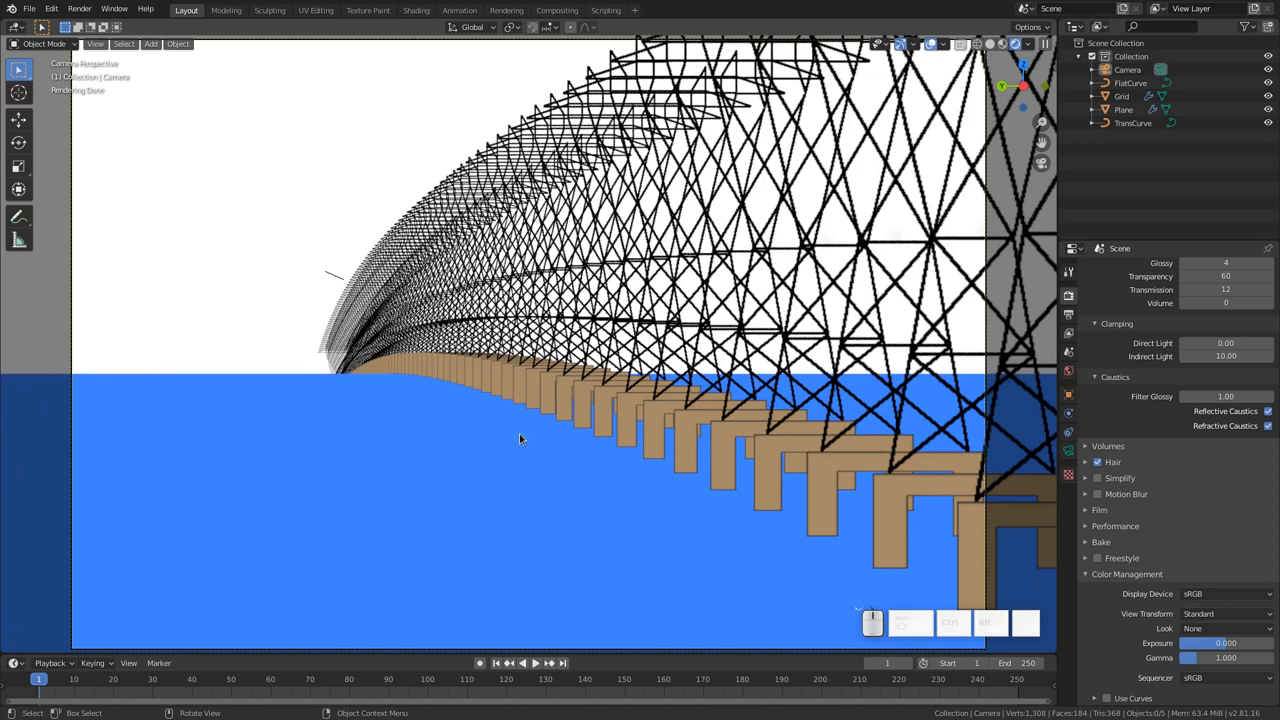
- Render the camera view and save the result as a PNG image
click(506, 10)
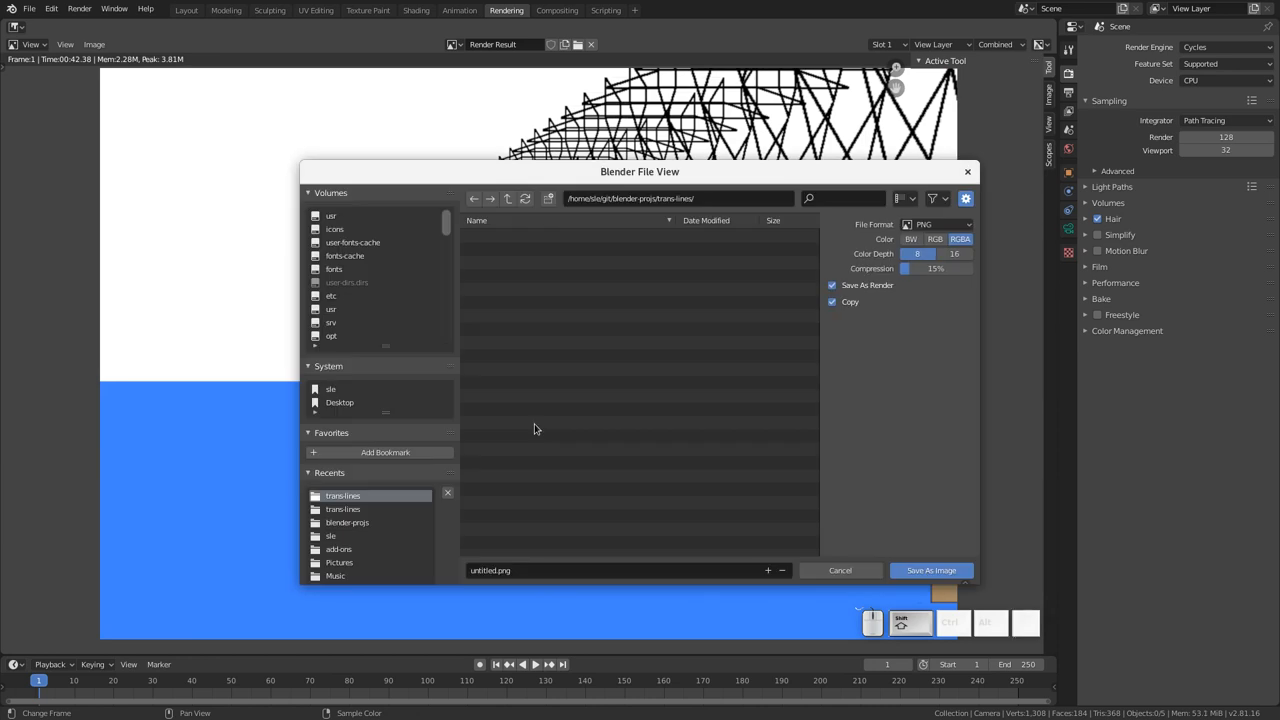
mouse_move(572, 548)
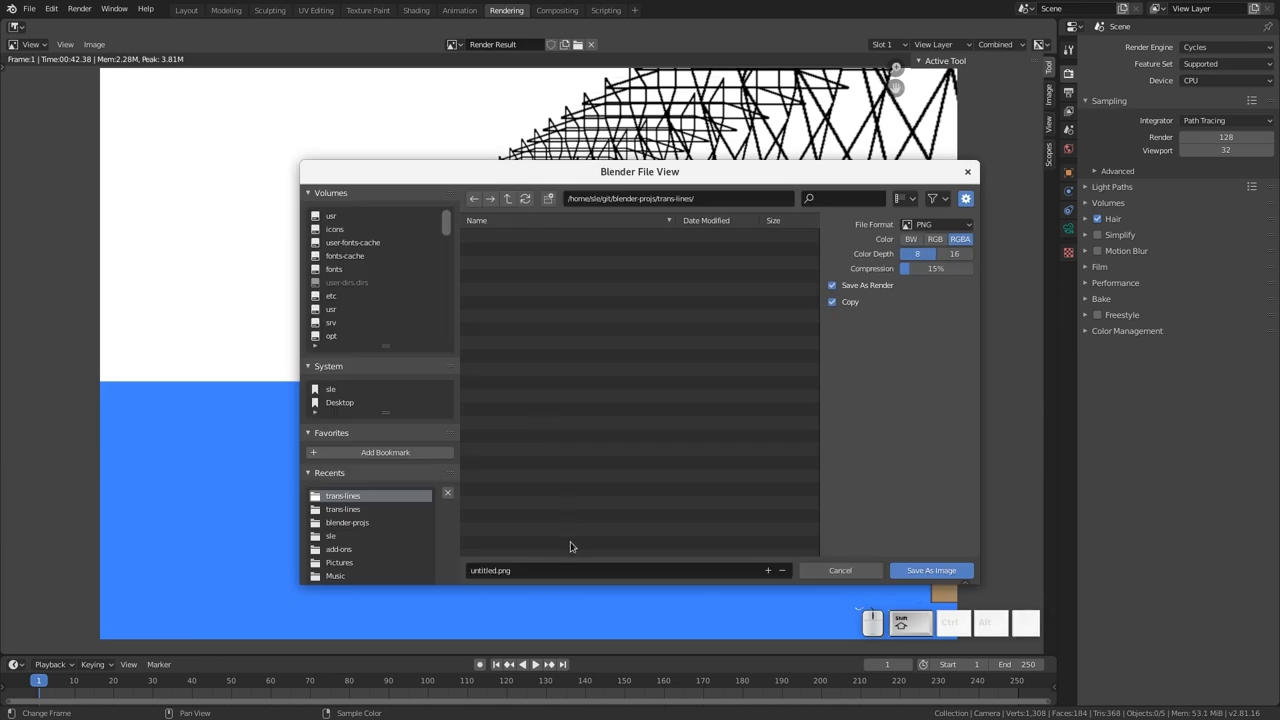
click(560, 570)
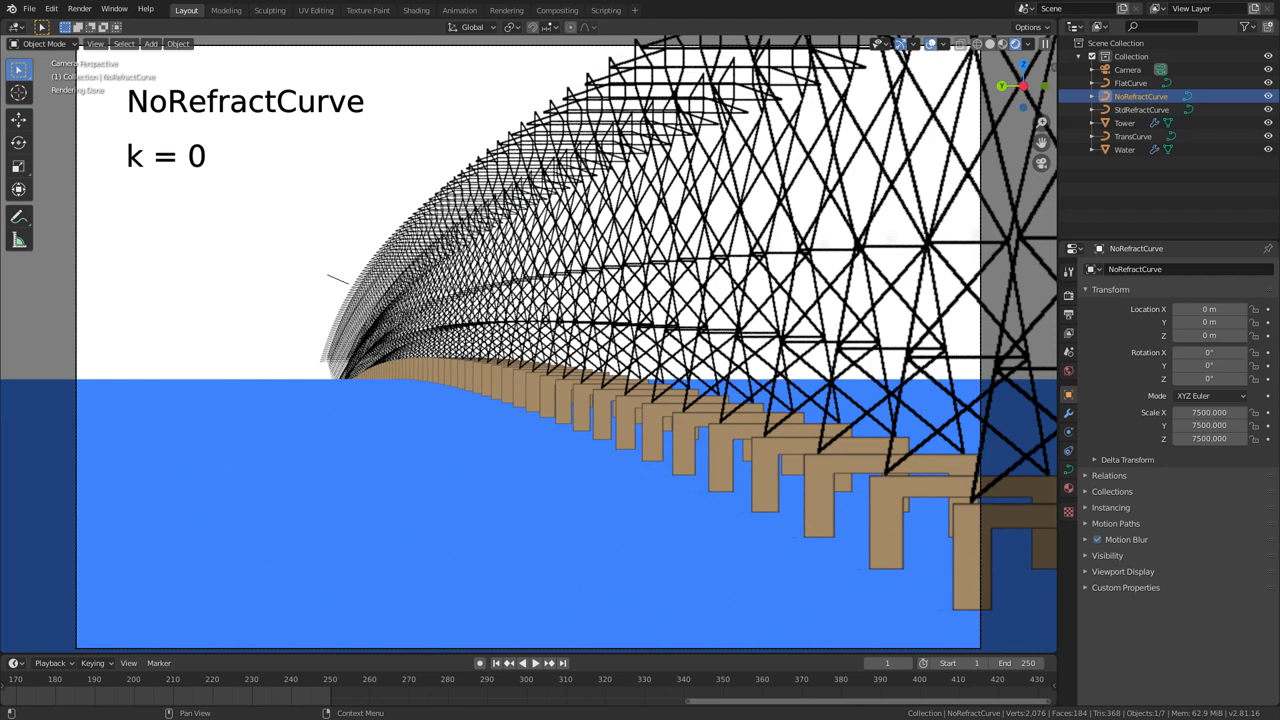
click(1132, 136)
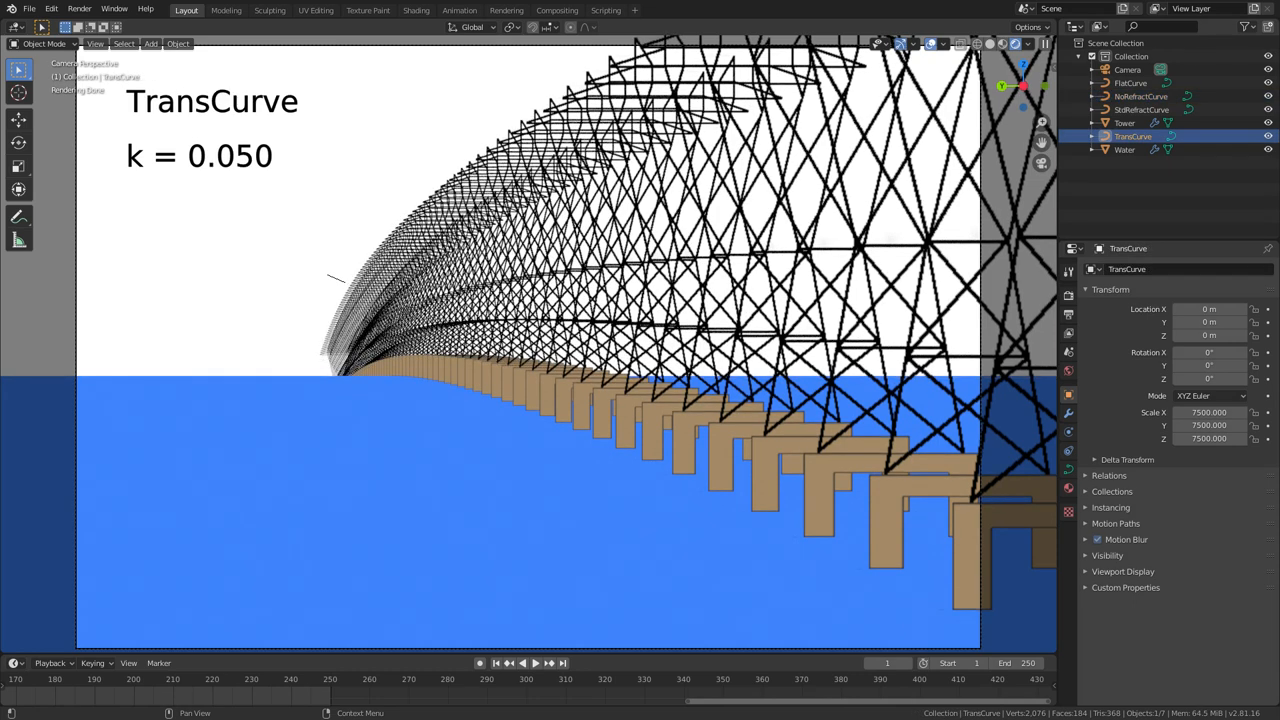
click(1142, 108)
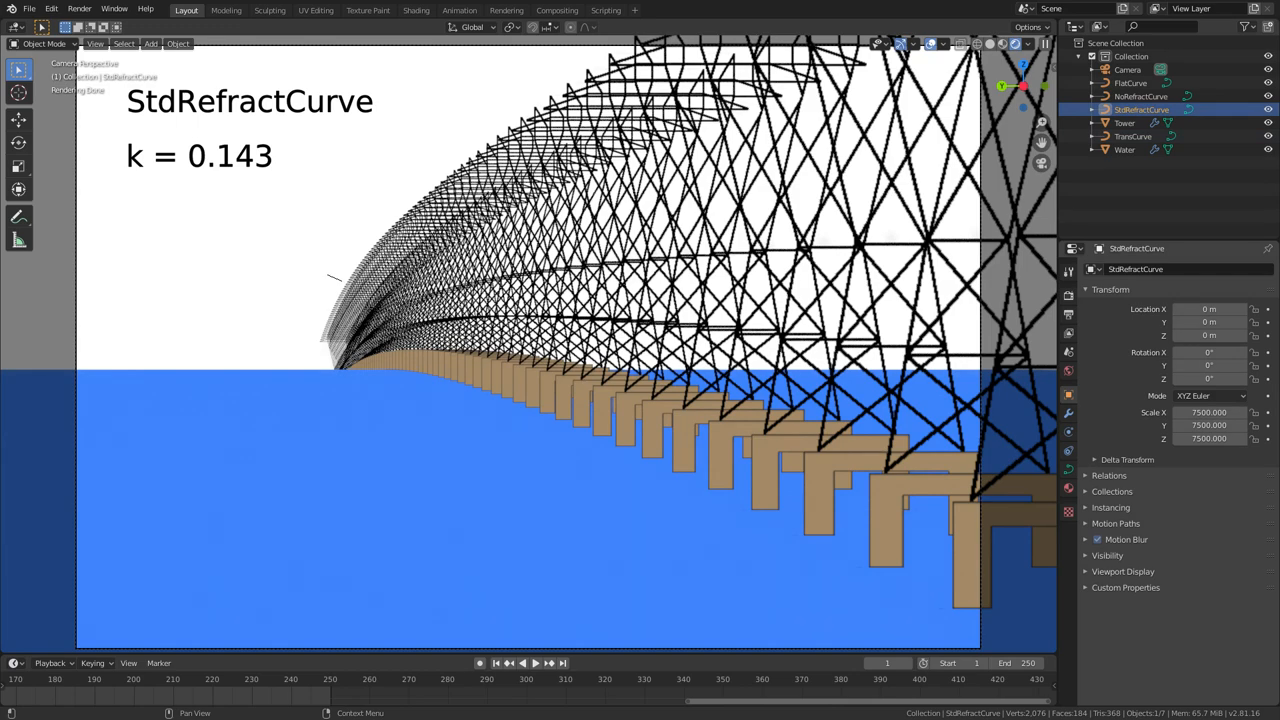
click(1130, 82)
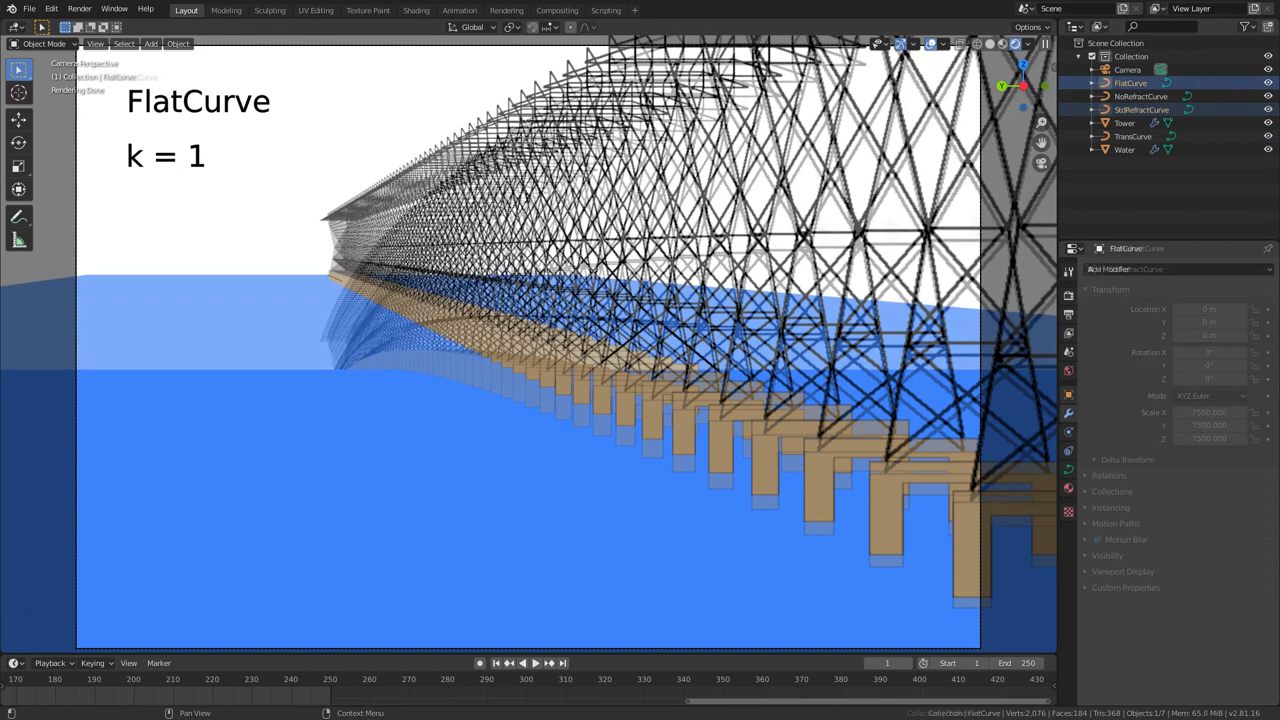